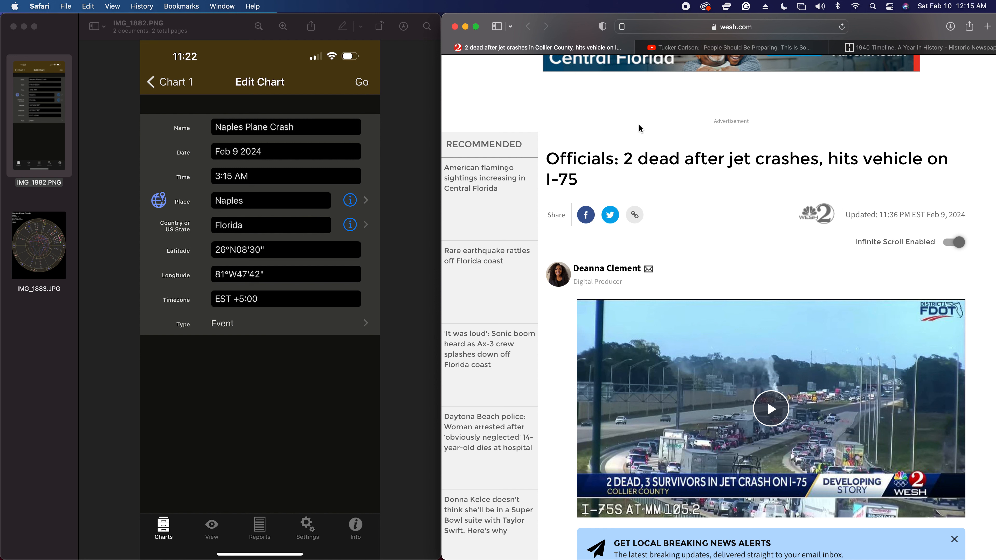
Show the Naples Plane Crash chart wheel for Naples, Collier, Florida with tropical zodiac and Placidus houses.
scroll(down, 3)
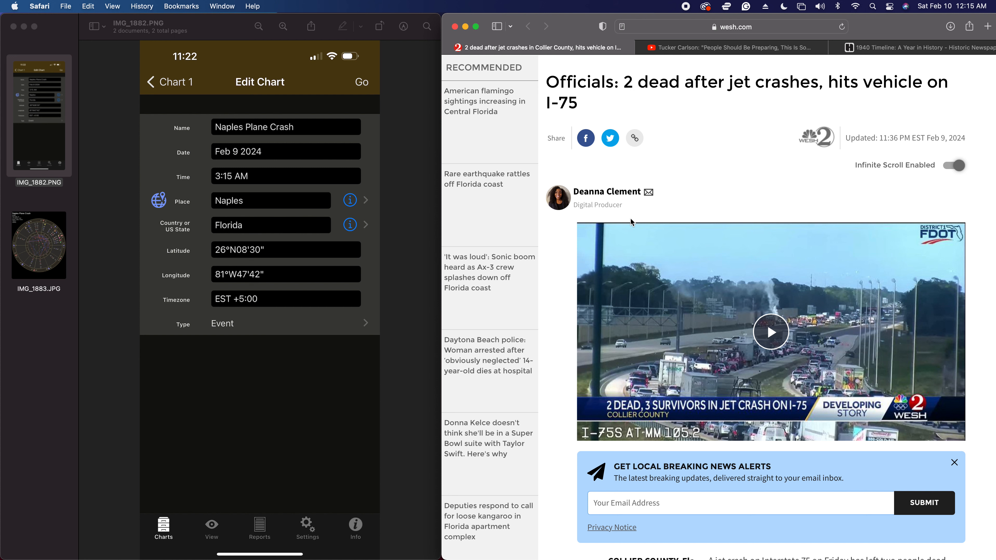
mouse_move(637, 224)
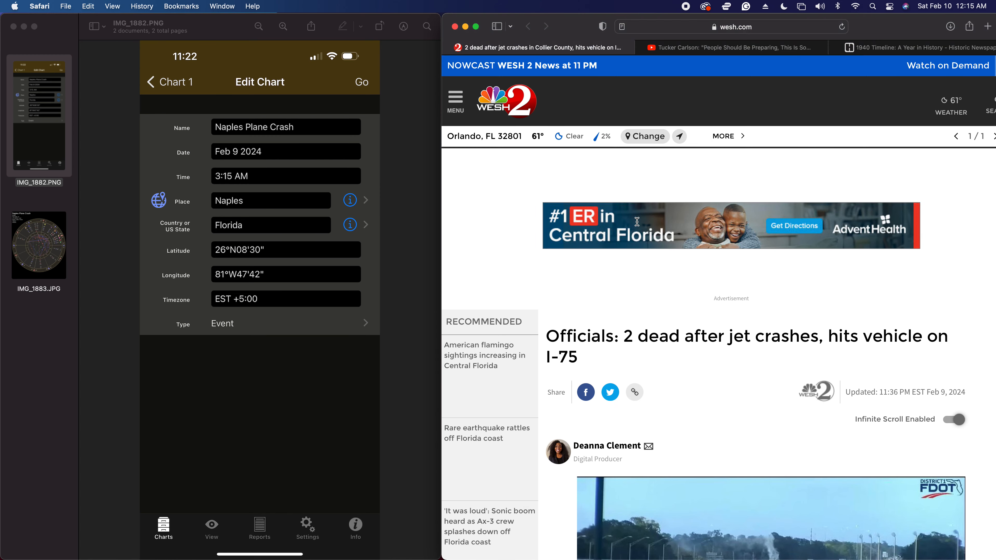
scroll(down, 3)
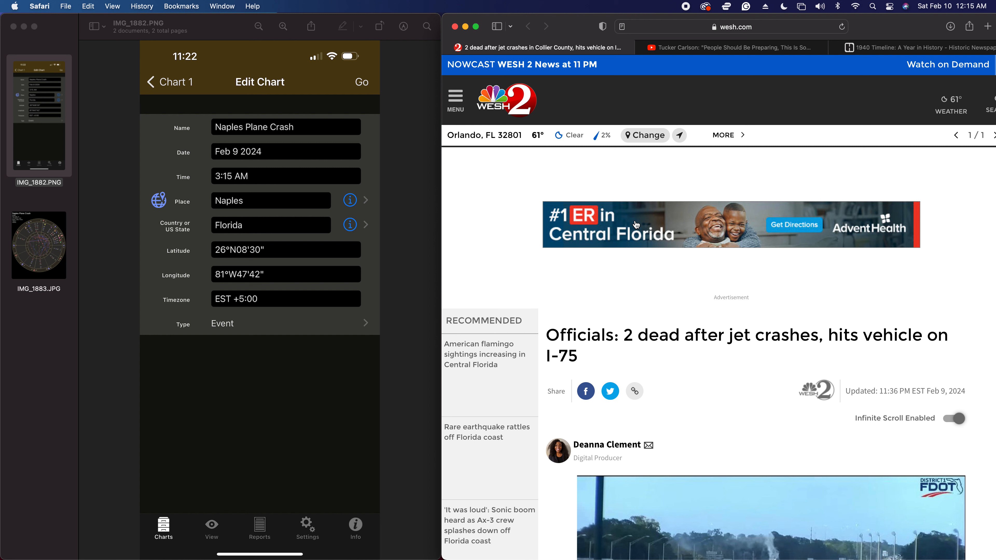
mouse_move(597, 192)
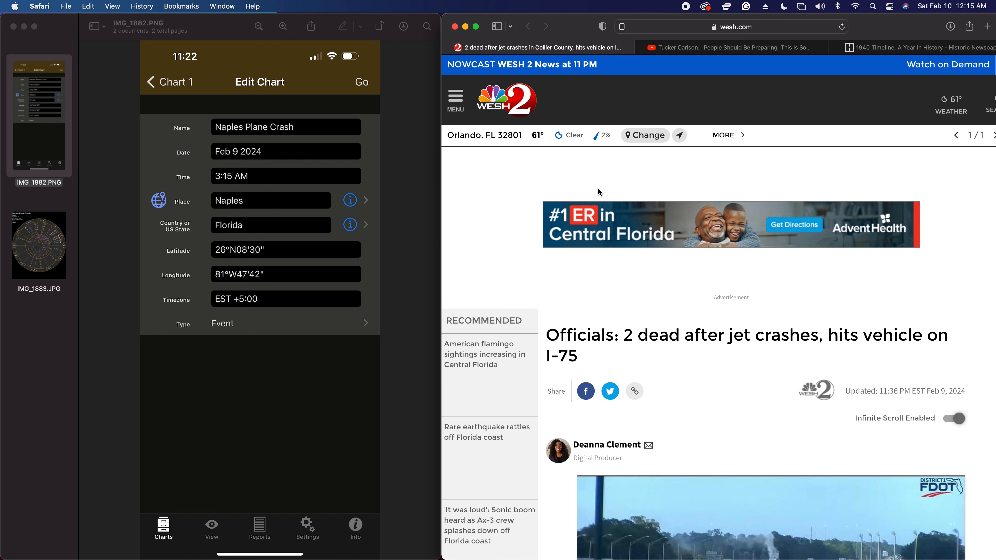
scroll(down, 3)
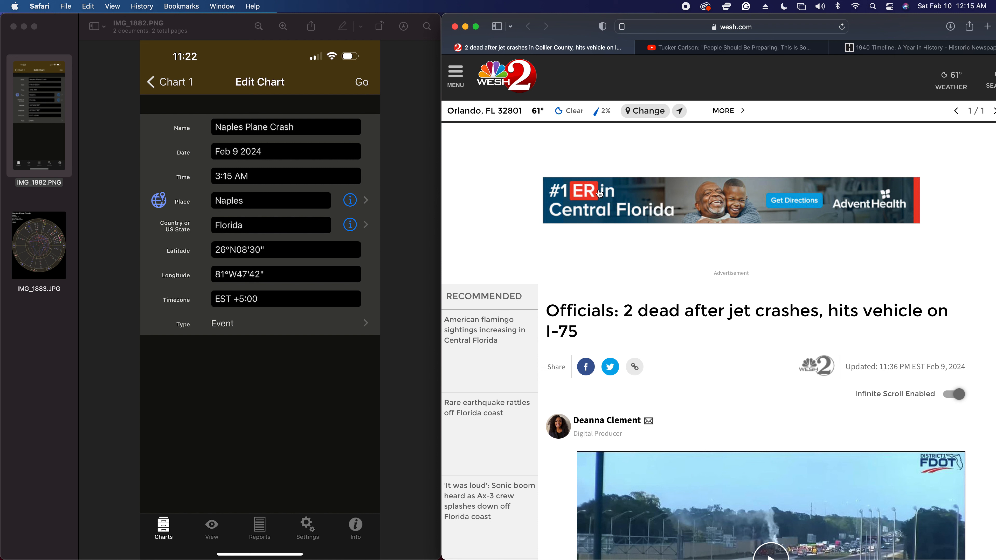
mouse_move(433, 122)
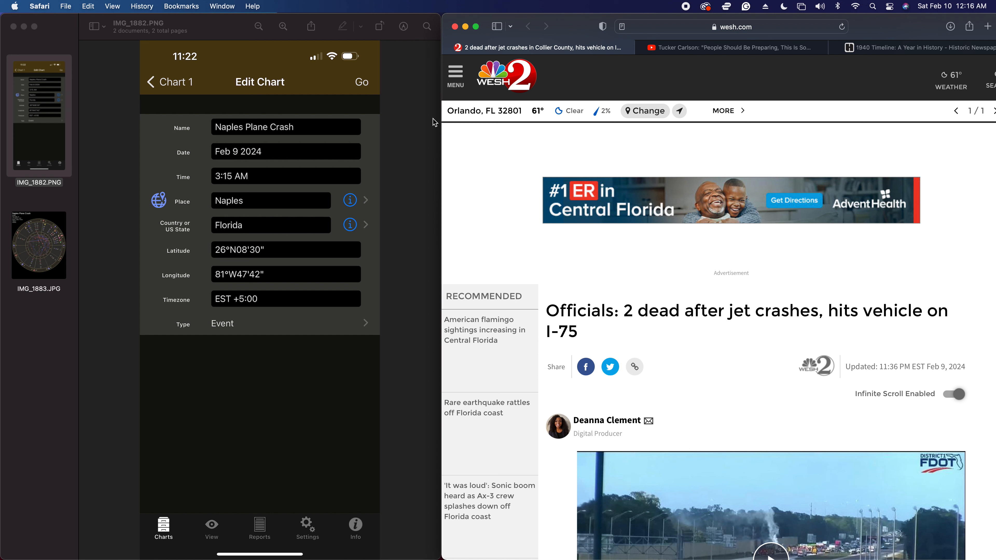
mouse_move(218, 161)
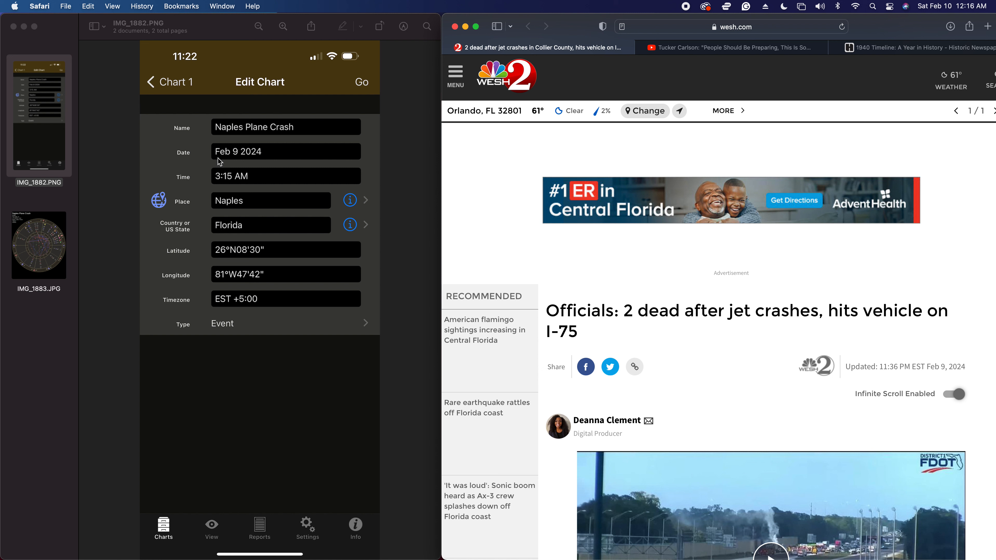
mouse_move(222, 162)
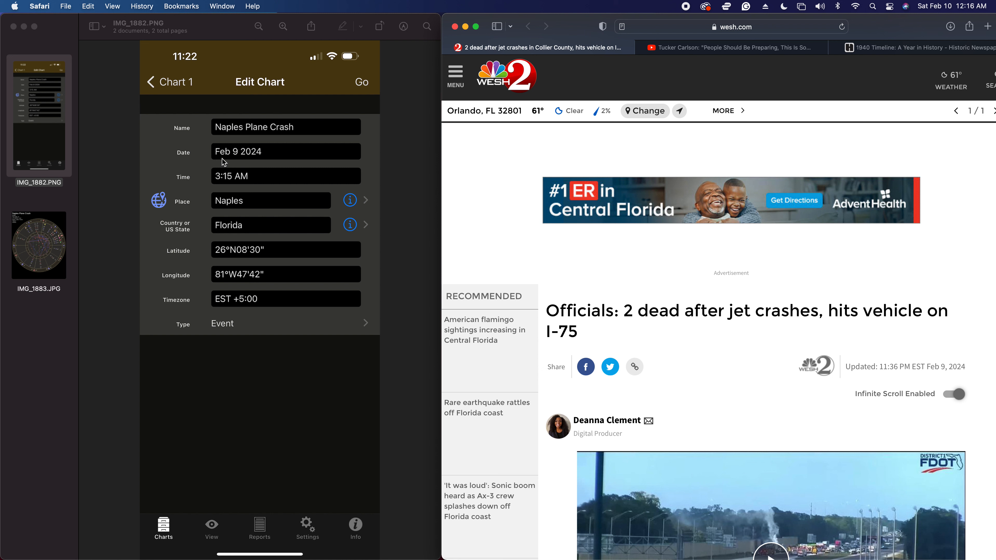
mouse_move(228, 164)
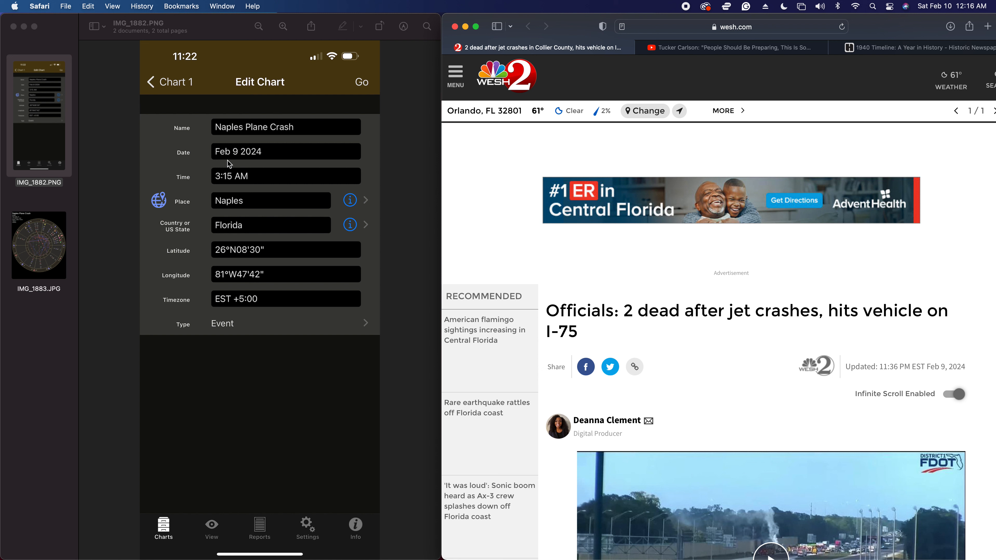
mouse_move(231, 163)
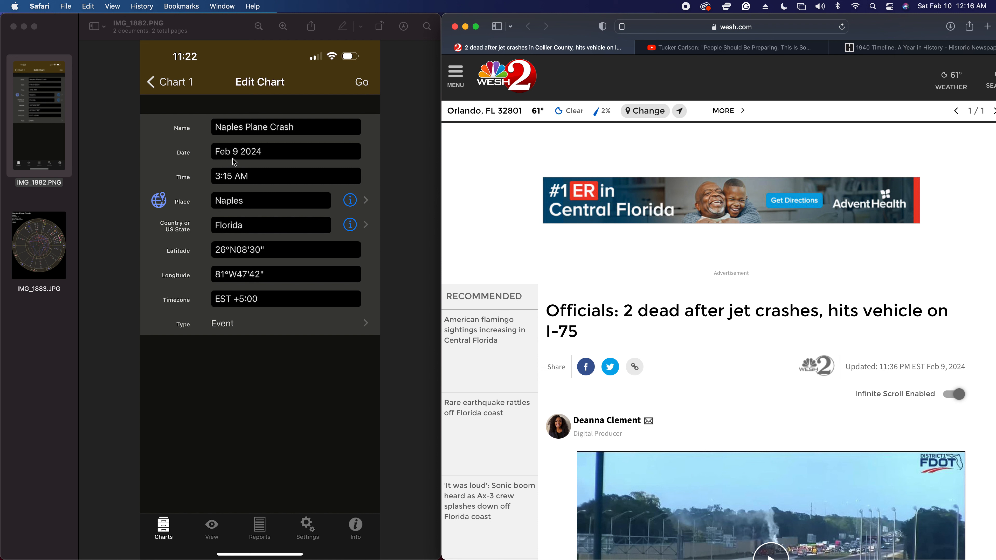
mouse_move(237, 162)
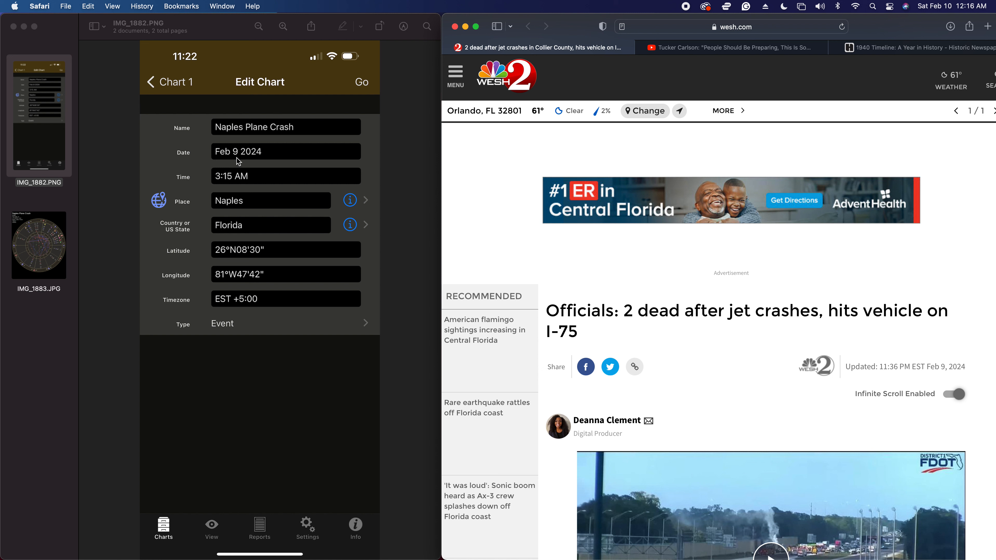
mouse_move(241, 160)
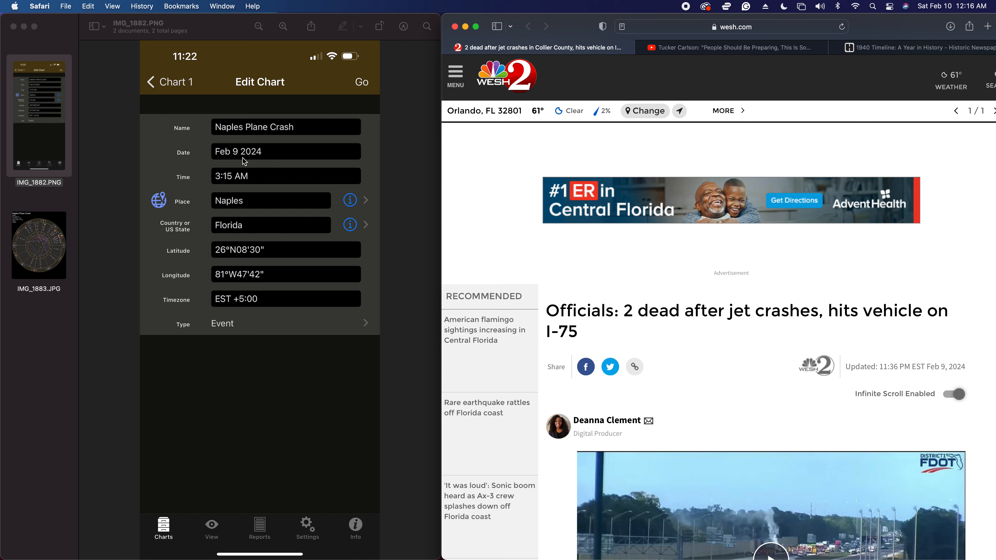
mouse_move(254, 163)
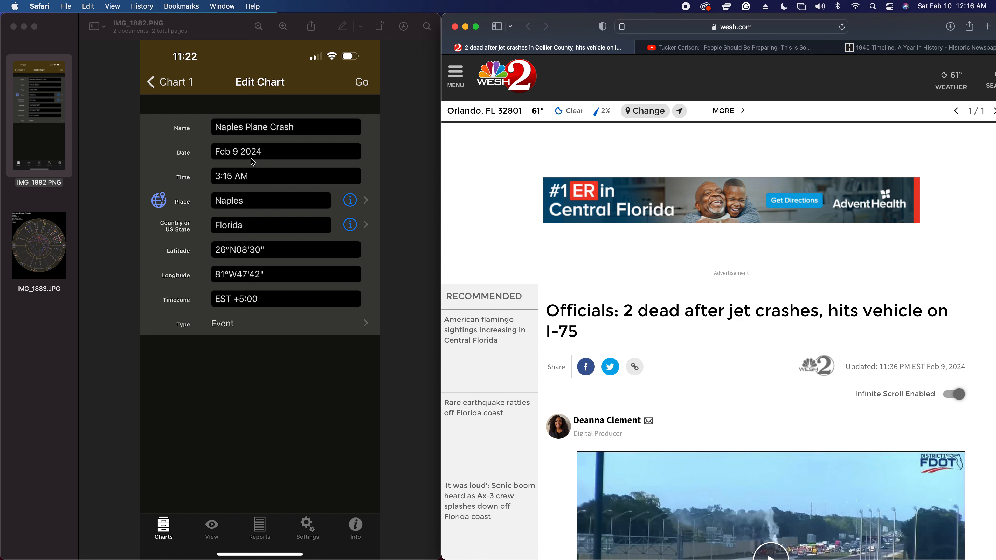
mouse_move(254, 161)
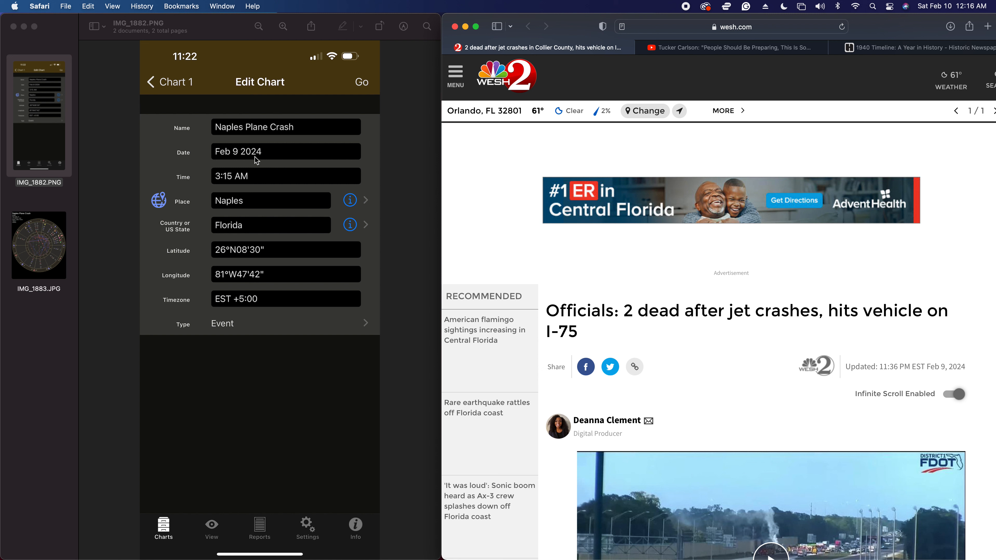
mouse_move(259, 161)
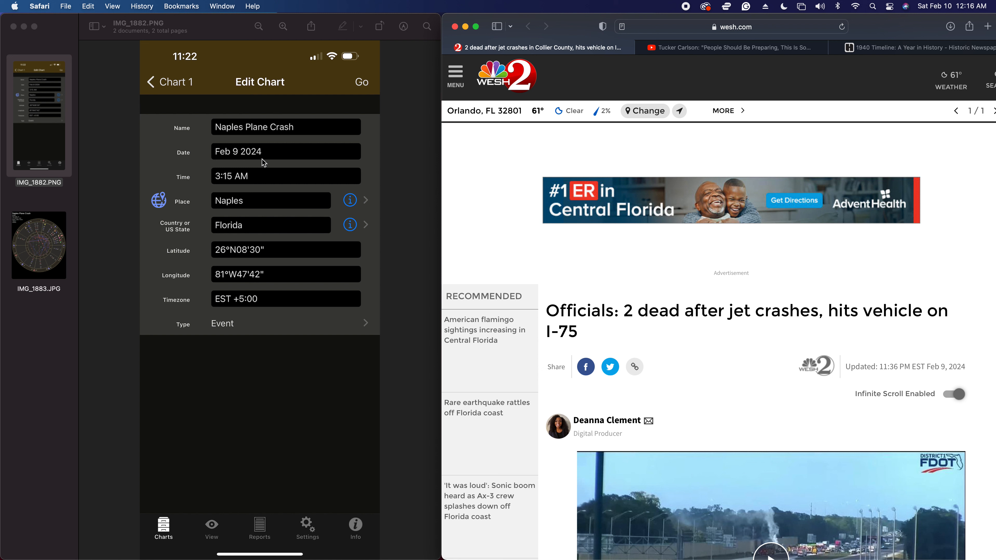
mouse_move(267, 168)
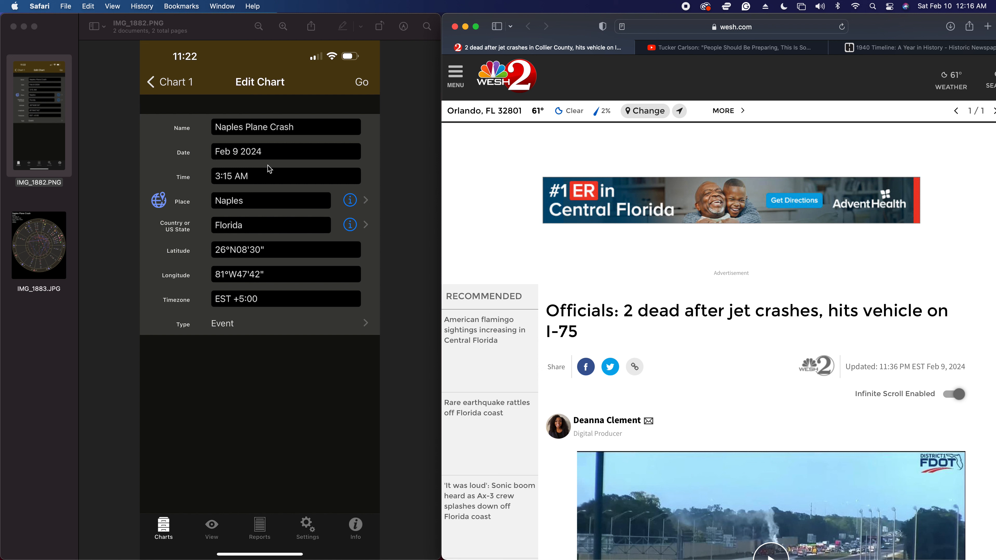
mouse_move(222, 257)
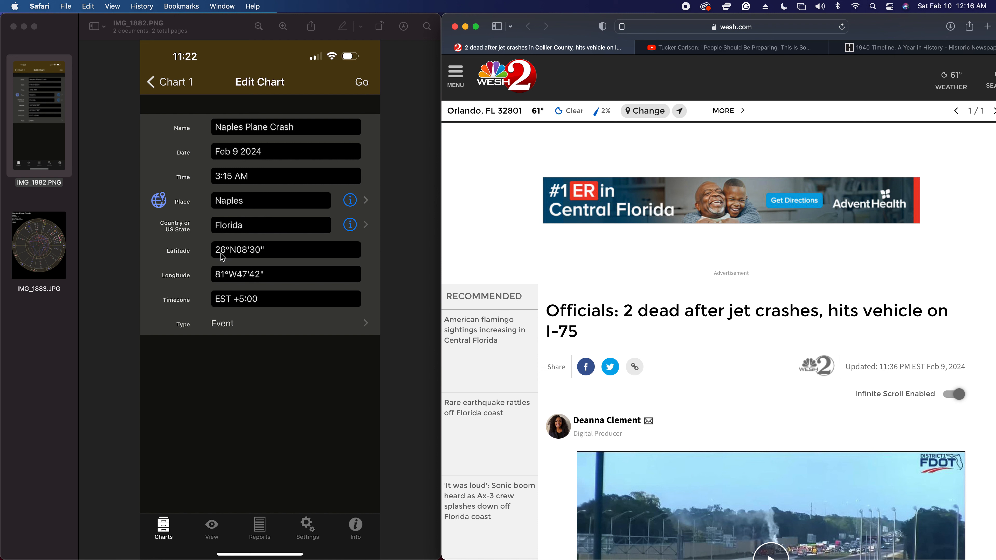
mouse_move(223, 259)
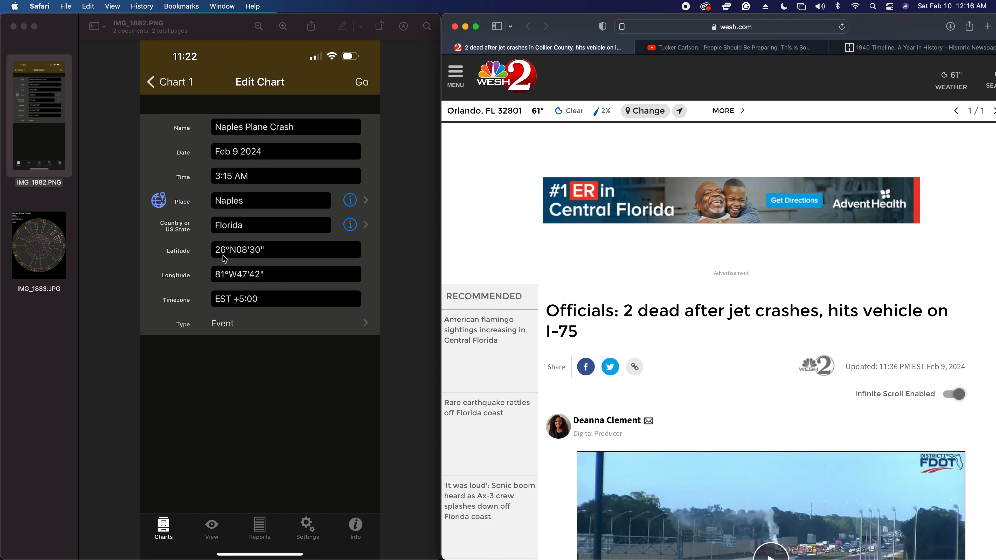
mouse_move(223, 260)
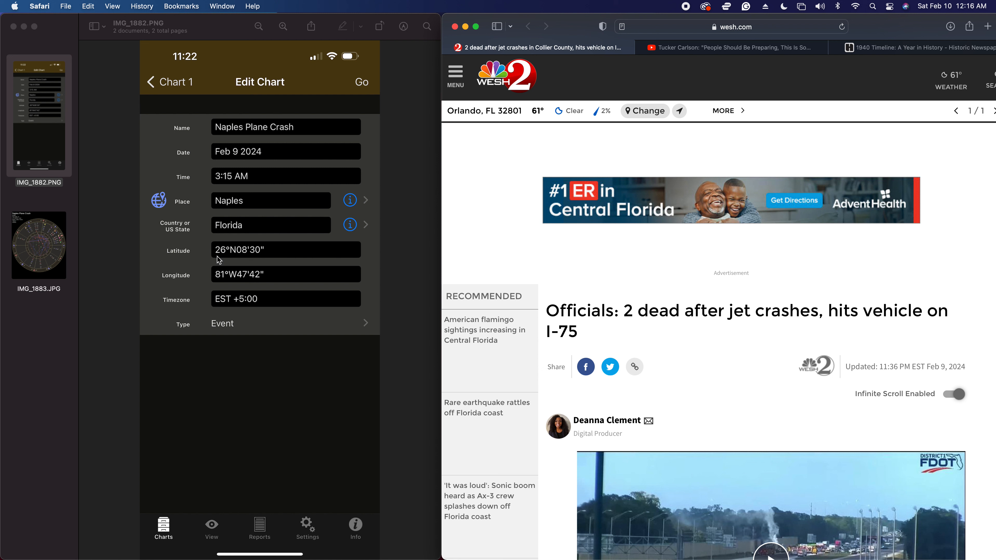
mouse_move(226, 260)
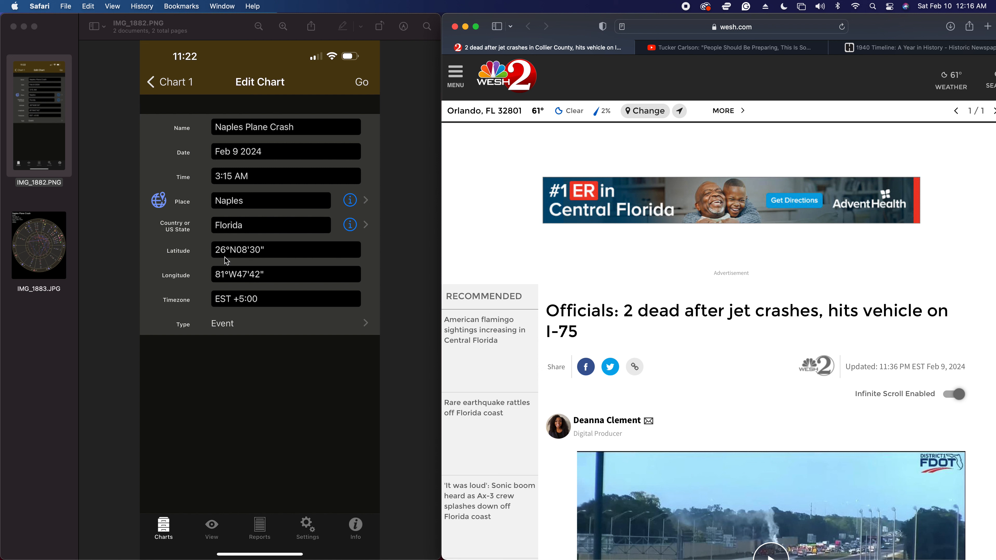
mouse_move(248, 261)
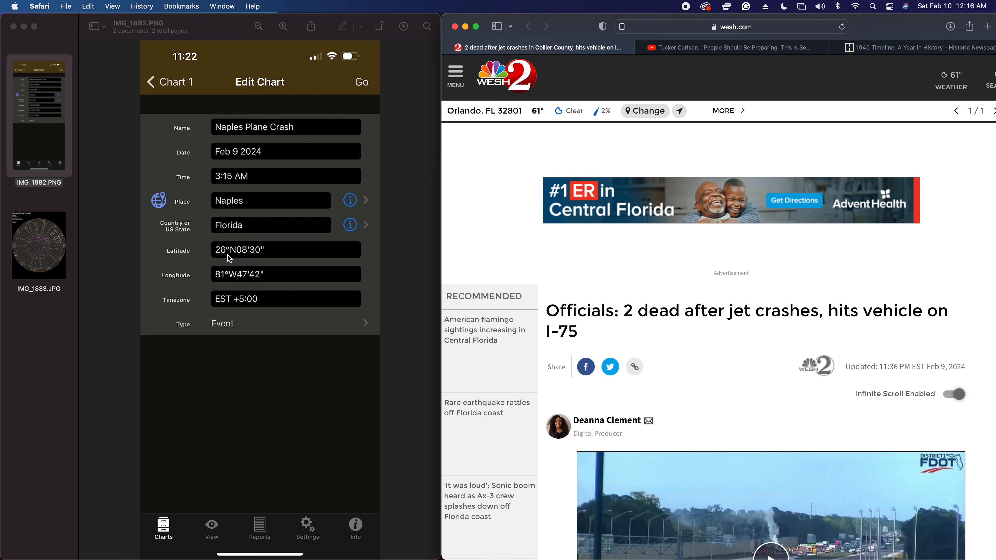
mouse_move(247, 258)
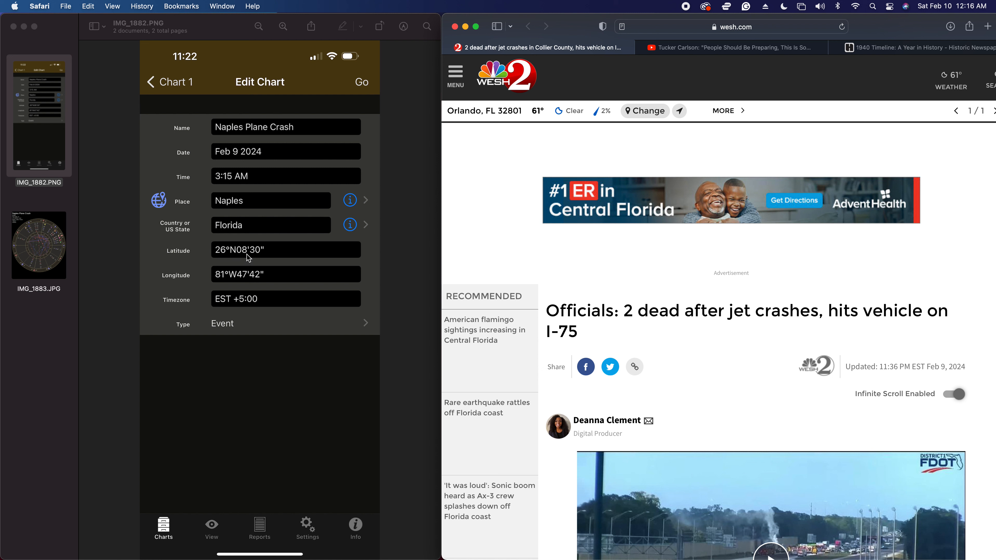
mouse_move(258, 258)
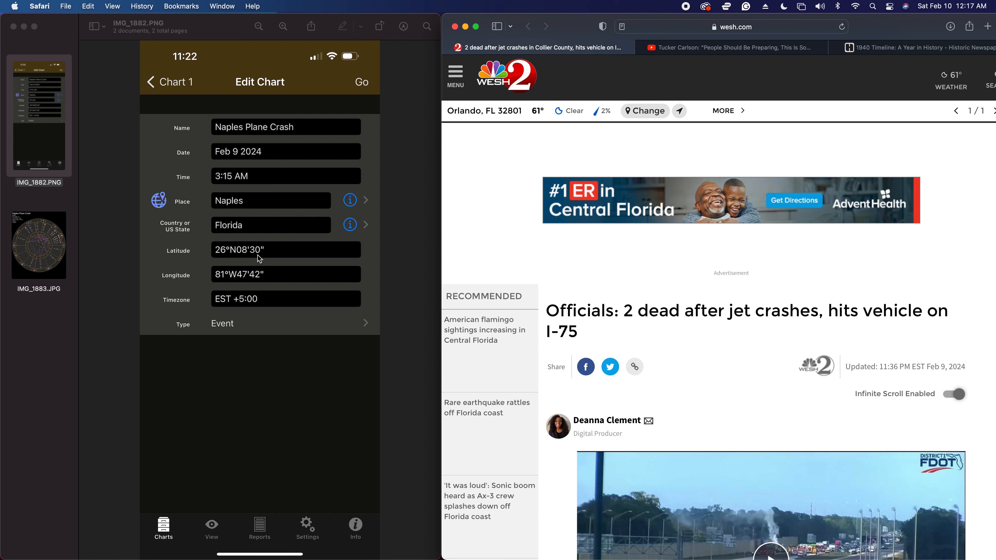
mouse_move(214, 156)
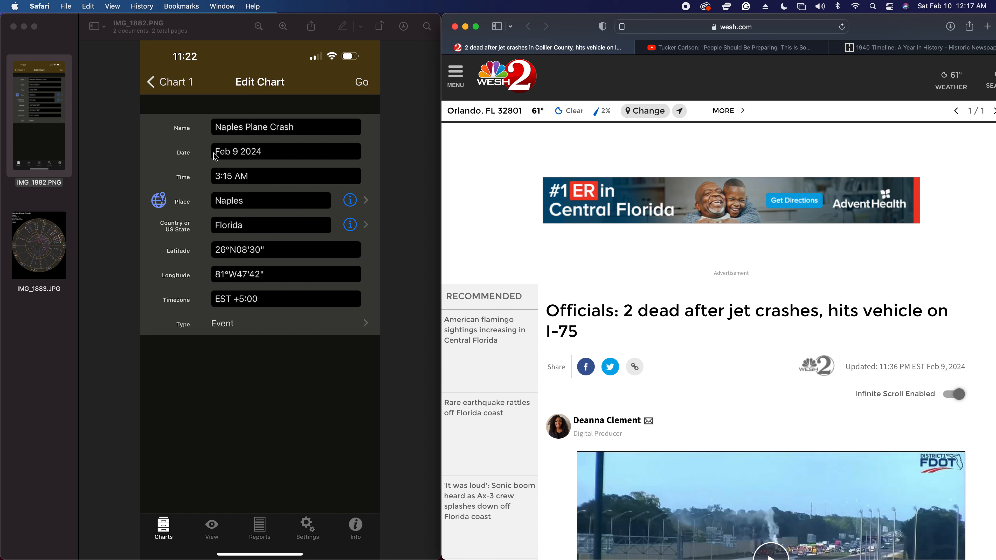
mouse_move(215, 143)
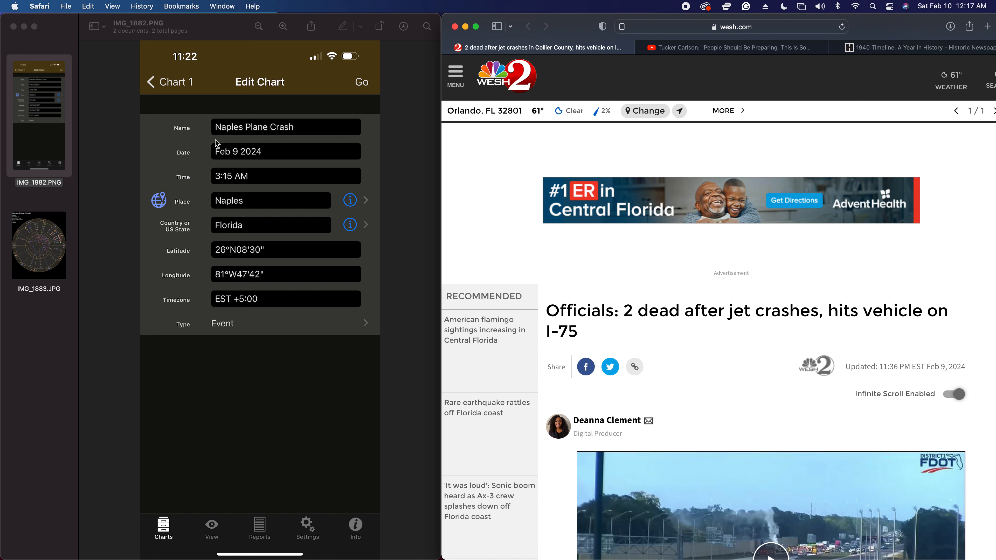
mouse_move(270, 261)
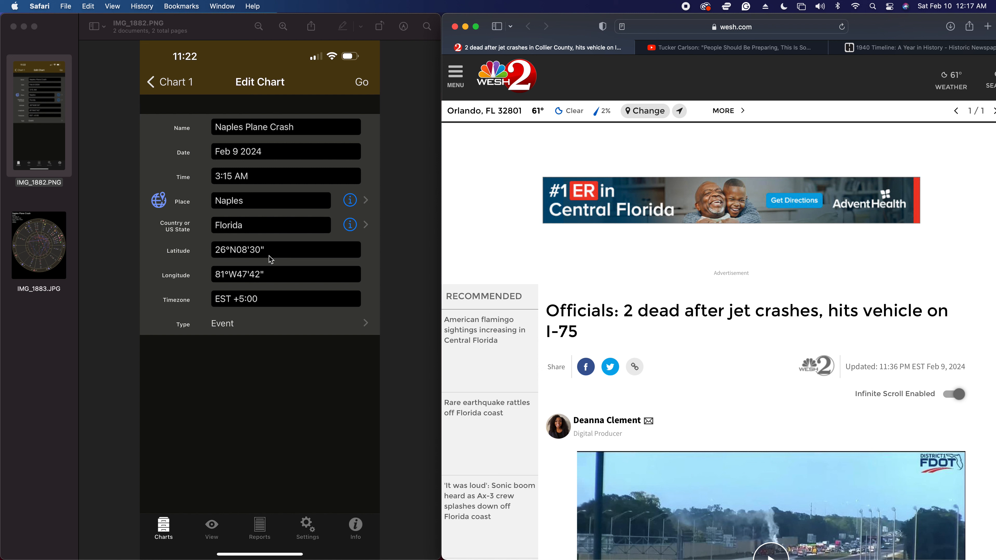
mouse_move(98, 261)
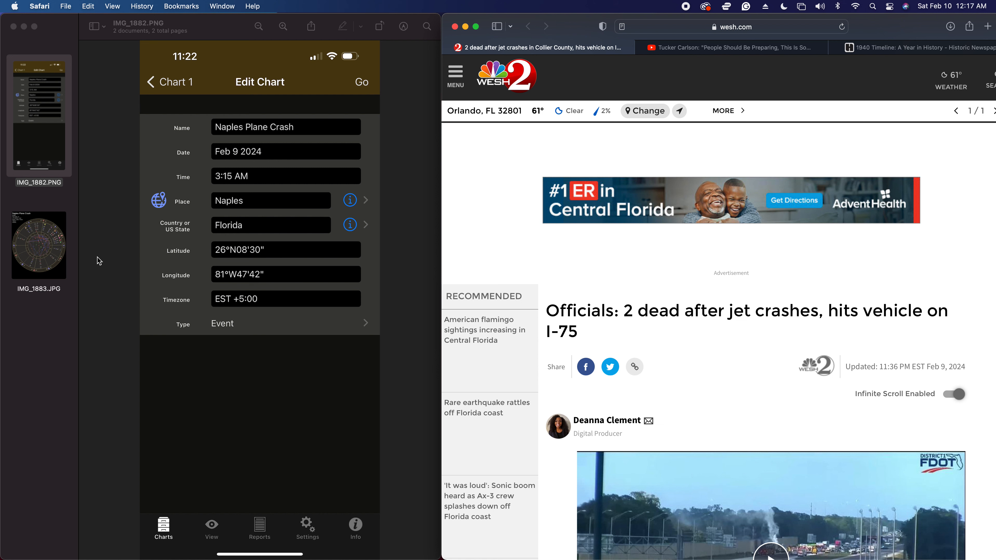
click(38, 246)
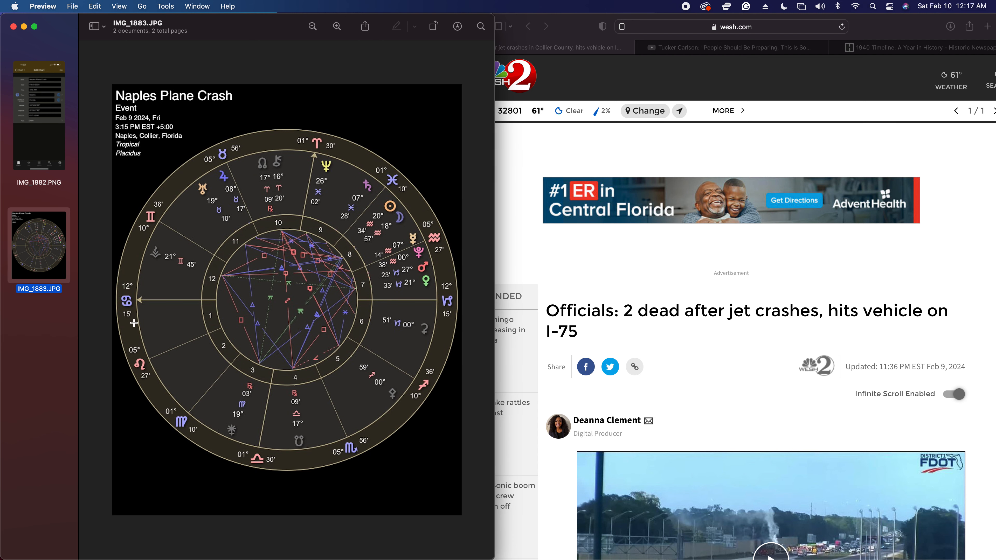
mouse_move(133, 322)
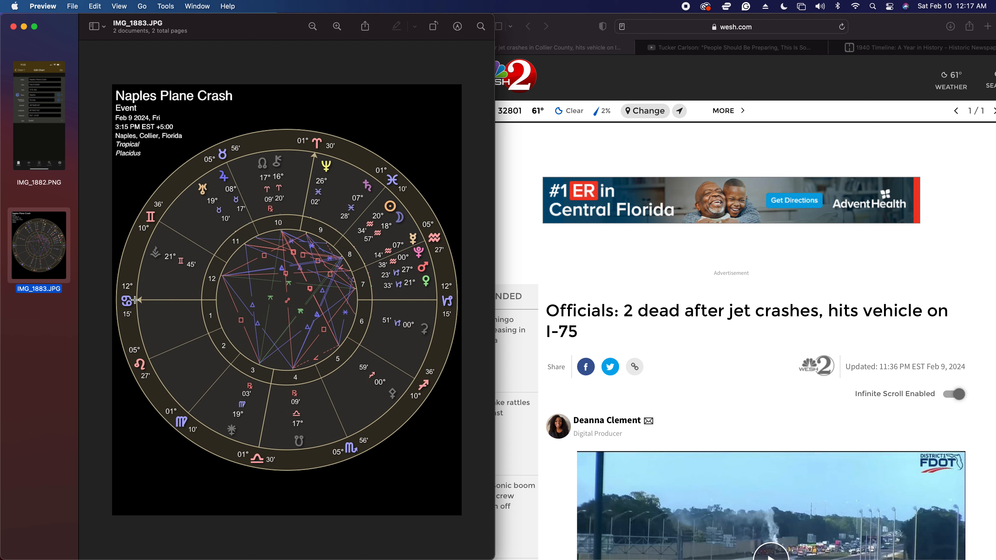
mouse_move(131, 300)
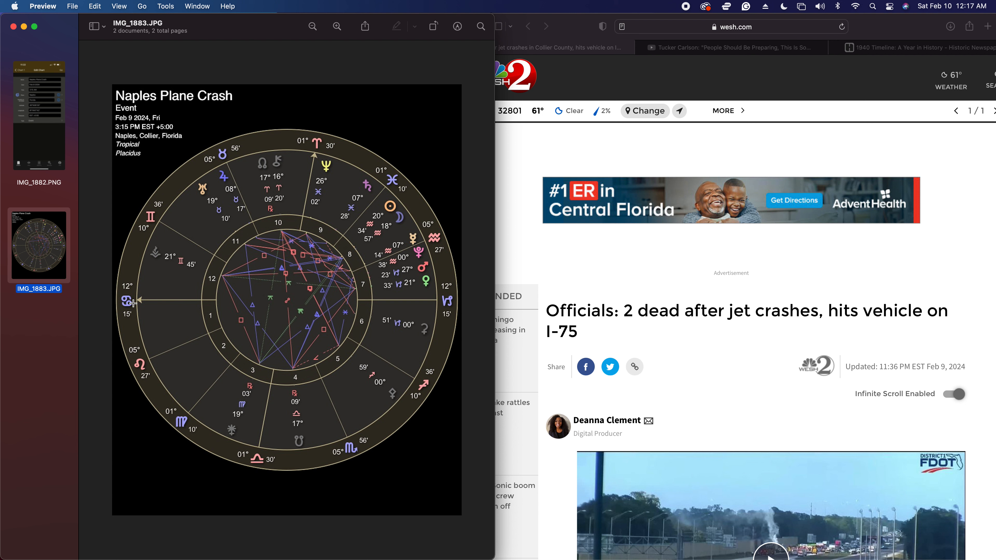
mouse_move(135, 303)
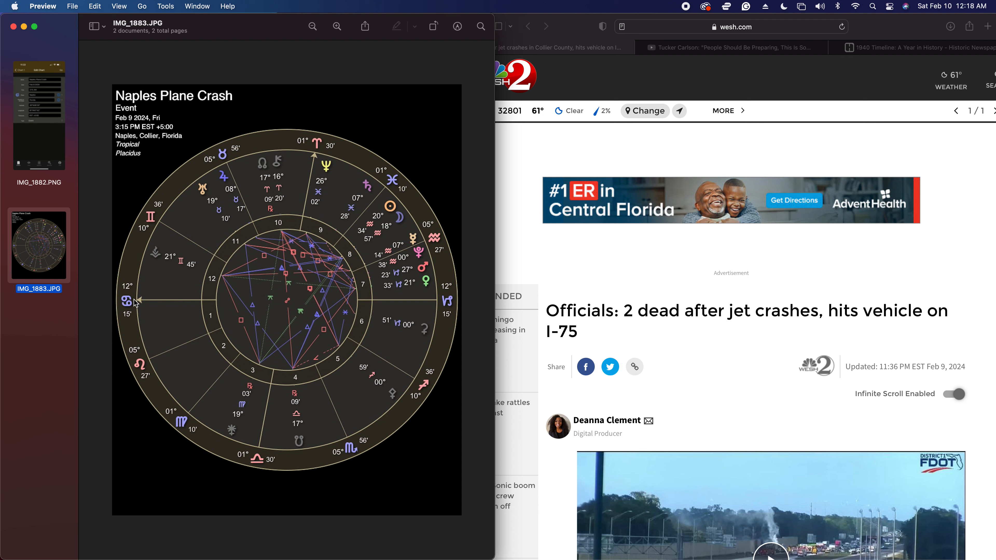
mouse_move(489, 72)
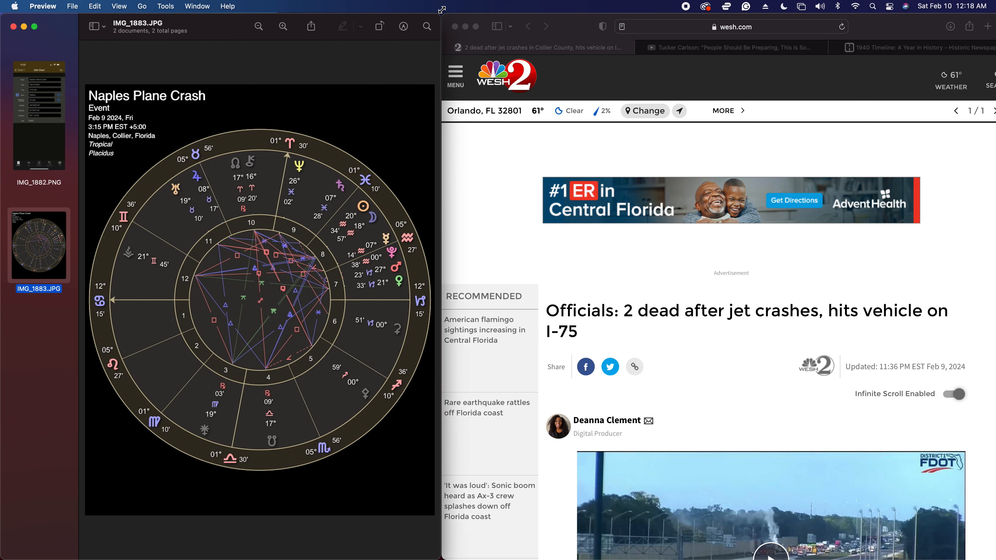
Scroll the wesh.com crash article down to its headline and the 2 dead, 3 survivors video.
scroll(down, 3)
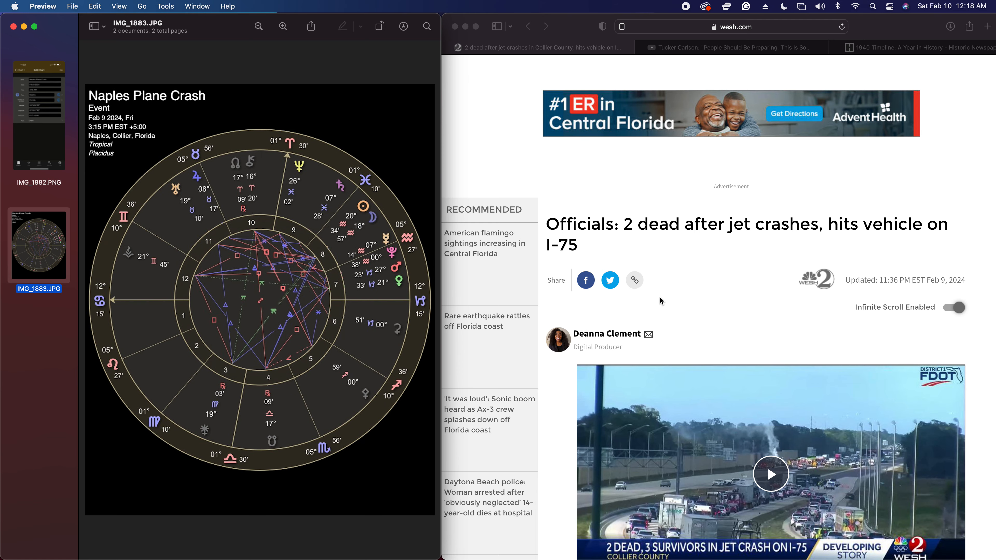
scroll(down, 3)
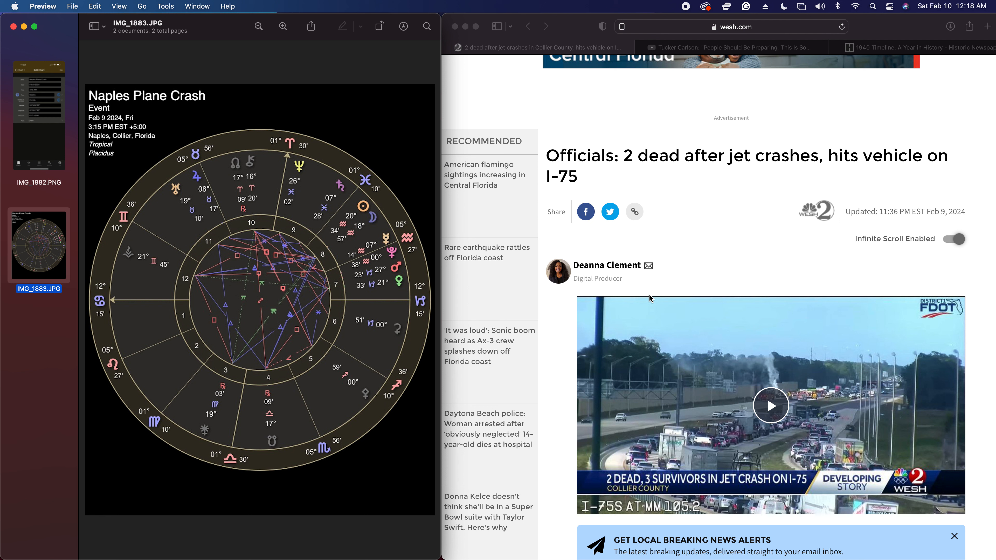
mouse_move(648, 297)
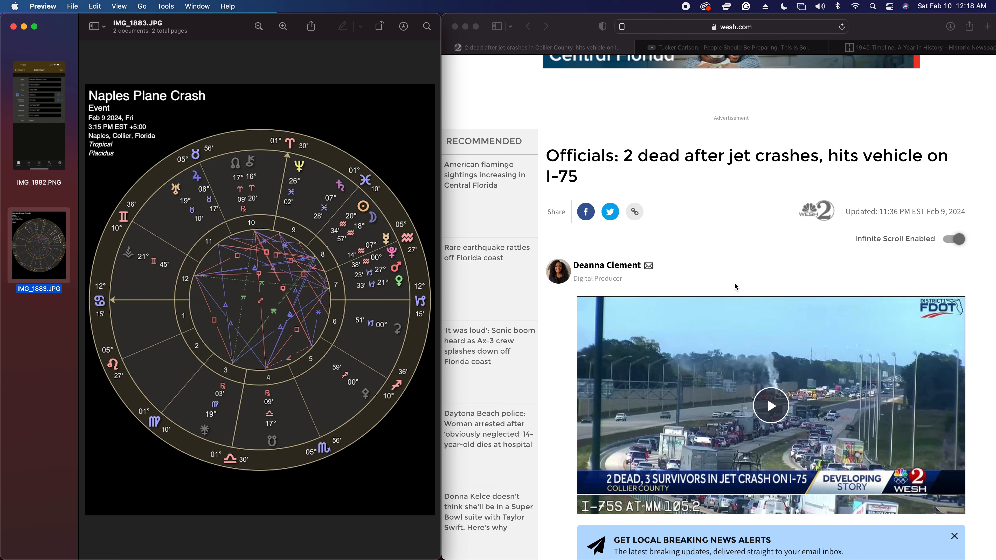
mouse_move(713, 279)
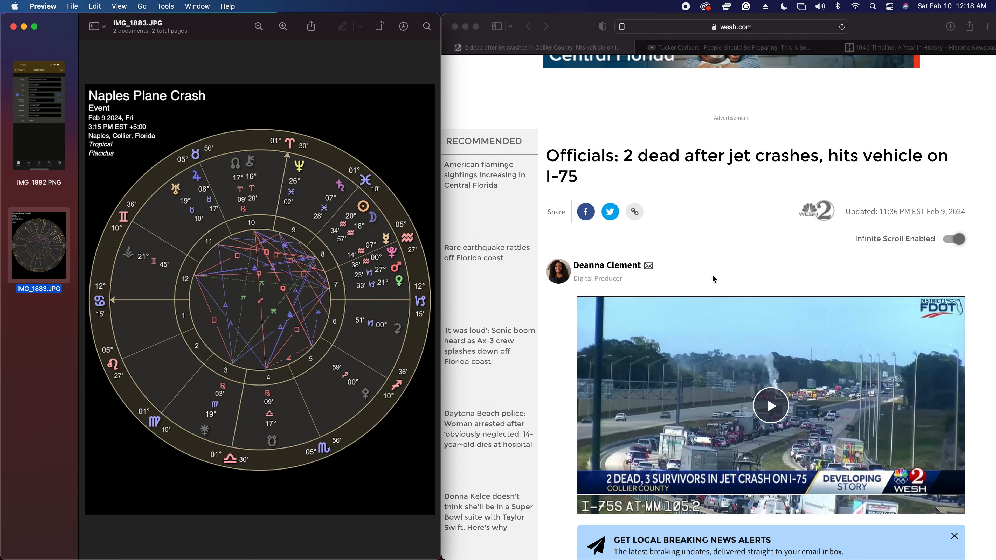
mouse_move(800, 297)
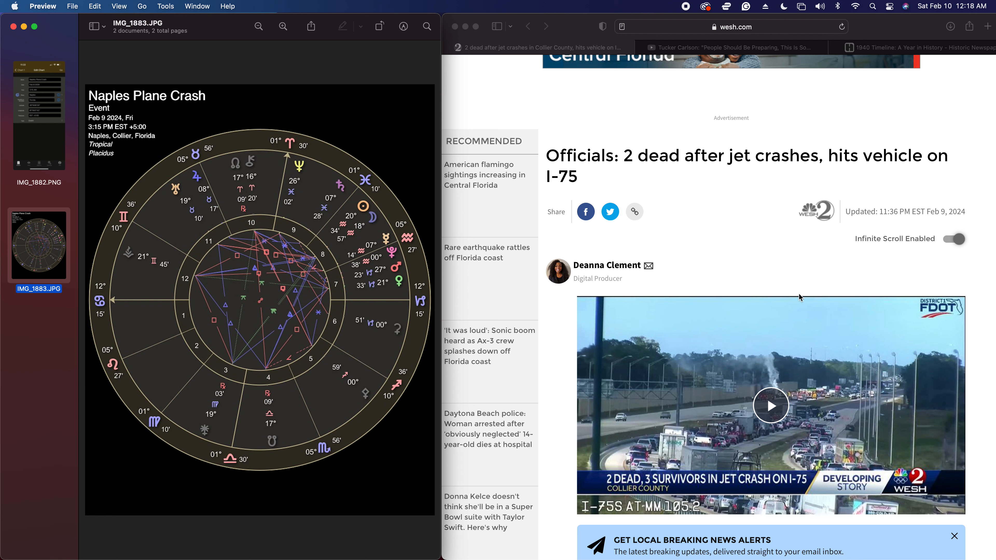
mouse_move(795, 294)
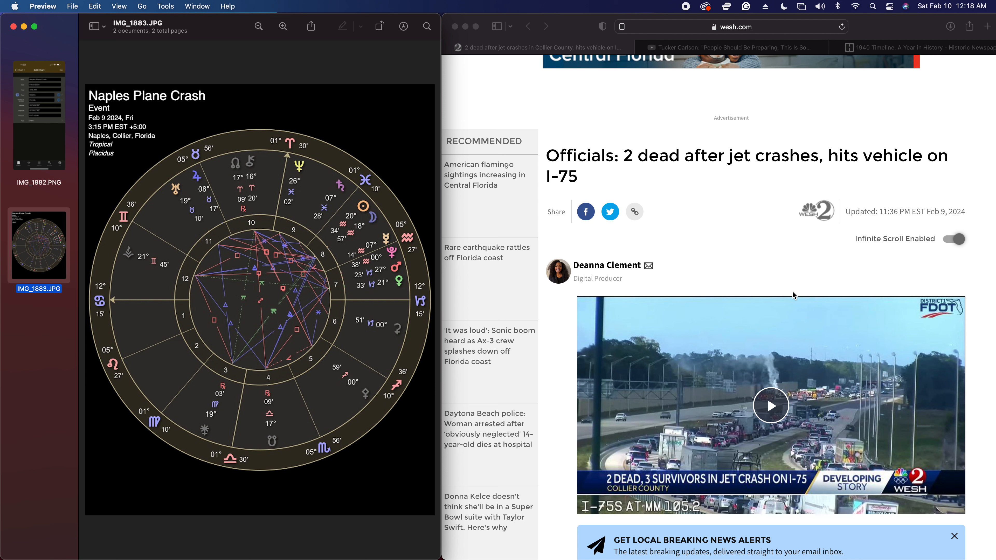
mouse_move(766, 281)
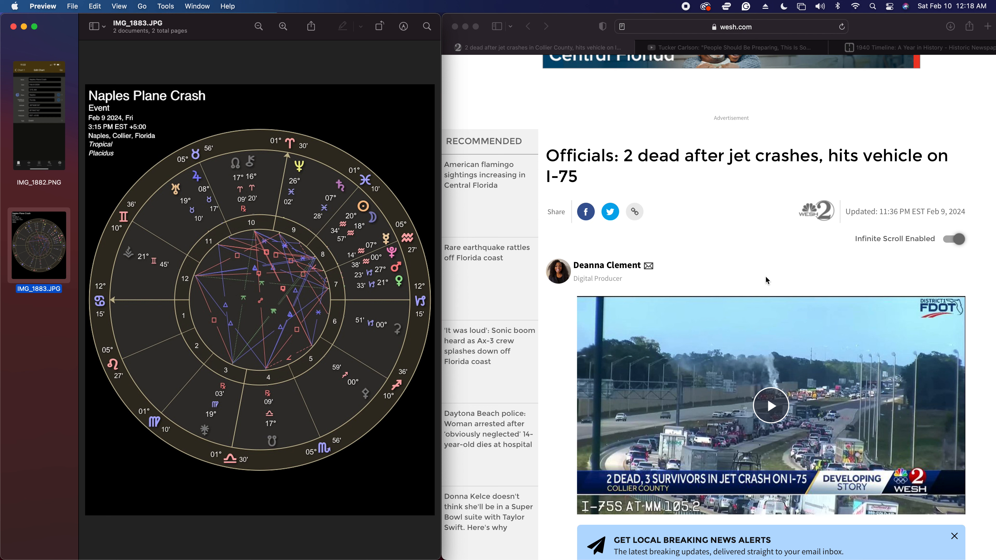
mouse_move(769, 281)
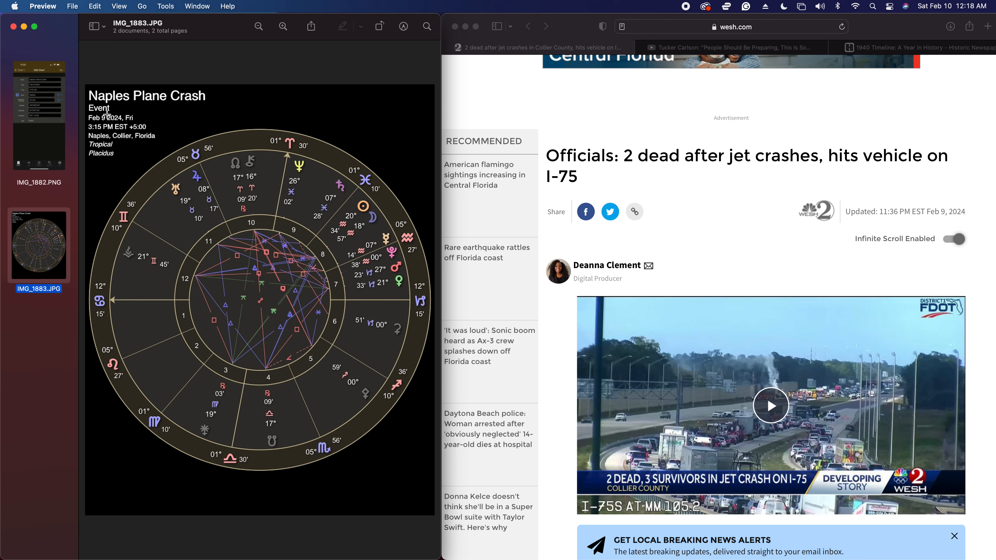
mouse_move(127, 141)
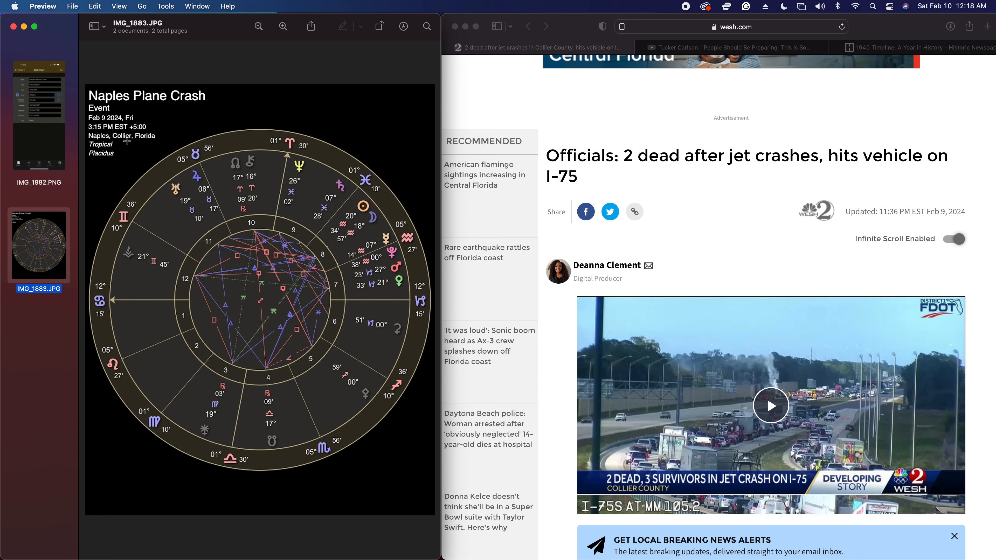
mouse_move(107, 133)
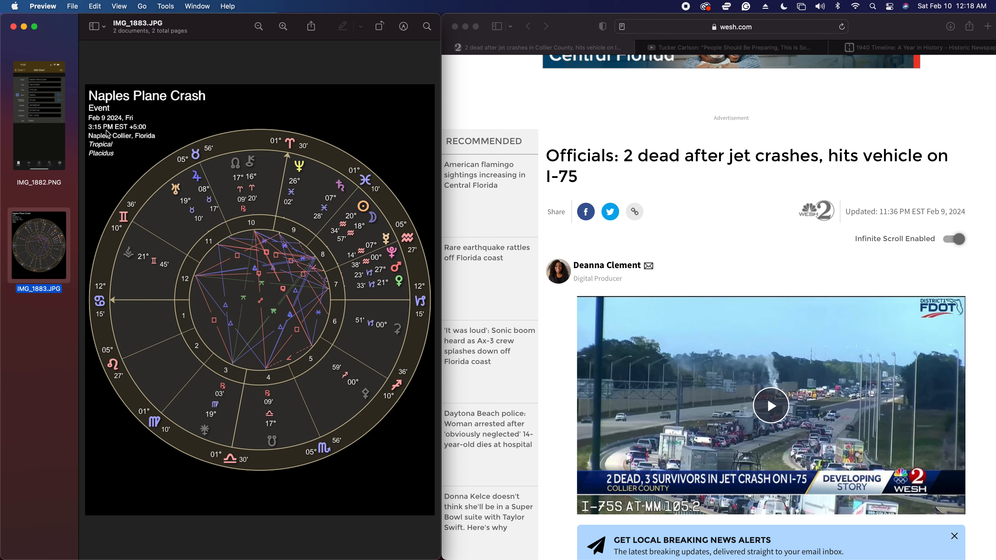
mouse_move(107, 134)
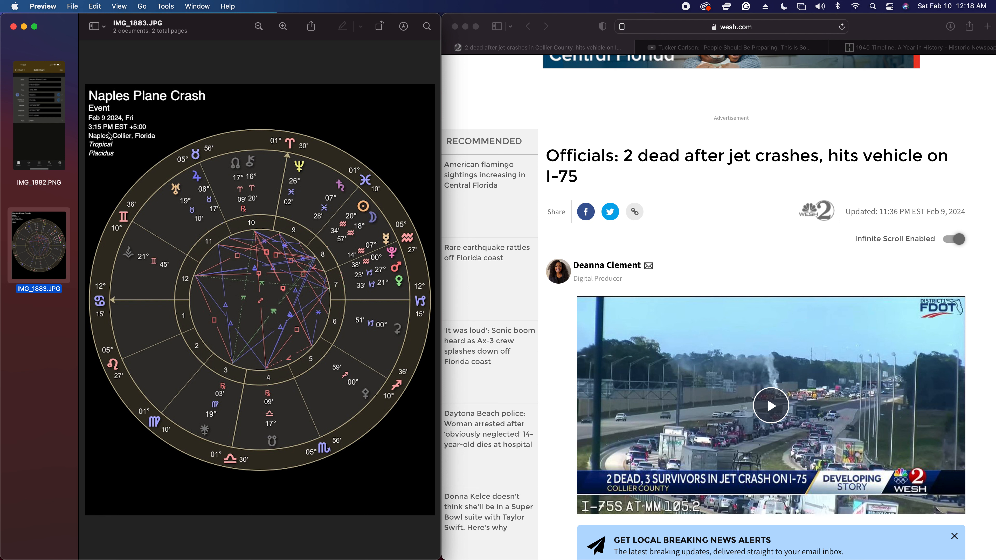
mouse_move(110, 136)
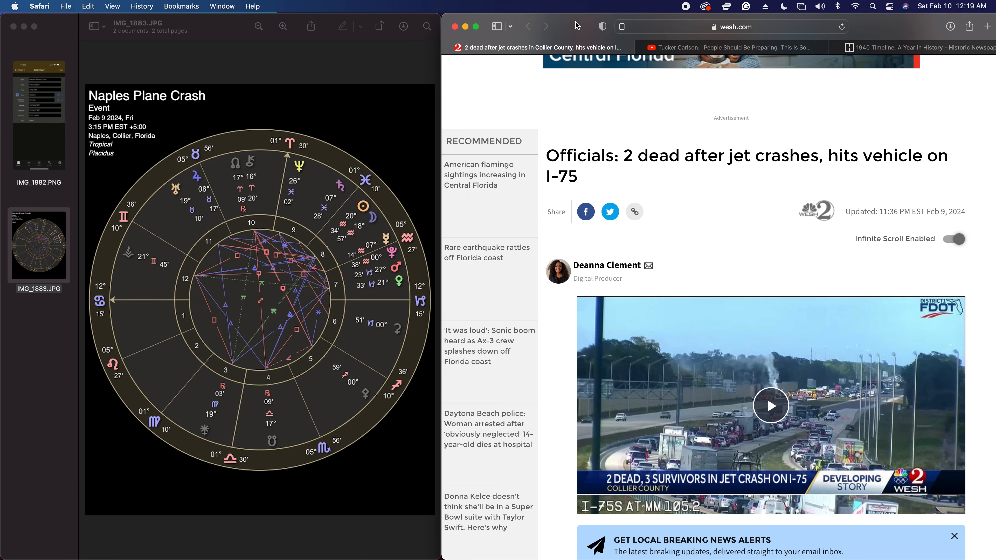
mouse_move(577, 28)
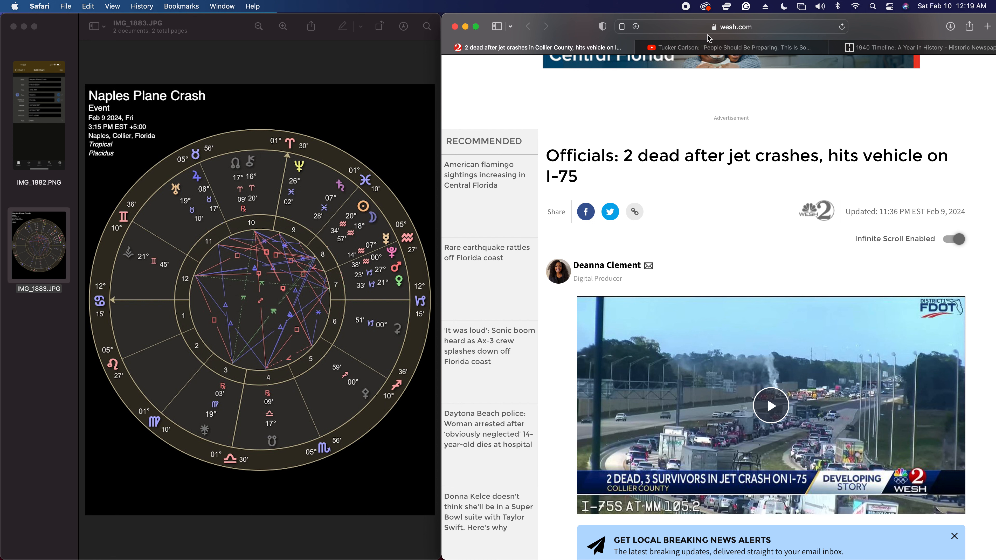
Switch to the Tucker Carlson YouTube tab beside the crash chart.
click(730, 47)
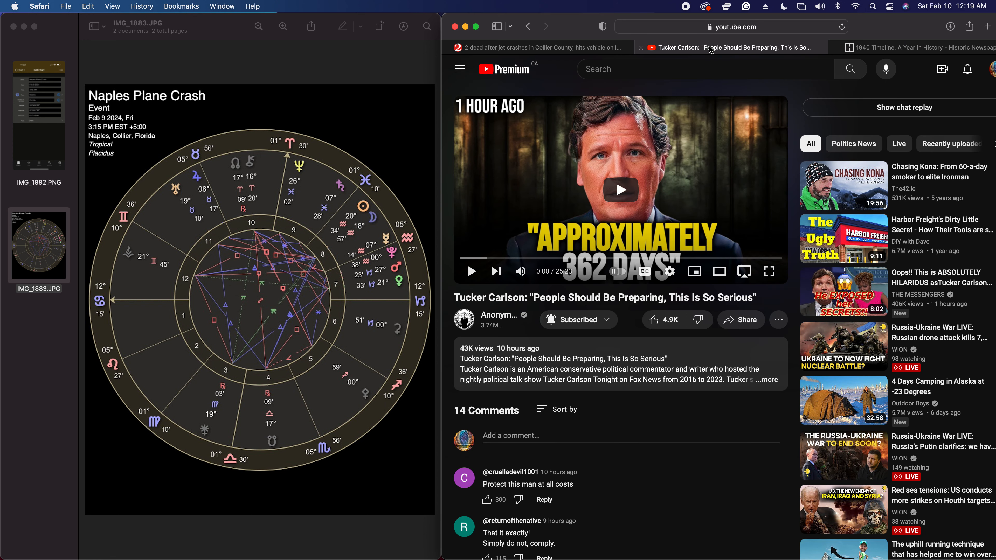
mouse_move(730, 47)
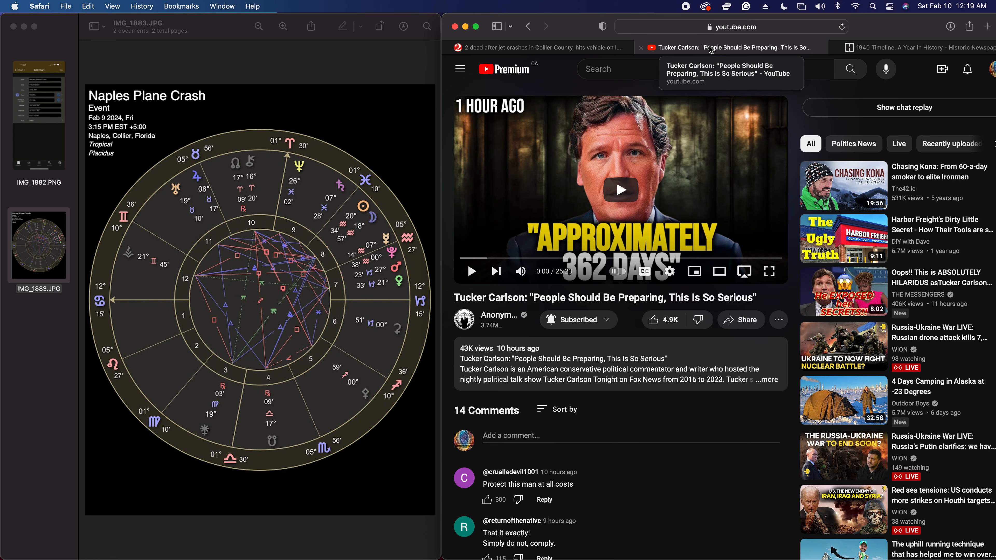
mouse_move(688, 200)
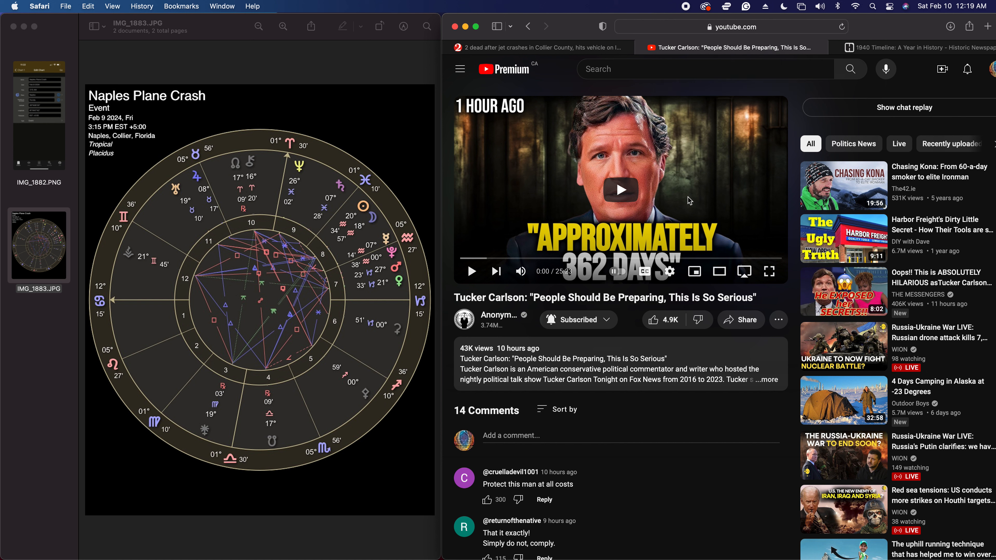
mouse_move(602, 293)
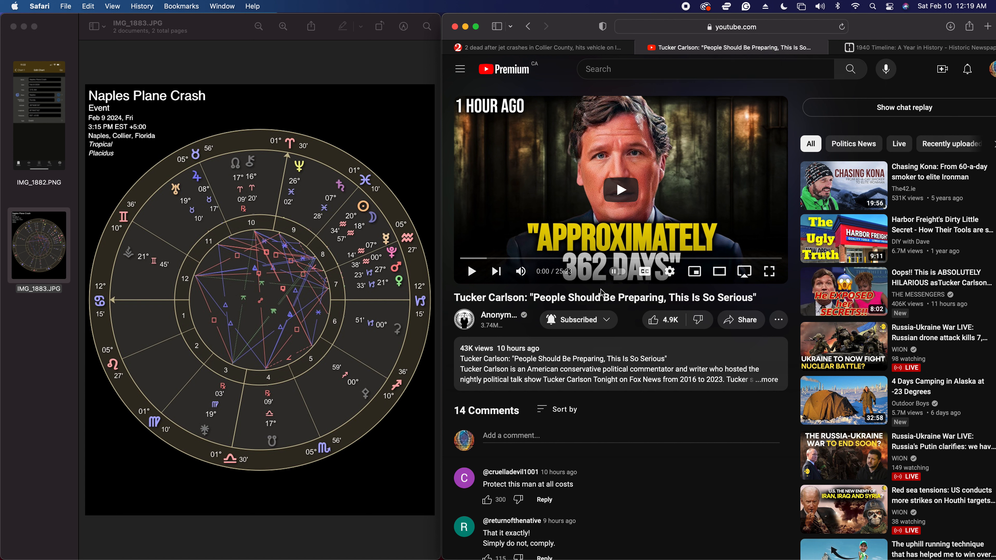
mouse_move(438, 16)
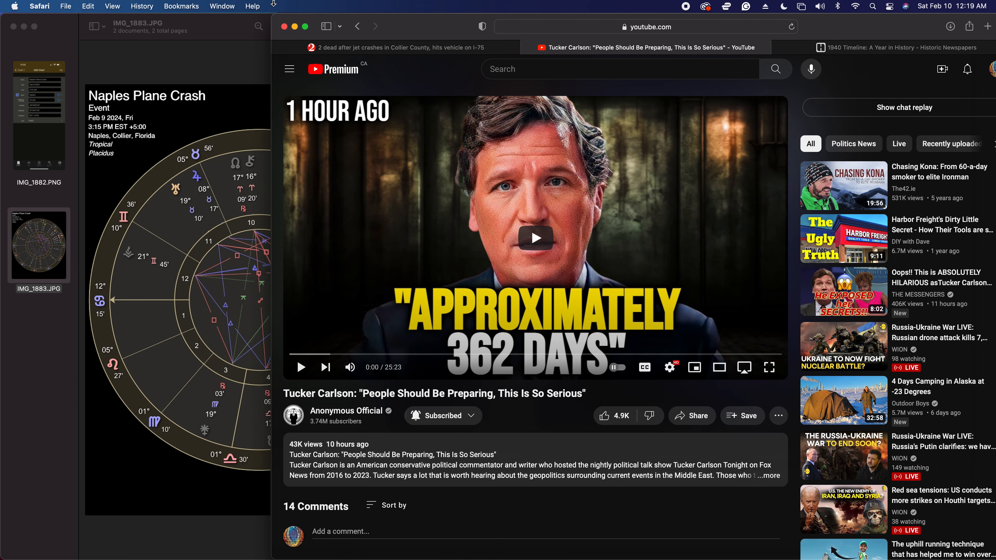
mouse_move(507, 360)
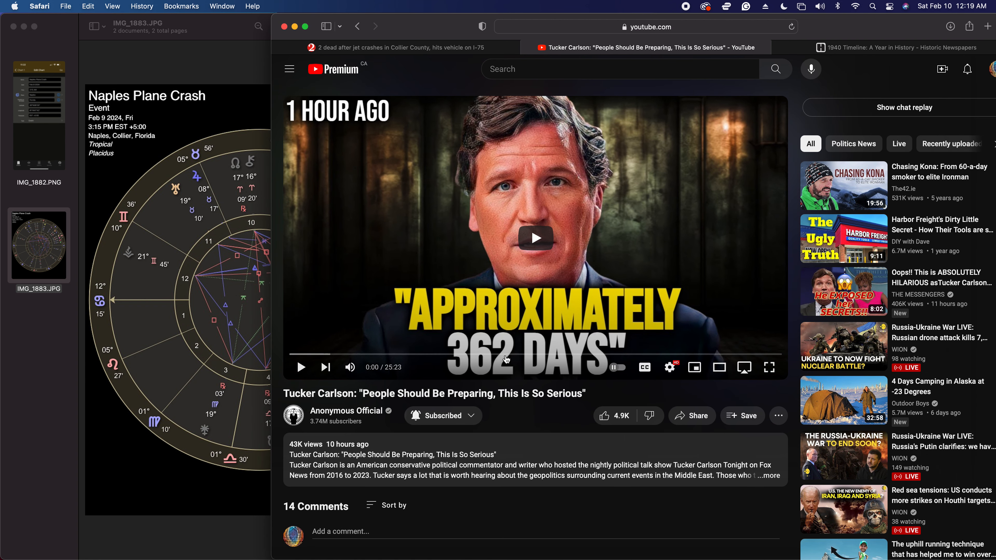
mouse_move(489, 437)
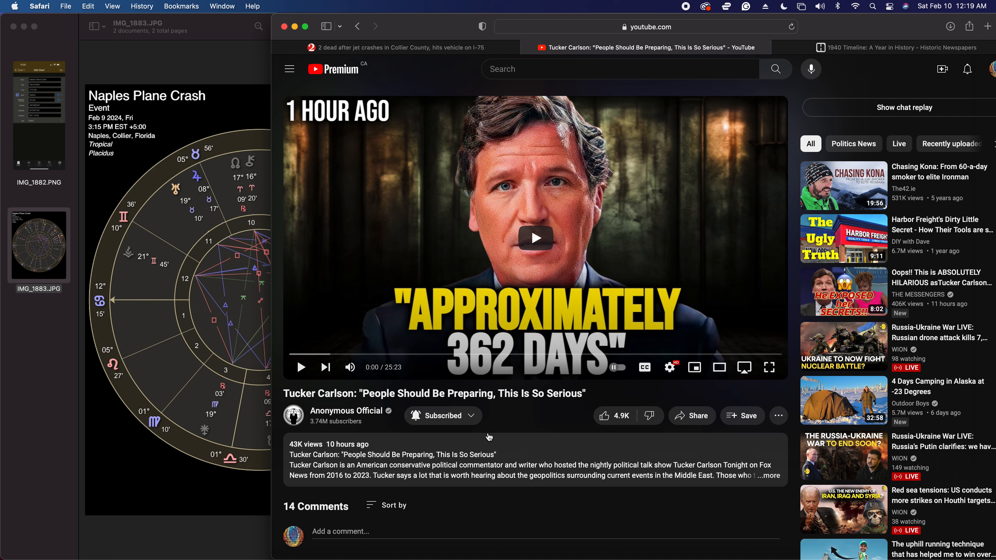
mouse_move(598, 250)
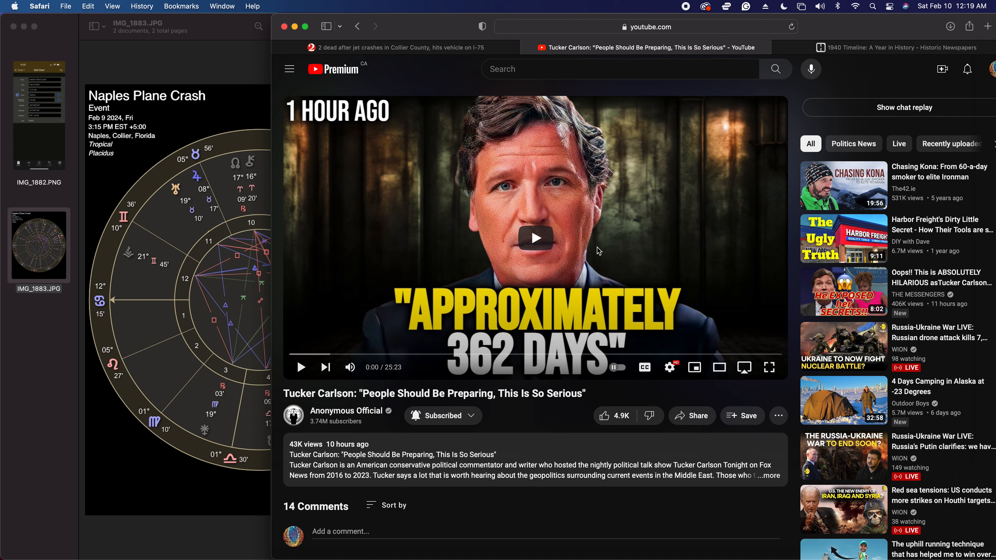
mouse_move(291, 354)
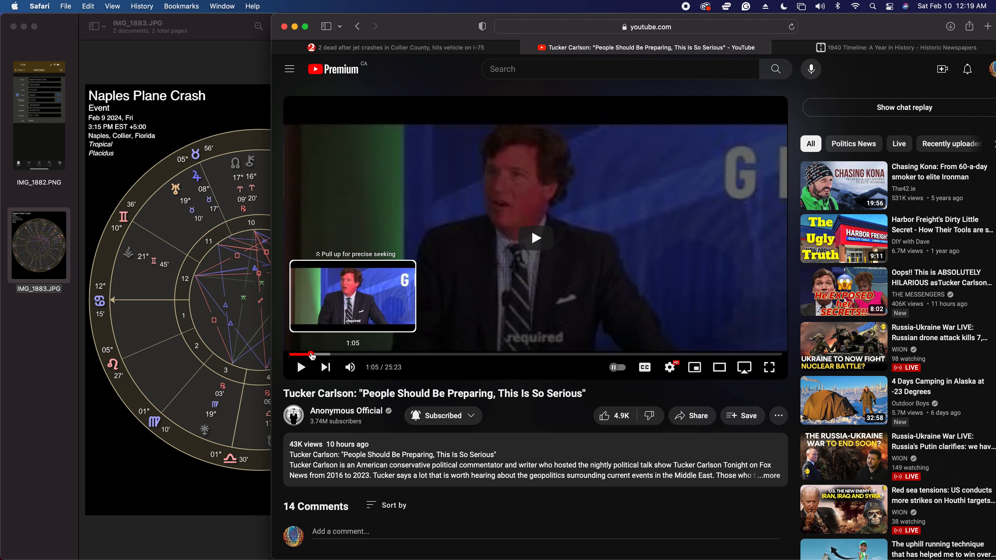
Leave the Tucker Carlson video "People Should Be Preparing, This Is So Serious" paused at 0:00.
click(311, 354)
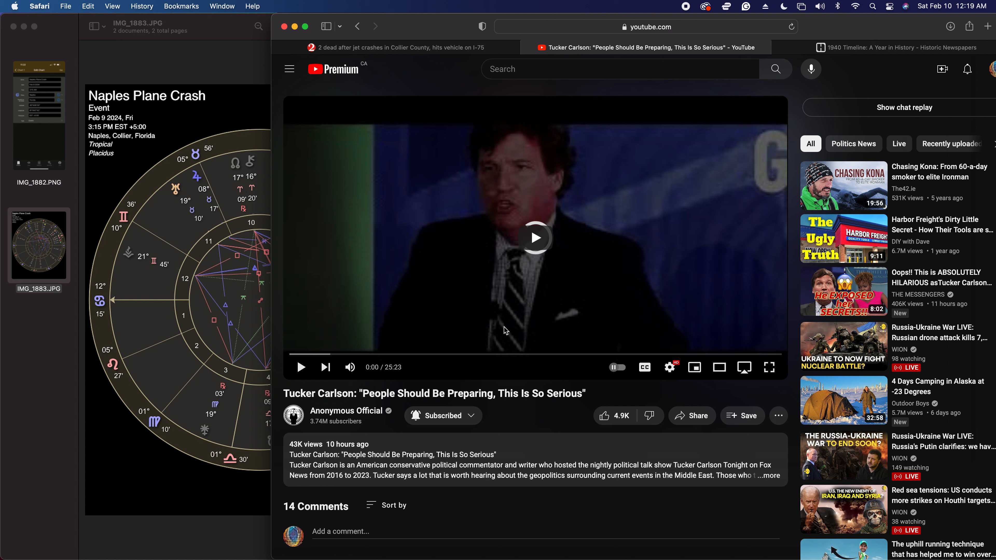
mouse_move(325, 367)
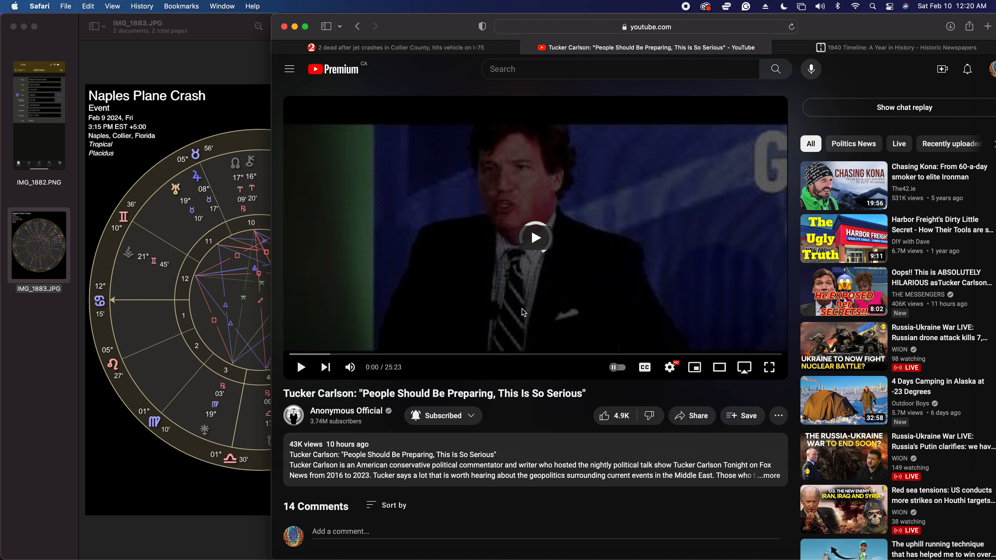
click(535, 238)
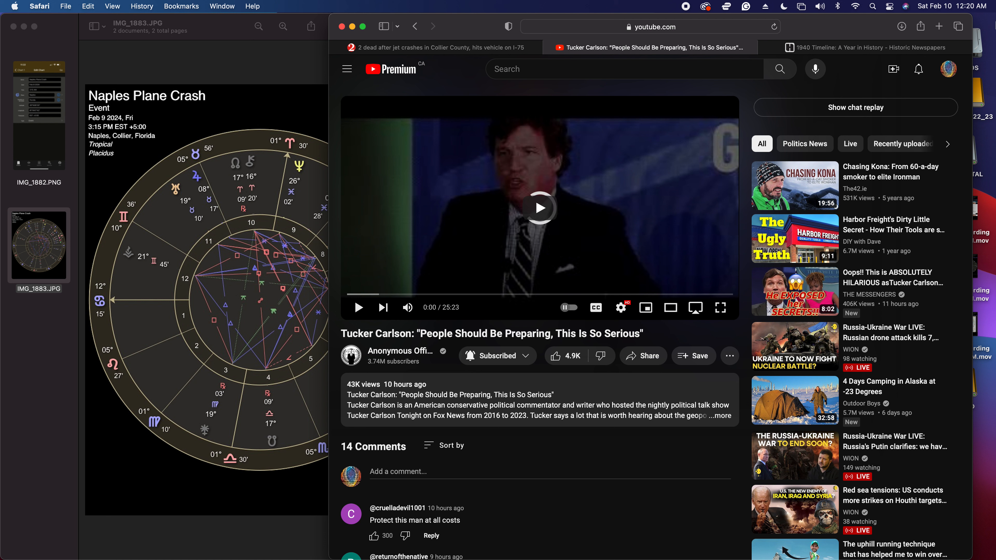
mouse_move(854, 47)
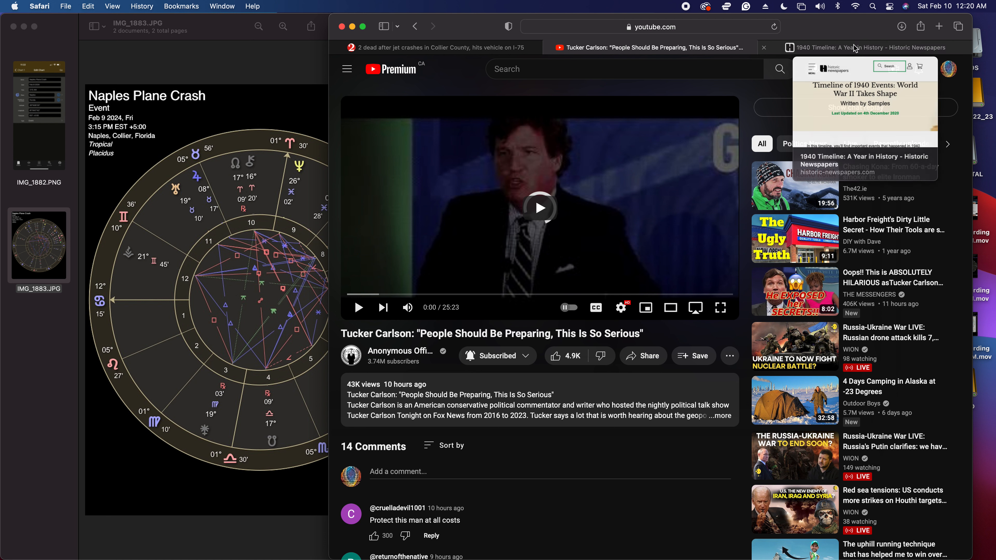
Read the 1940 timeline page down through its early January entries.
click(864, 47)
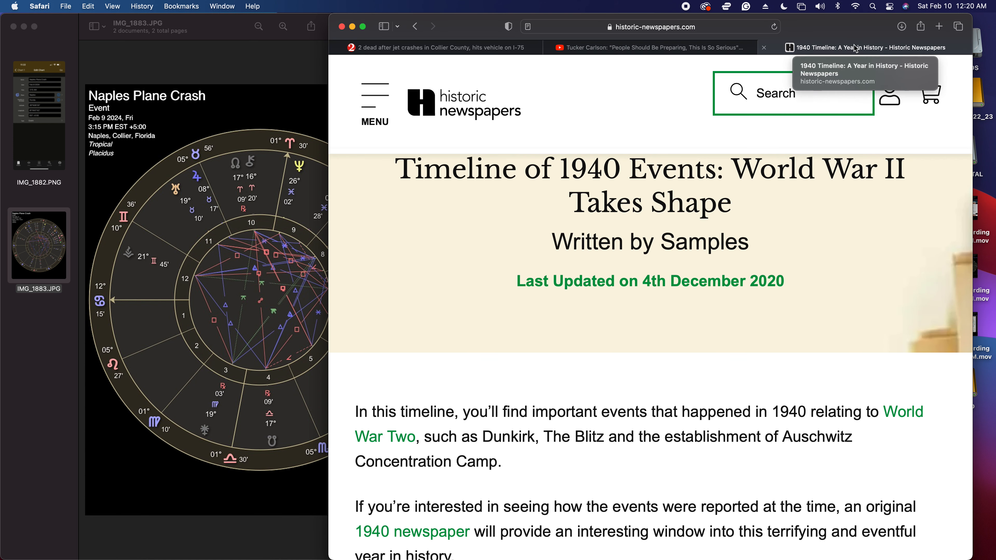
mouse_move(863, 40)
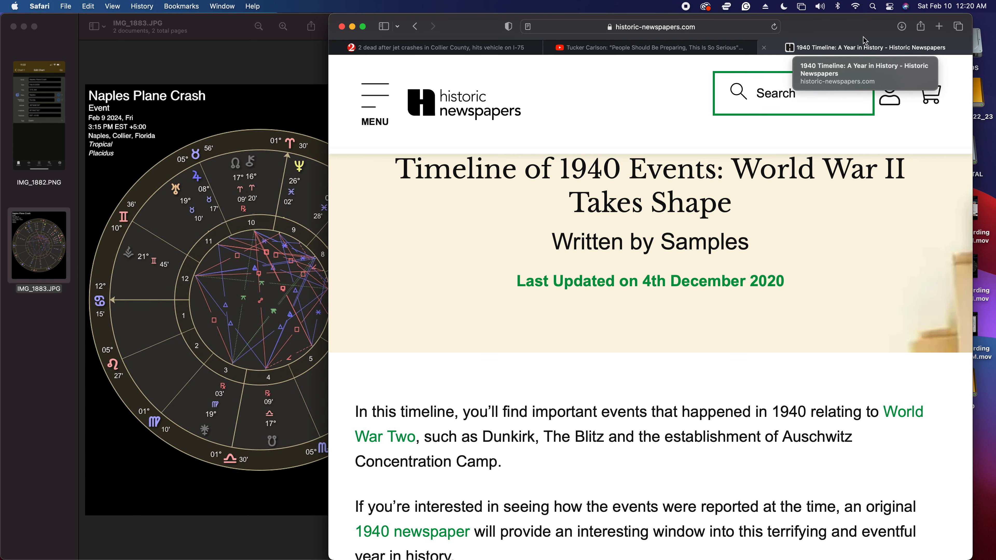
scroll(down, 3)
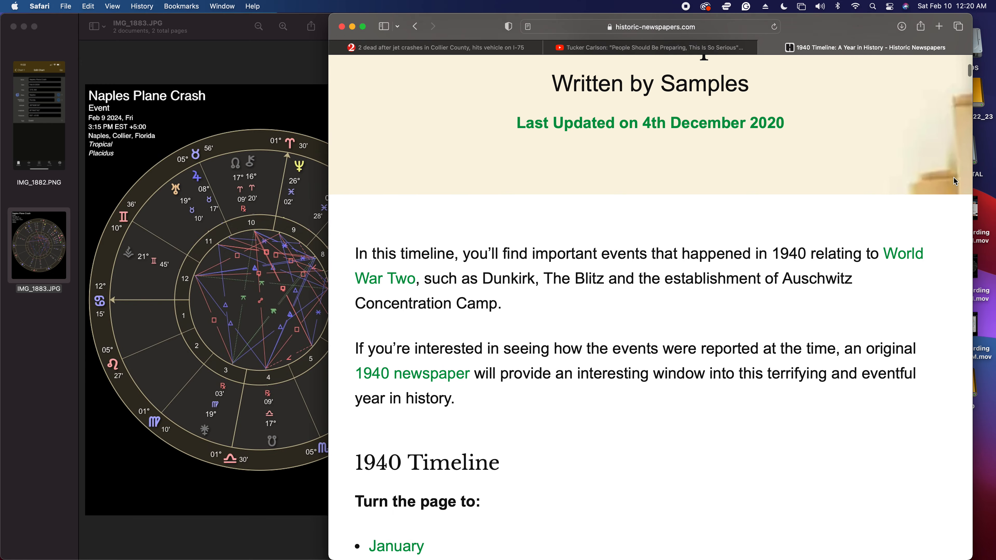
scroll(down, 3)
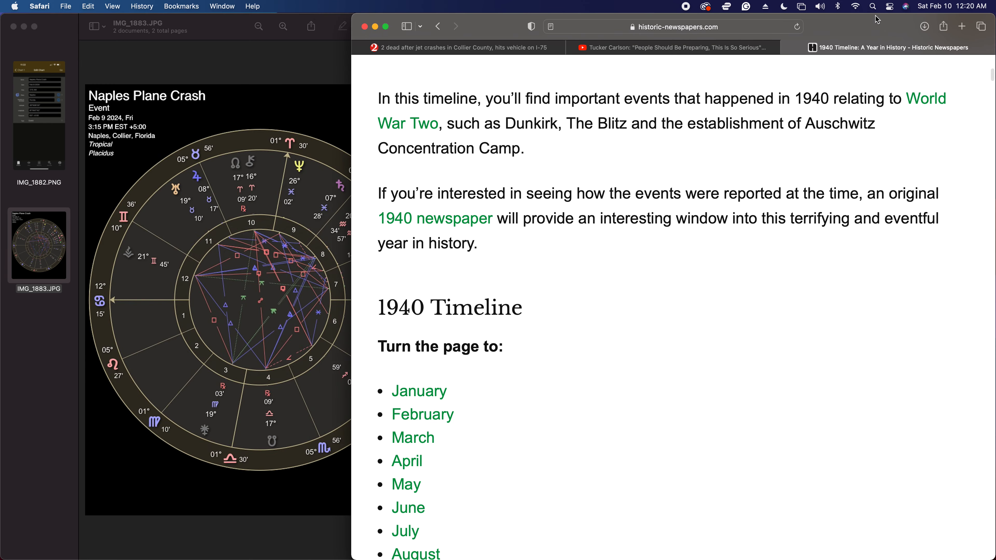
scroll(down, 3)
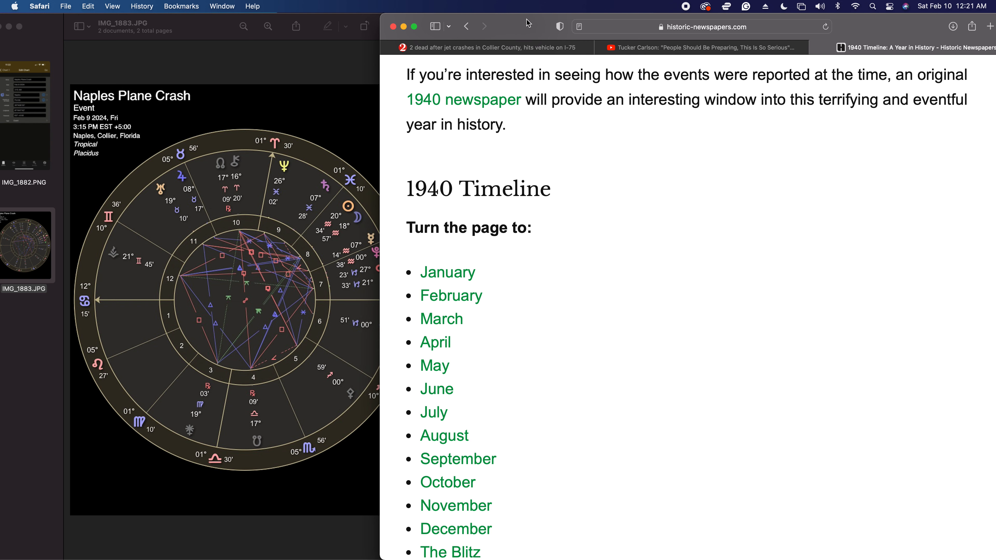
mouse_move(548, 212)
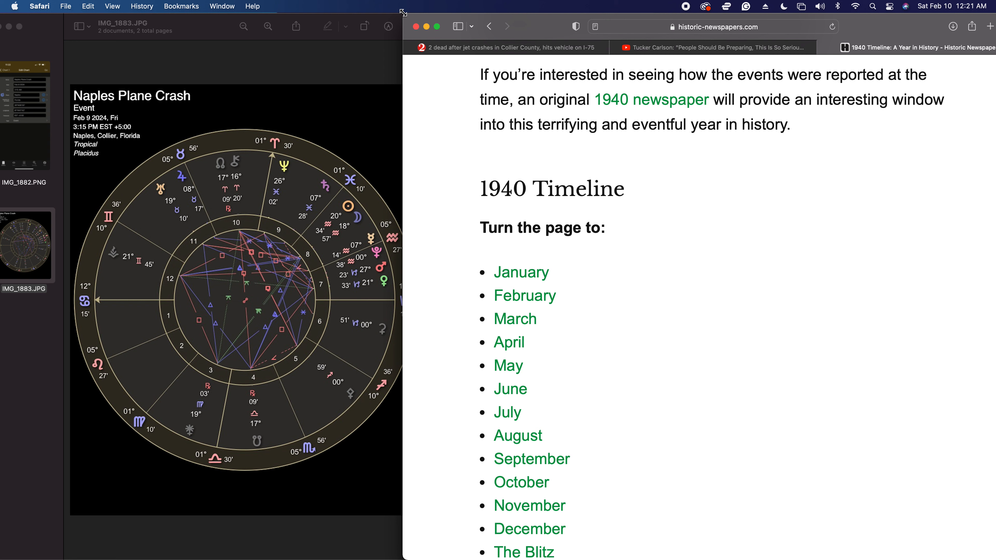
scroll(down, 3)
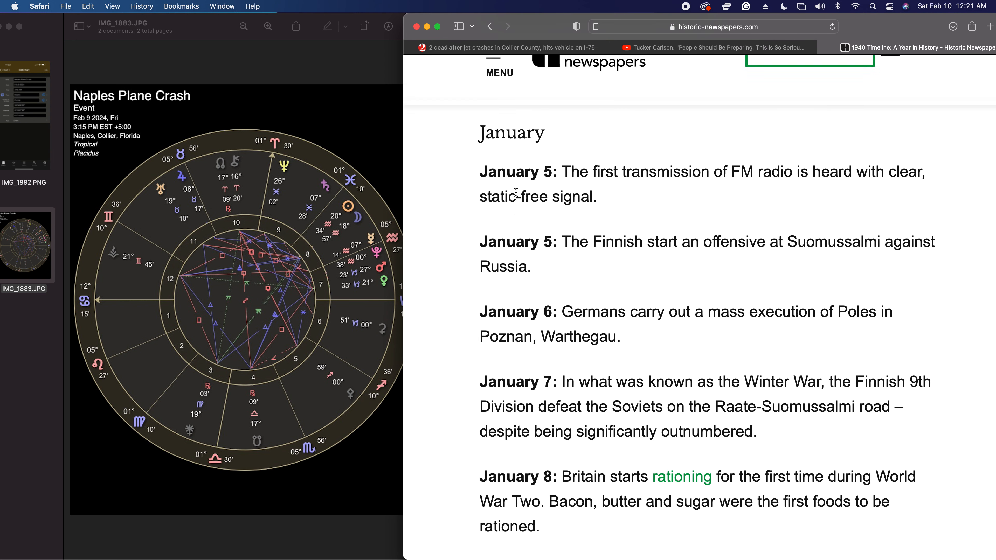
scroll(down, 3)
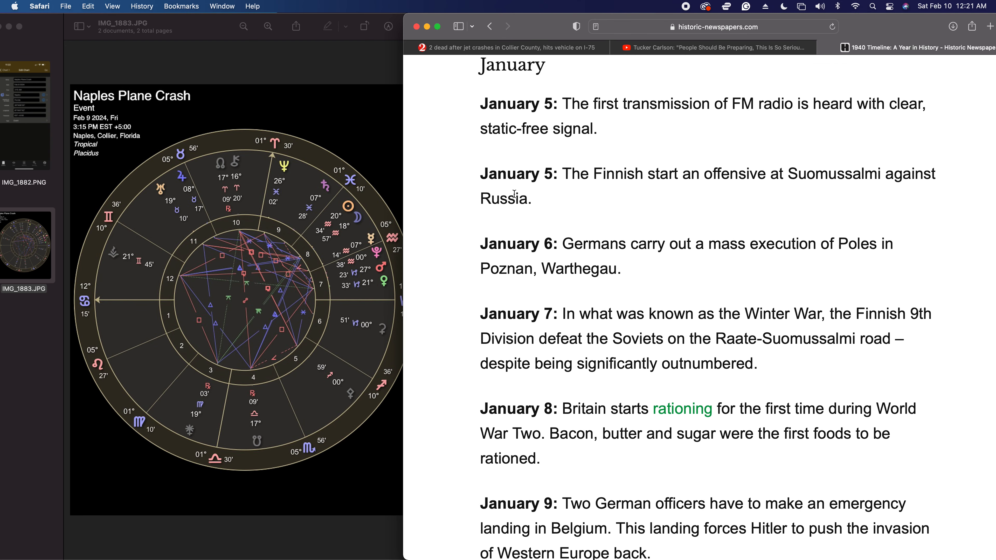
scroll(down, 3)
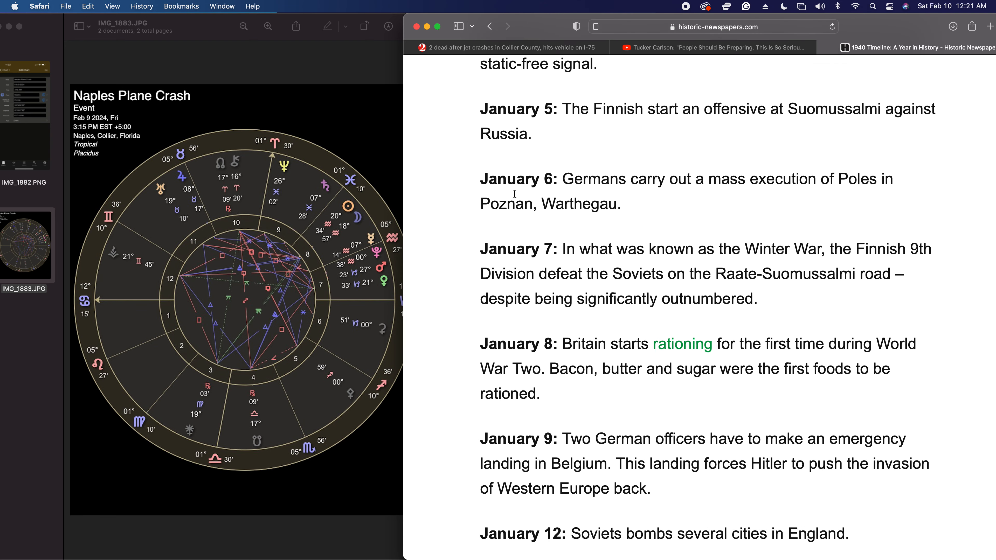
scroll(down, 3)
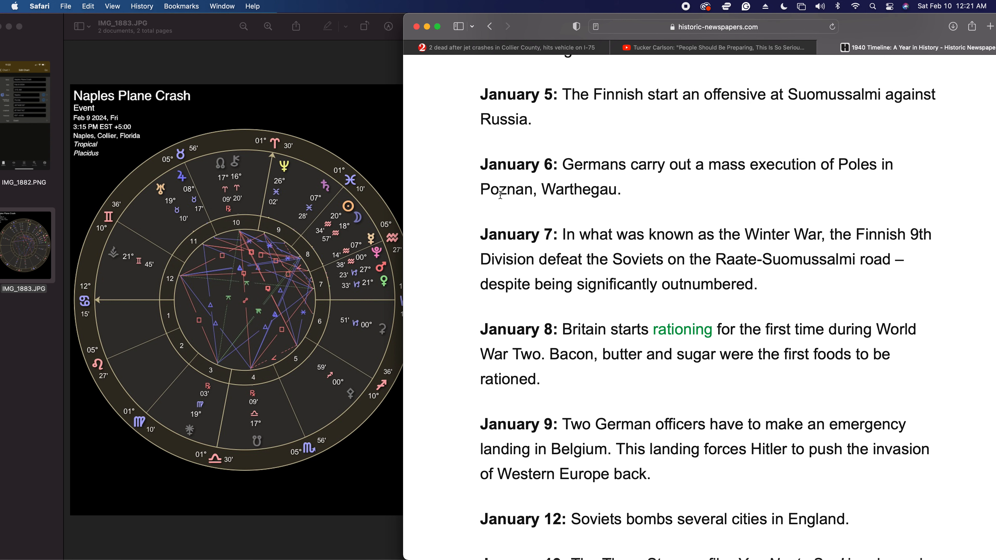
Return to the Tucker Carlson YouTube video tab.
click(710, 47)
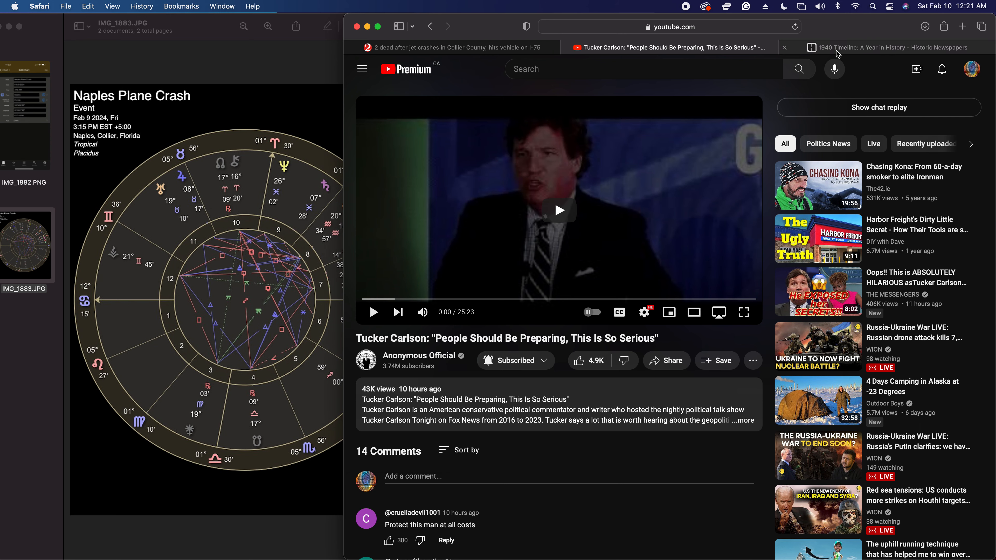
mouse_move(837, 53)
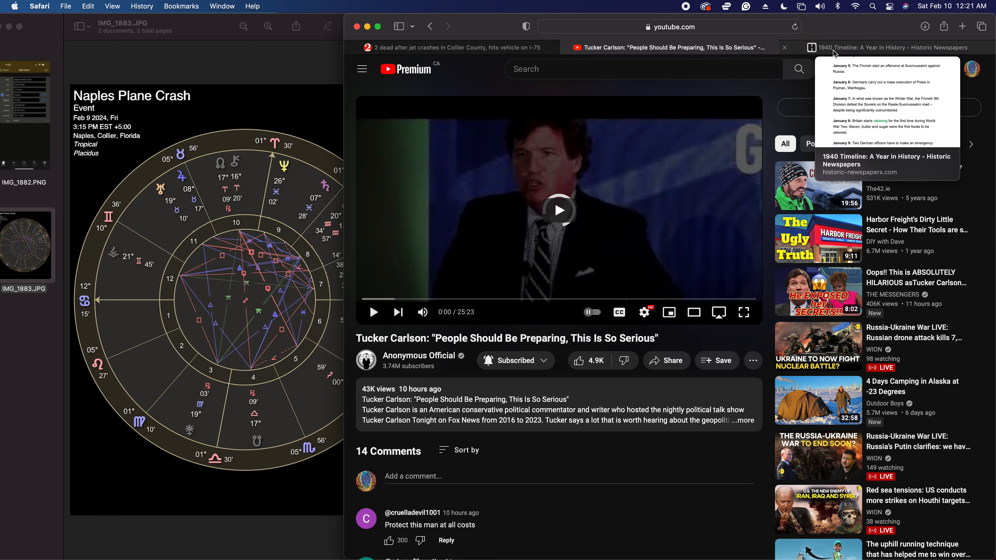
Read the 1940 timeline from late January past the Three Stooges image into February.
click(886, 47)
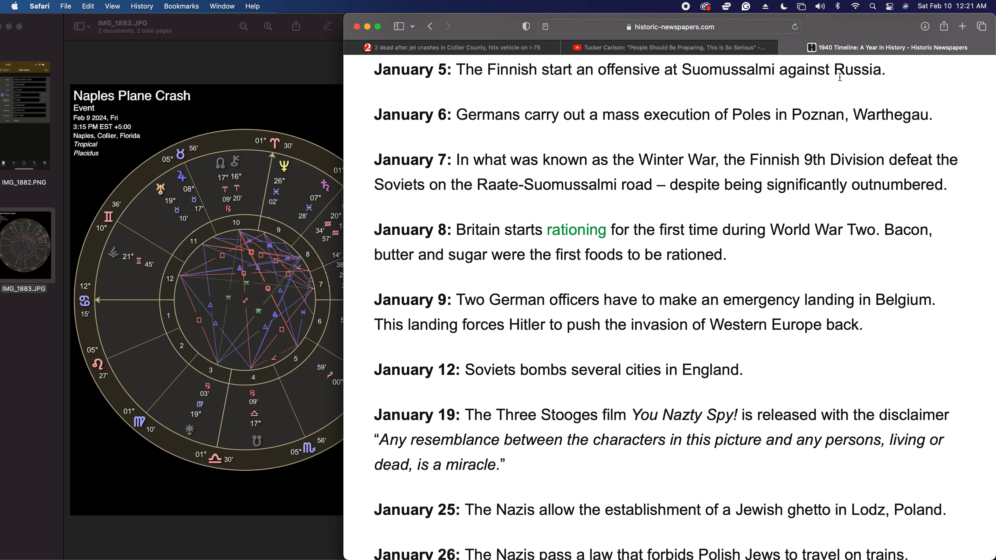
mouse_move(832, 204)
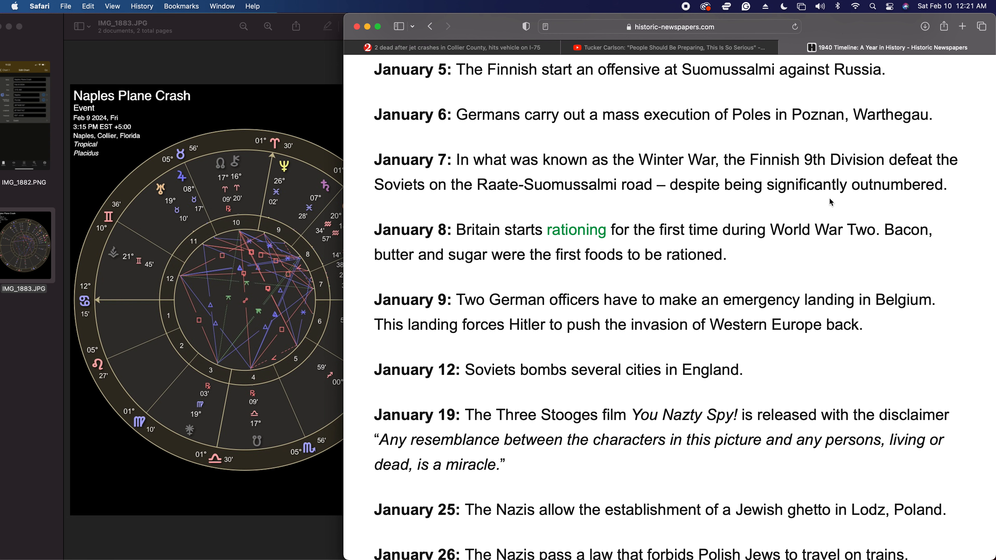
scroll(down, 3)
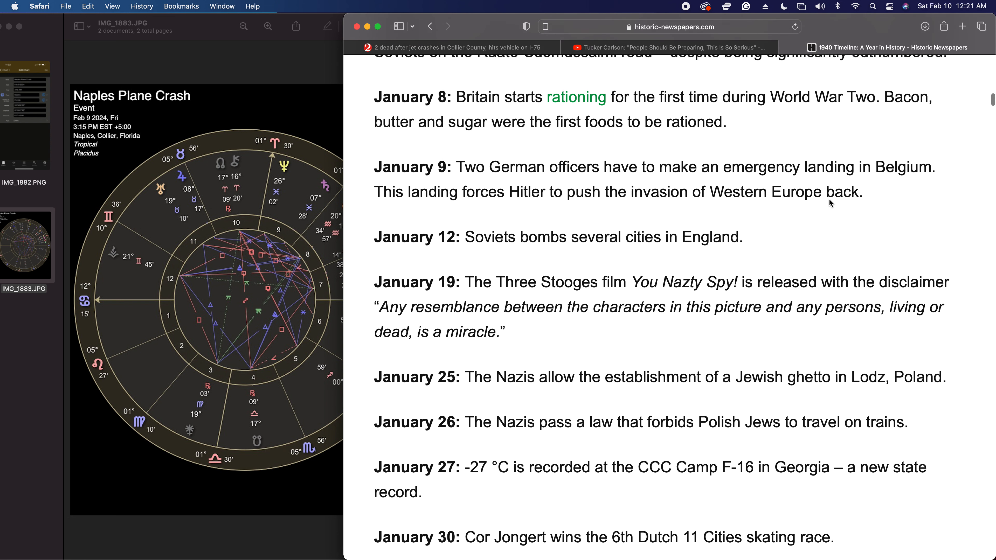
scroll(down, 3)
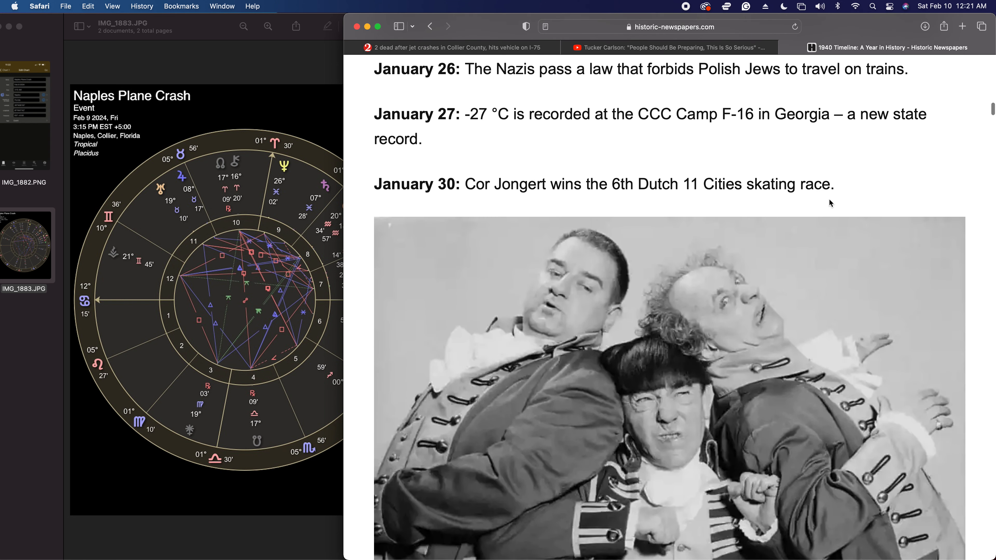
scroll(down, 3)
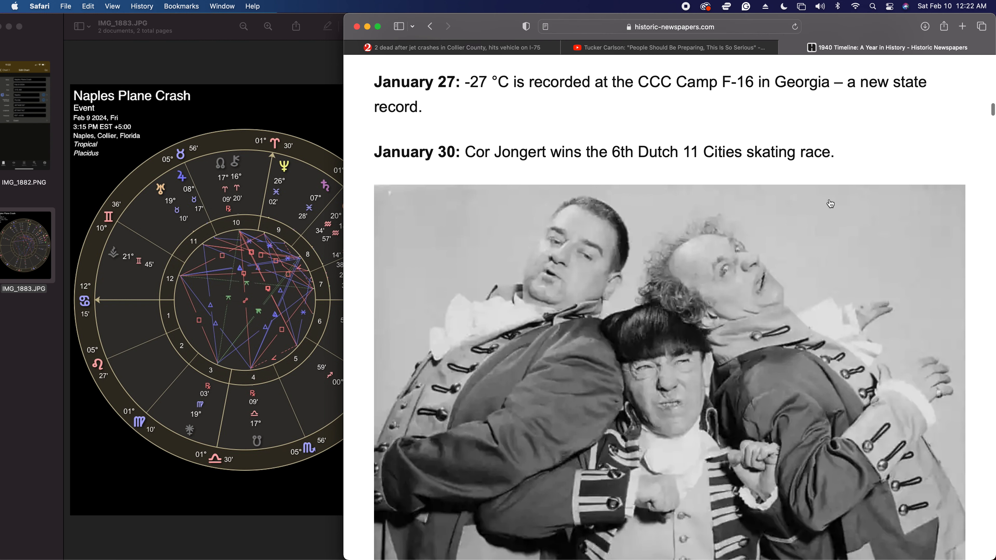
scroll(down, 3)
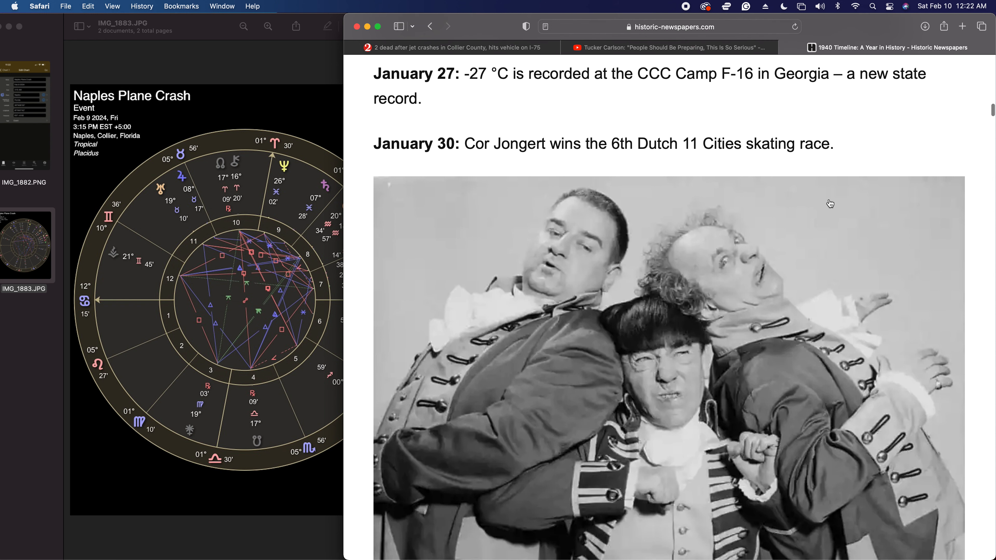
scroll(down, 3)
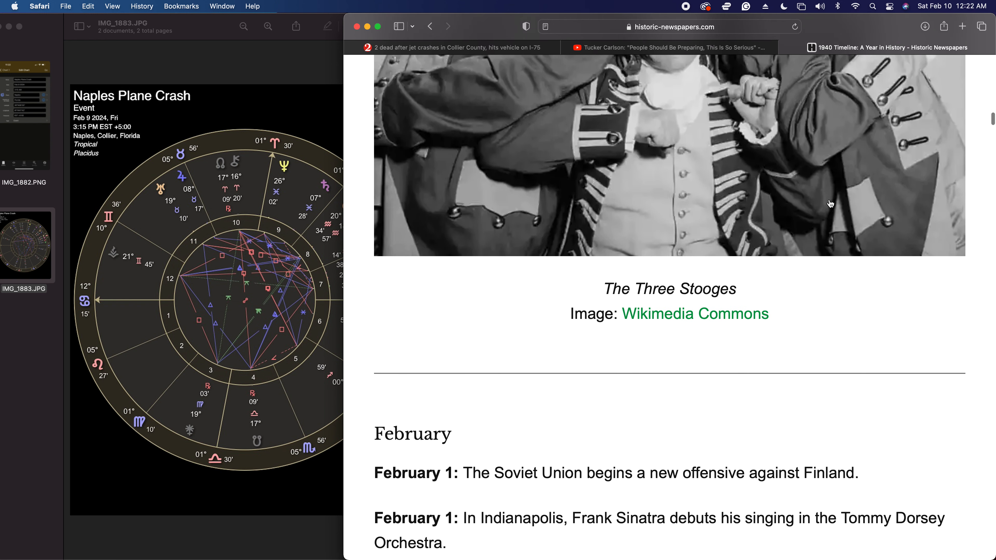
scroll(down, 3)
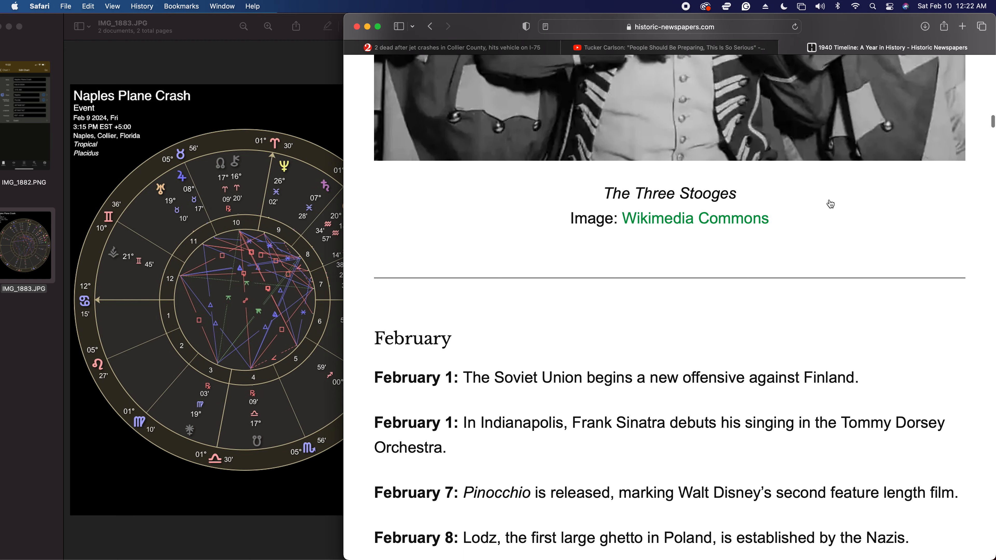
scroll(down, 3)
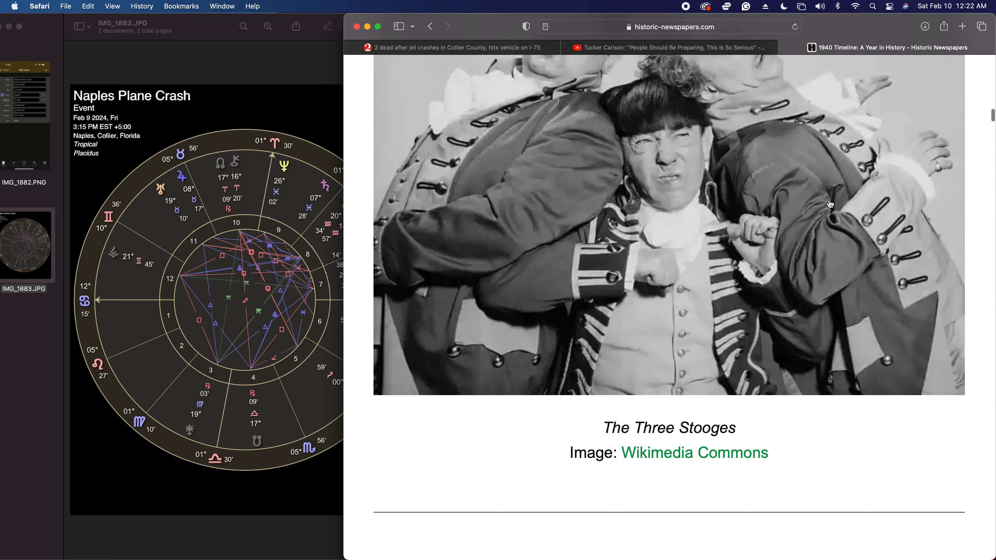
scroll(down, 3)
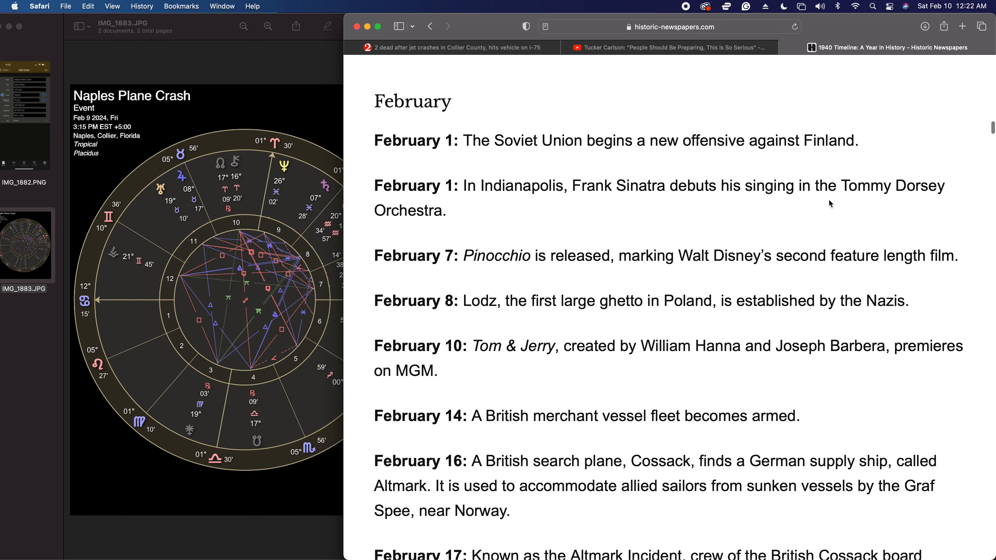
mouse_move(825, 204)
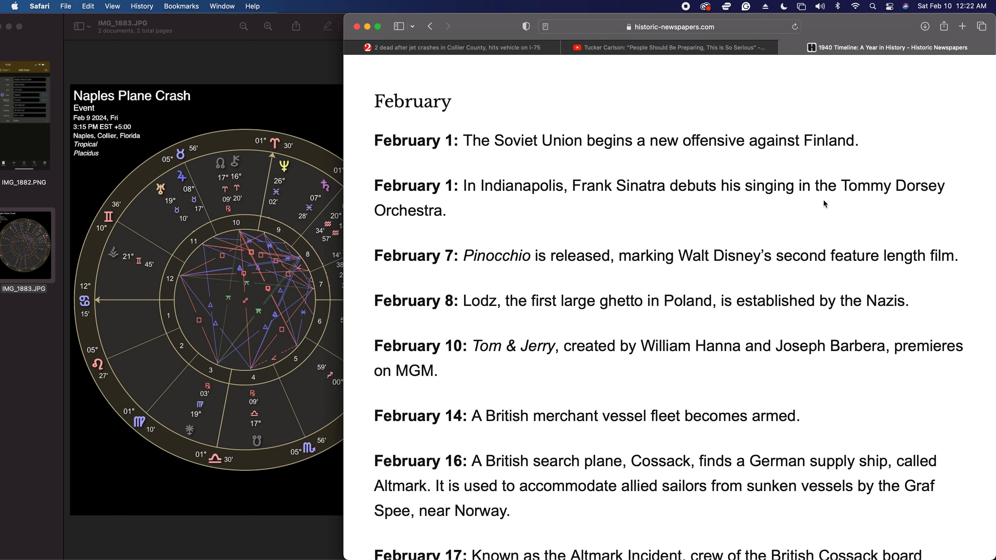
mouse_move(809, 199)
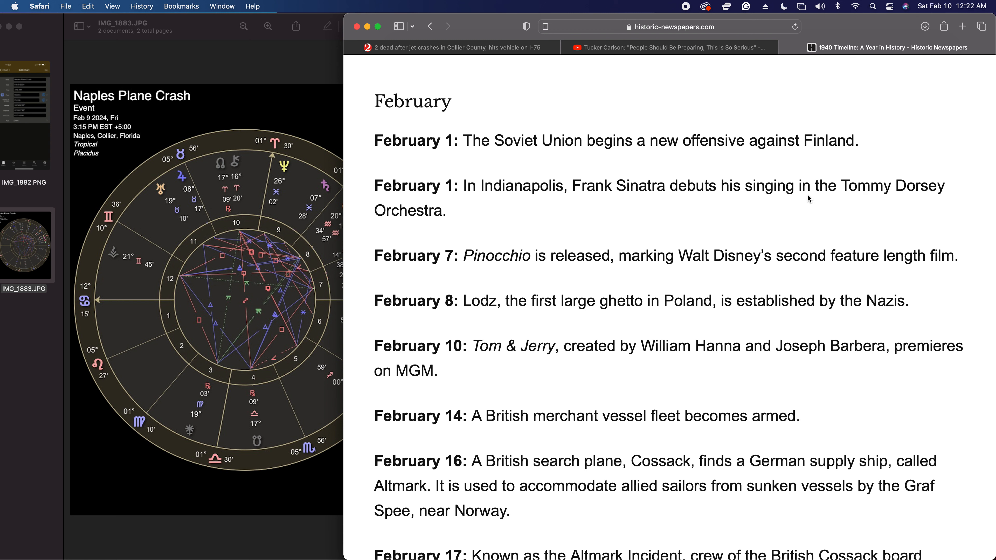
mouse_move(806, 195)
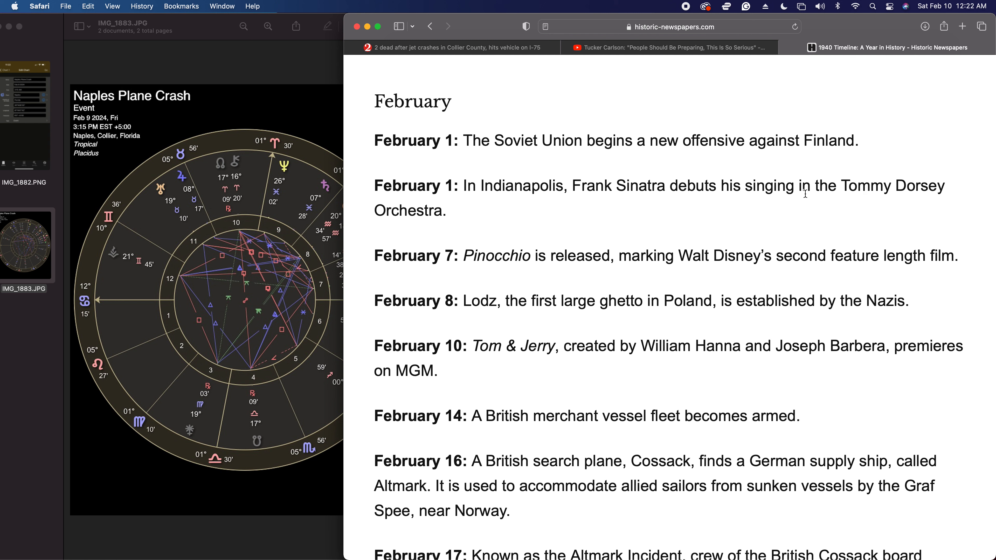
mouse_move(487, 274)
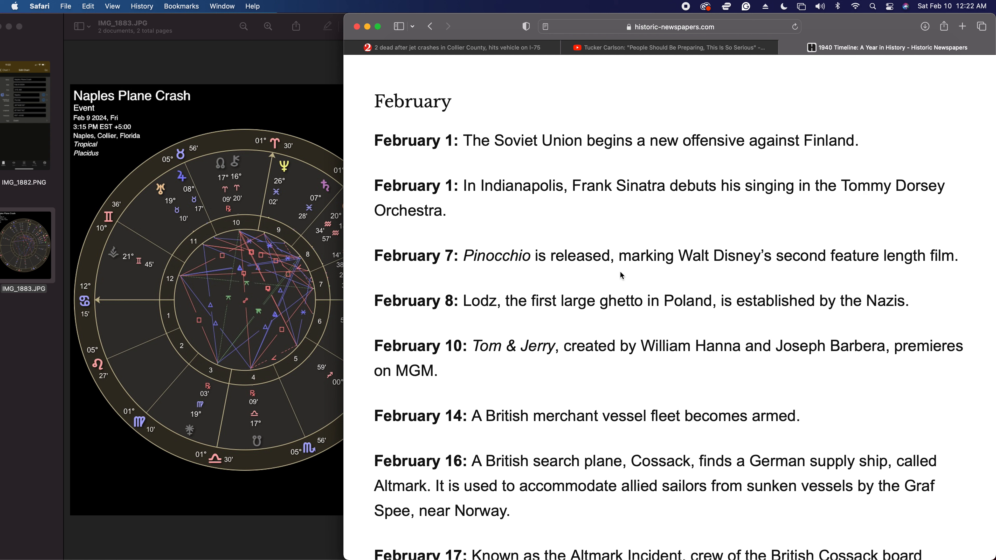
mouse_move(861, 273)
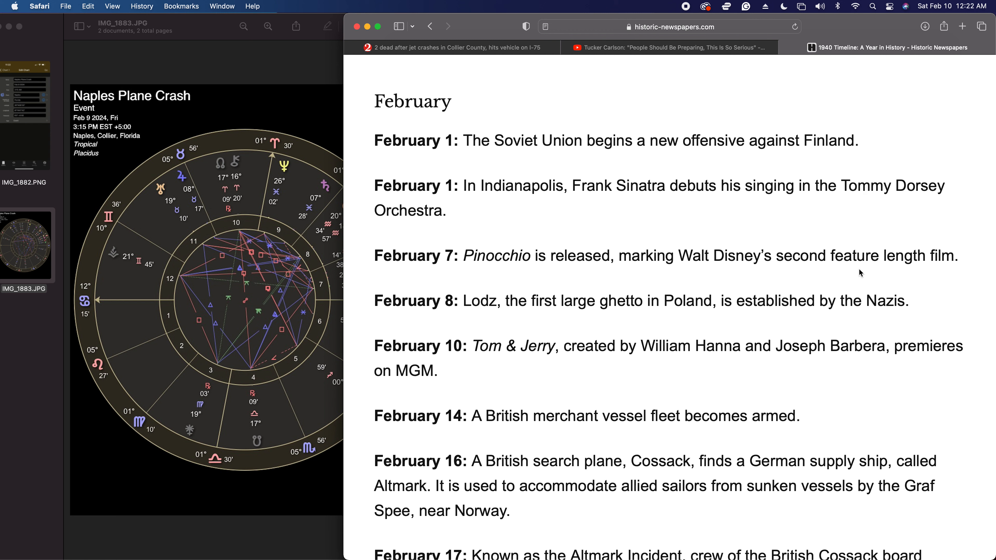
mouse_move(936, 273)
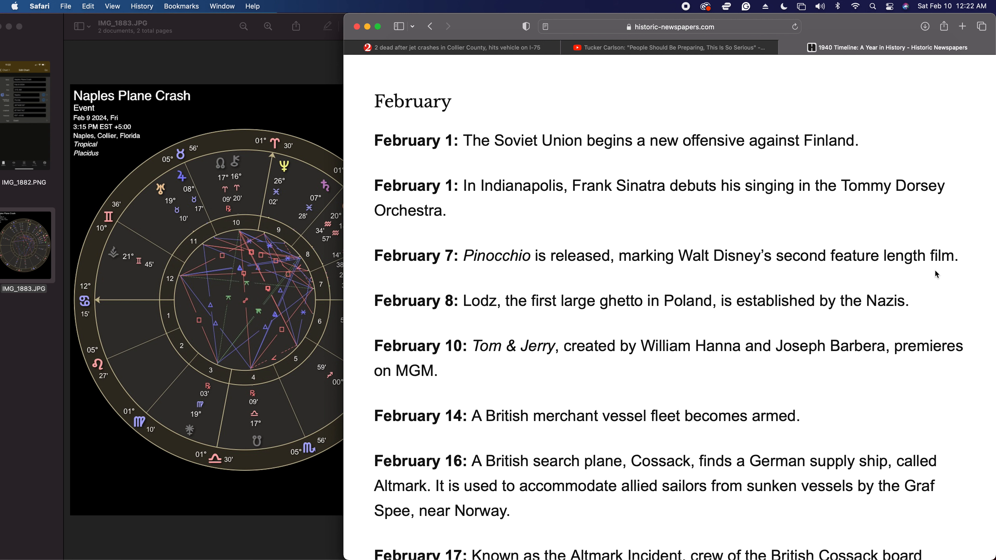
click(666, 47)
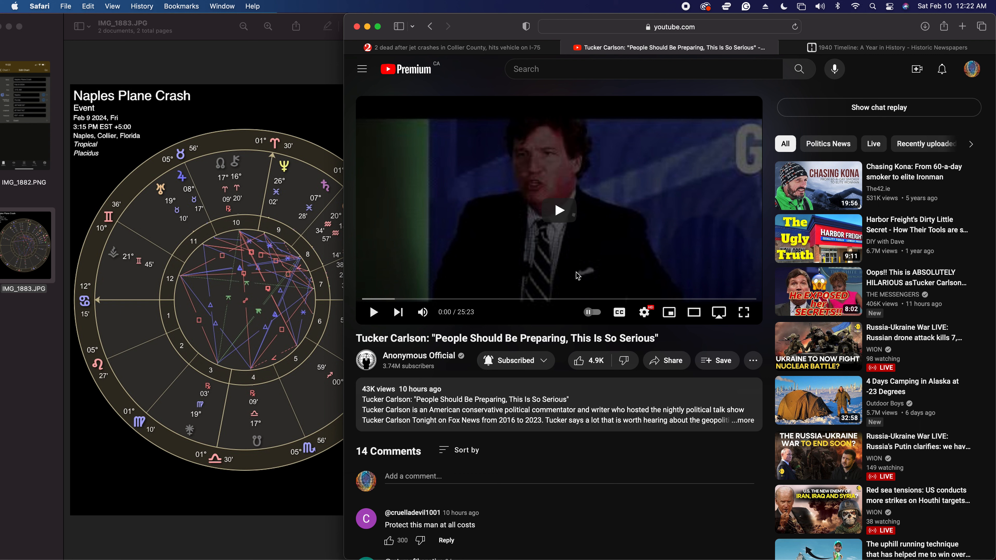
Switch to the '1940 Timeline: A Year in History' tab showing February's entries.
click(557, 210)
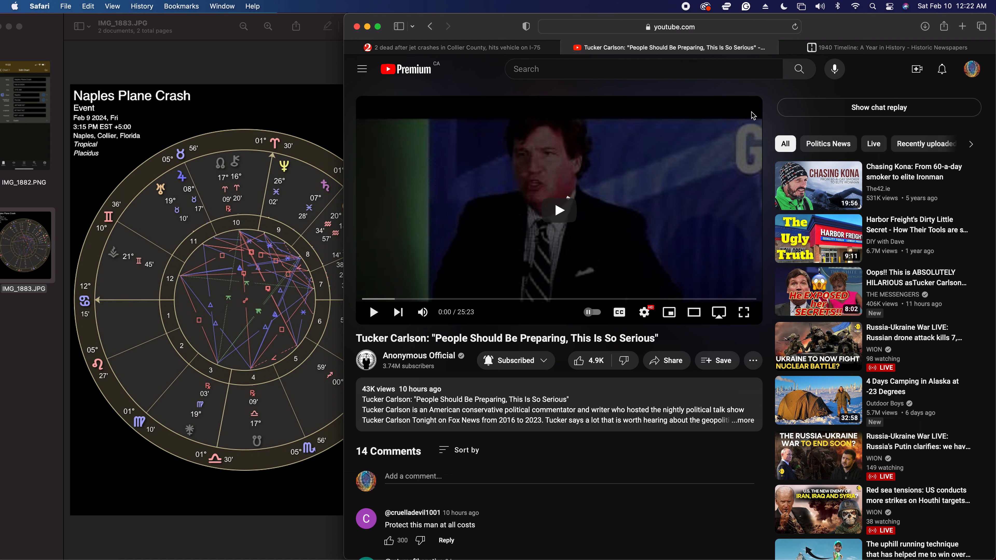
click(888, 48)
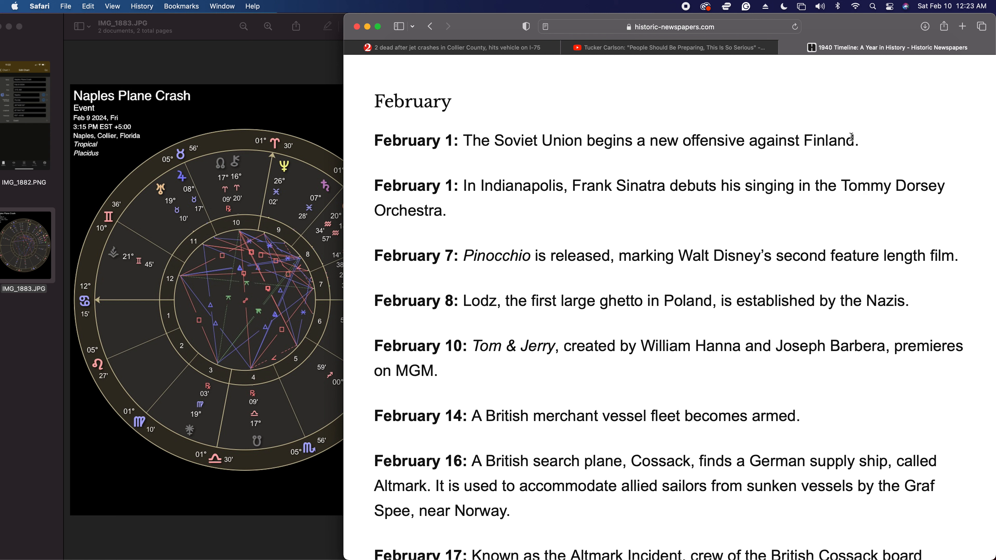
mouse_move(702, 84)
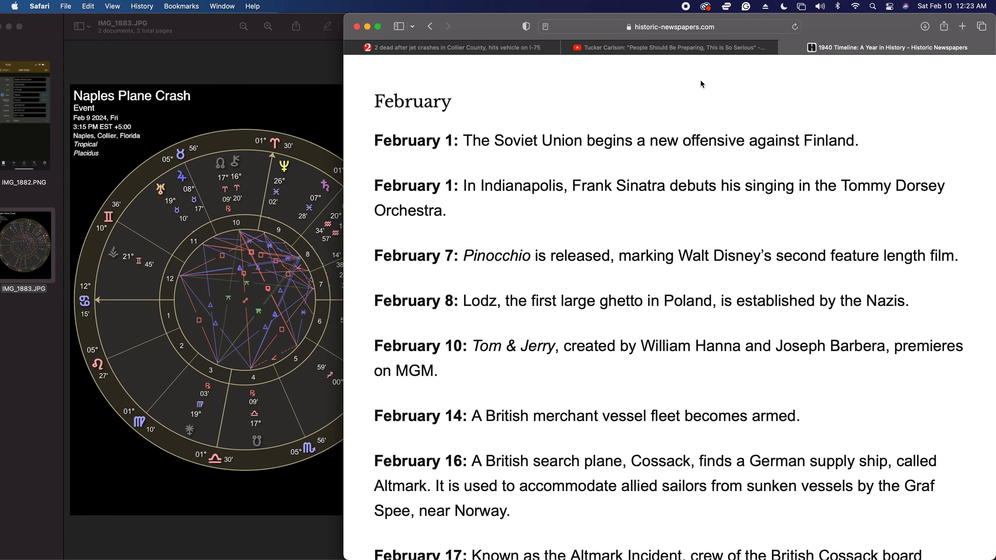
Read the 1940 timeline from February through April, past the Auschwitz gate photo, to May.
scroll(down, 3)
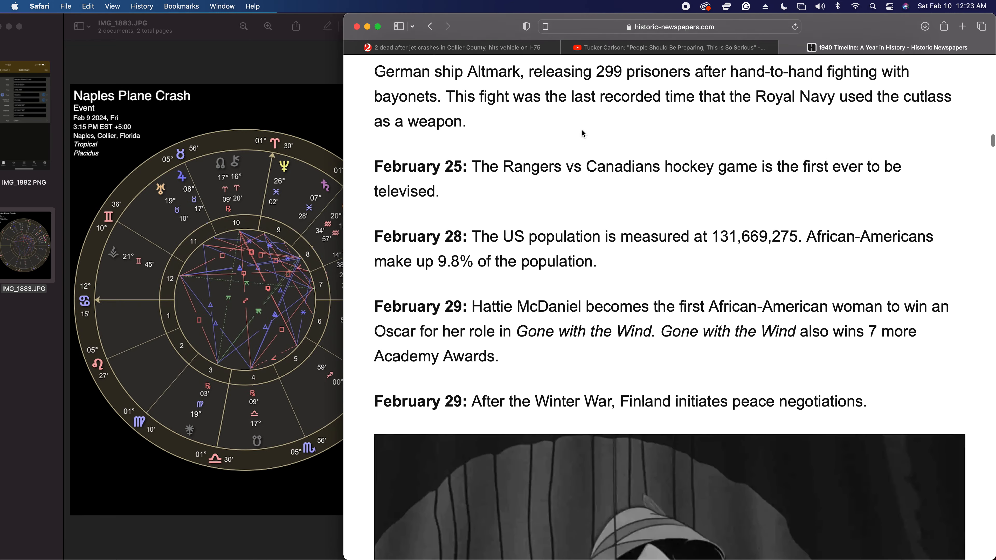
scroll(down, 3)
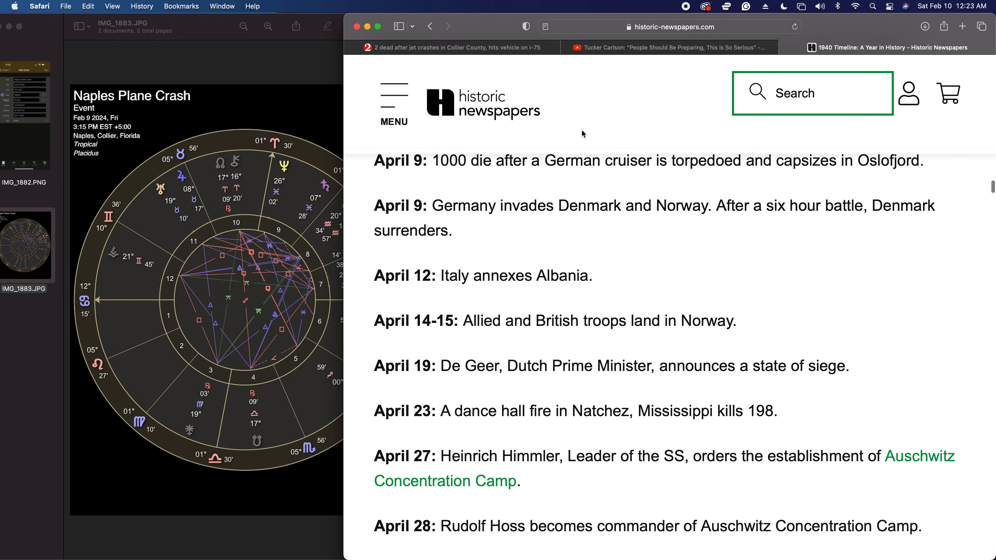
scroll(down, 3)
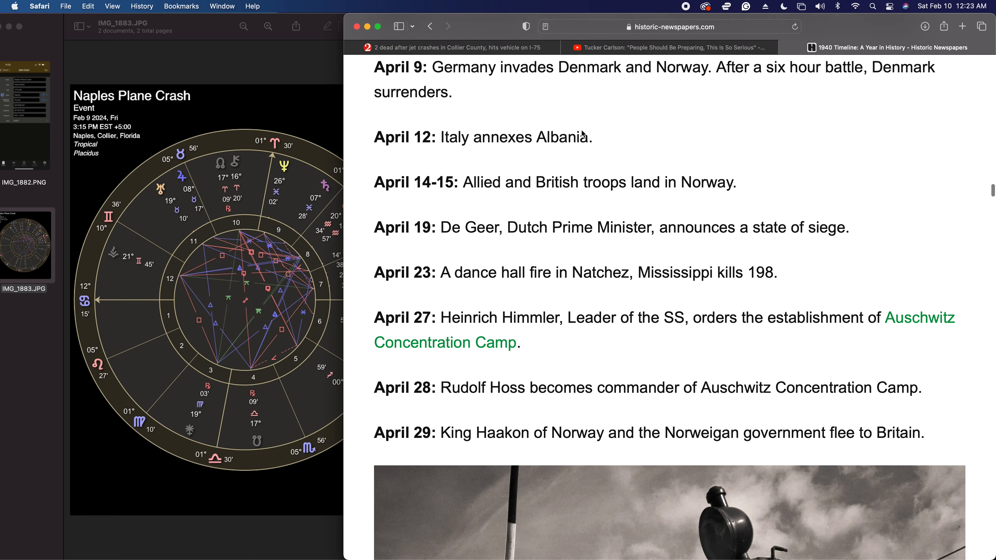
scroll(down, 3)
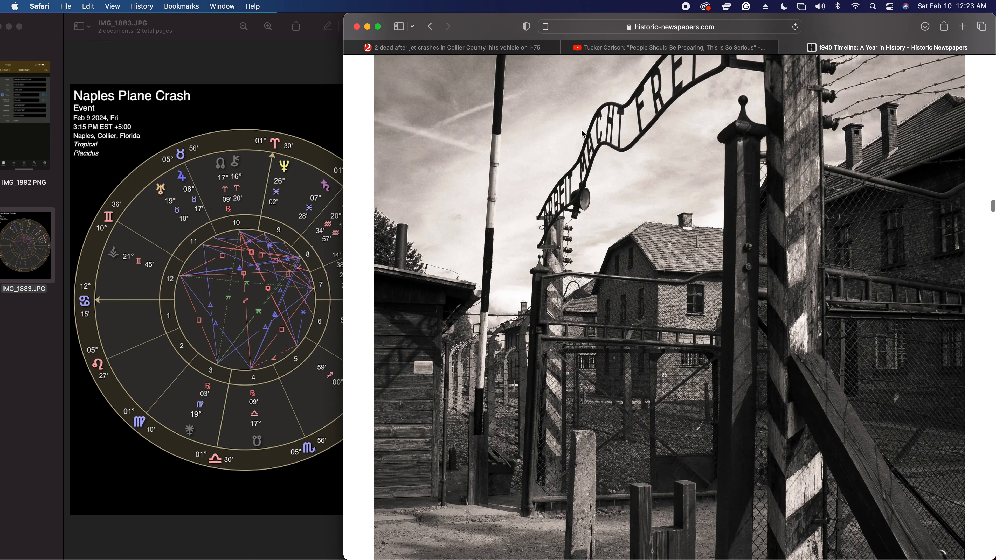
scroll(down, 3)
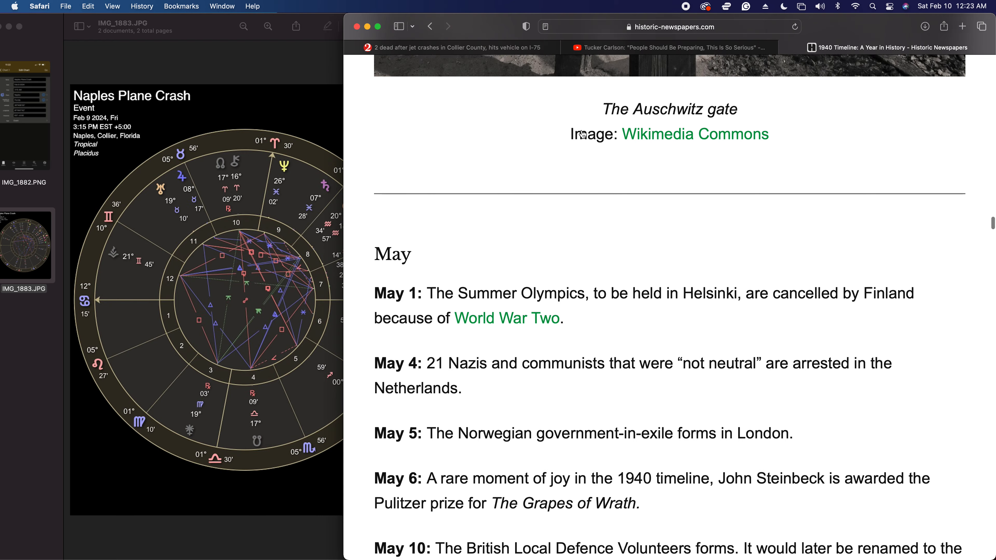
scroll(down, 3)
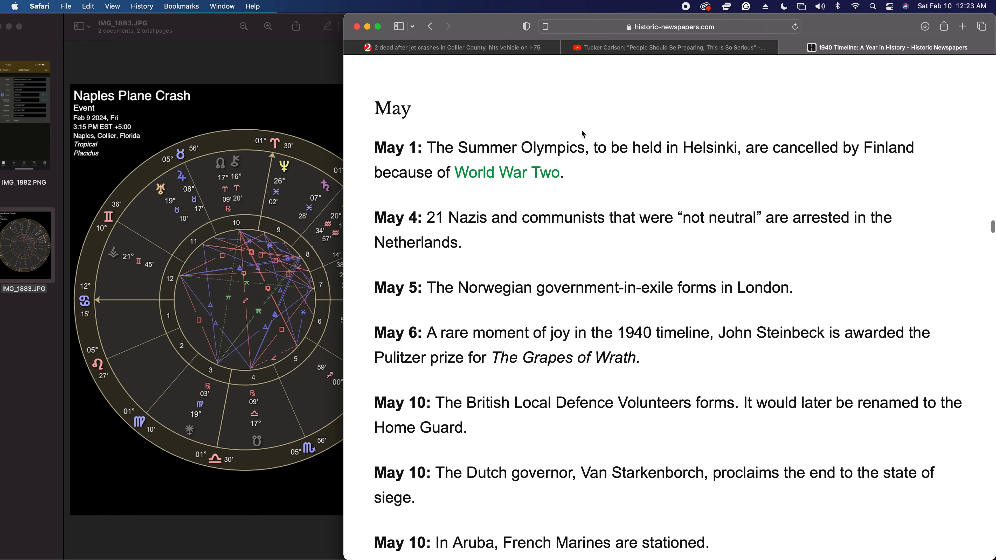
scroll(down, 3)
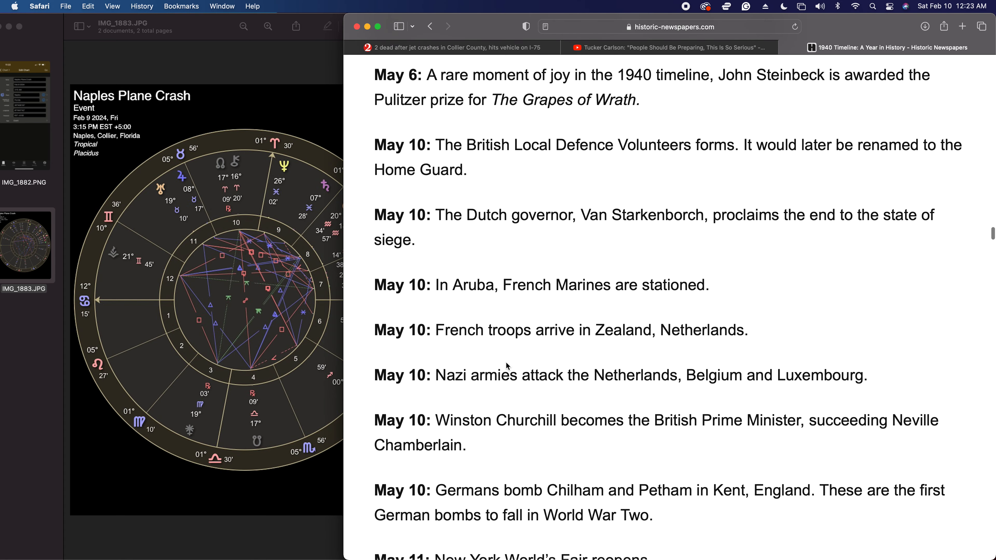
scroll(down, 3)
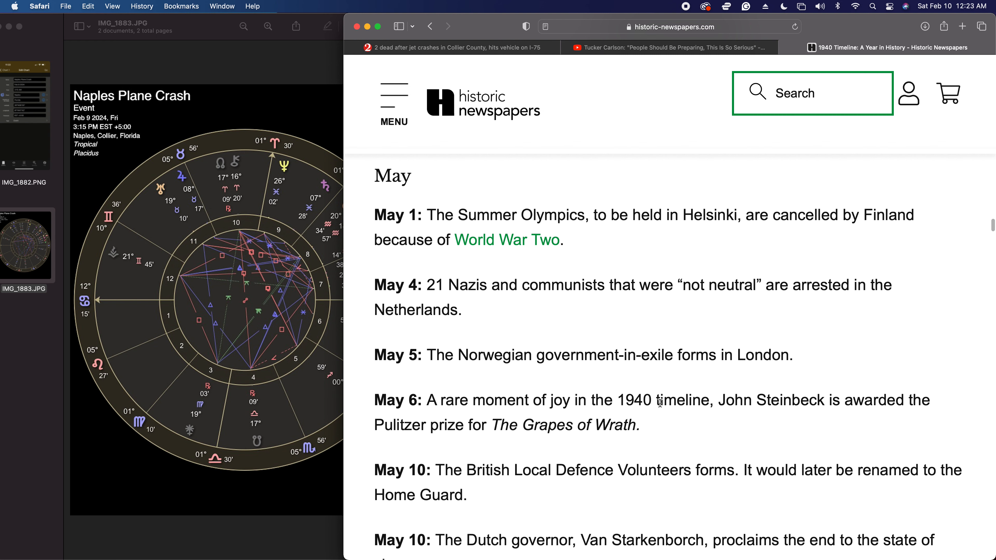
Look back over April 1940's events, then read down through May's entries.
scroll(down, 3)
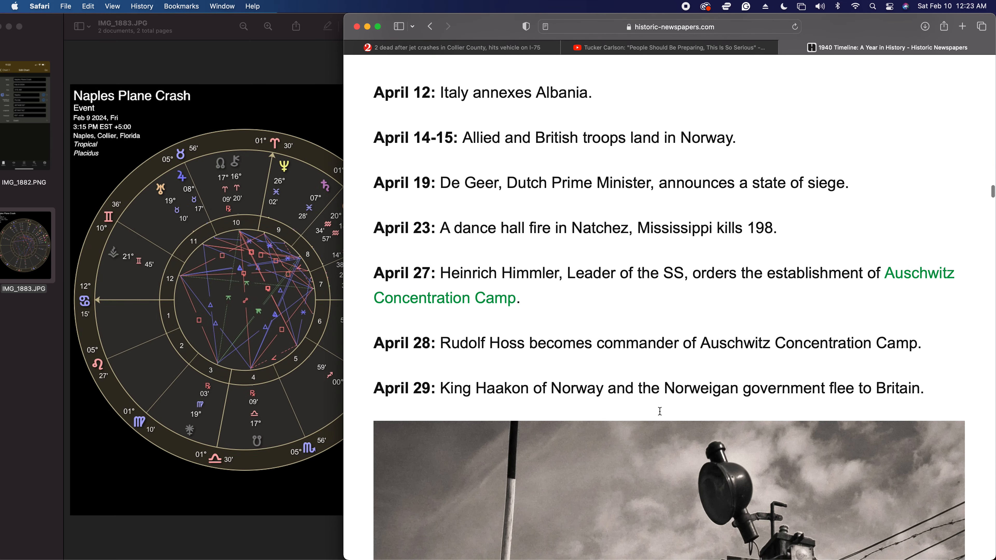
scroll(down, 3)
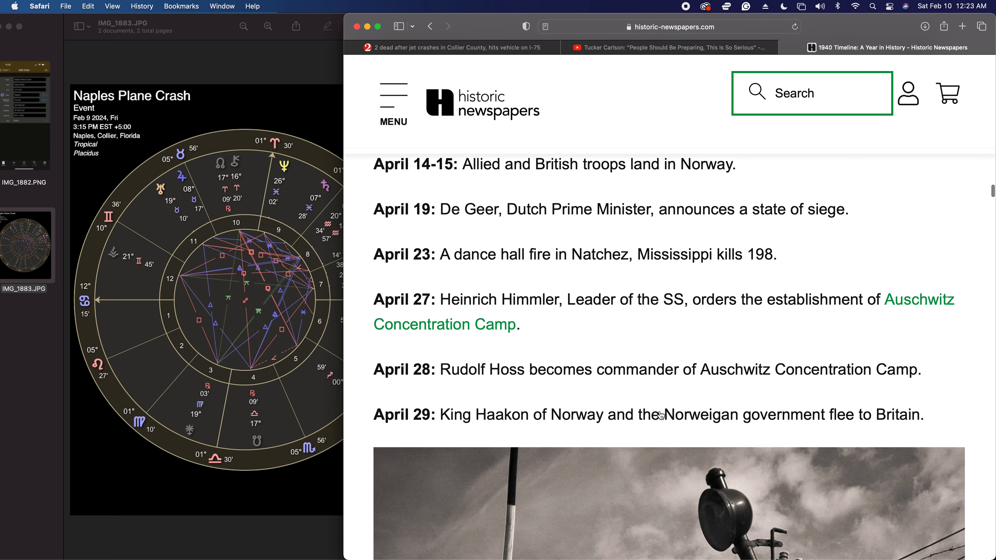
scroll(up, 3)
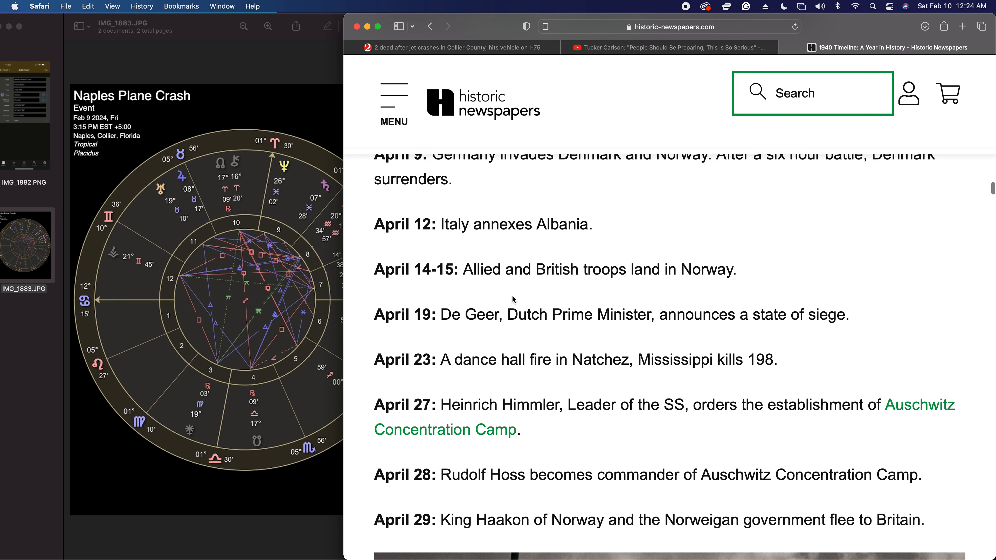
mouse_move(528, 287)
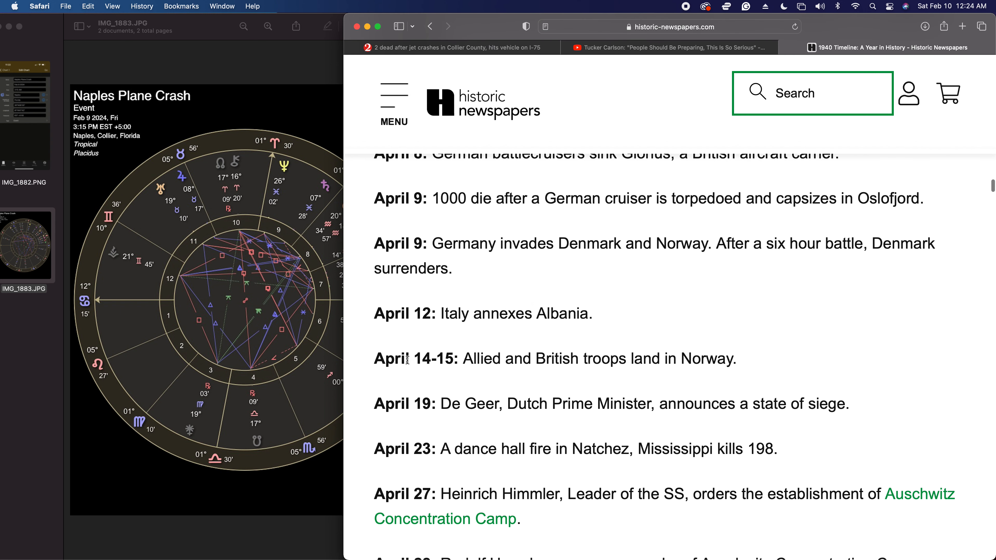
scroll(down, 3)
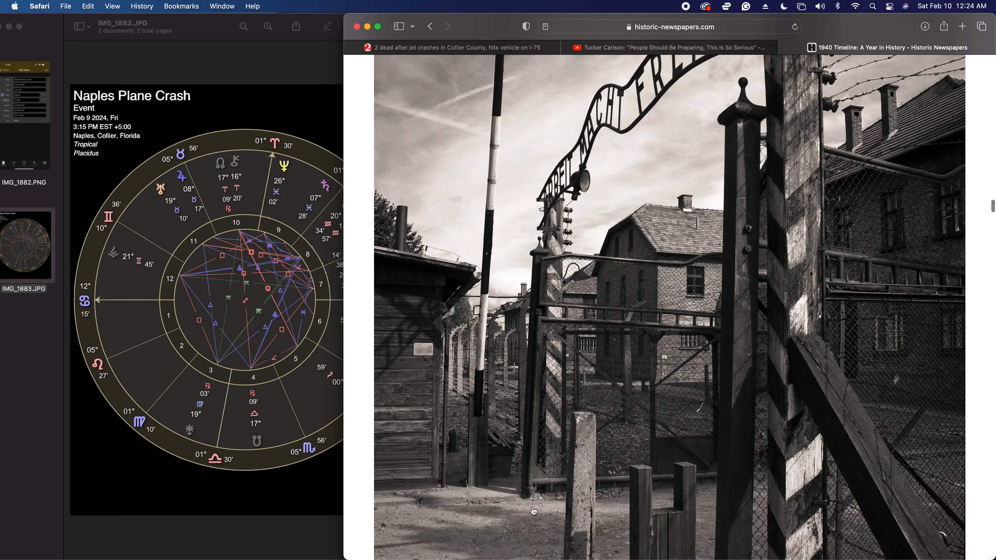
scroll(down, 3)
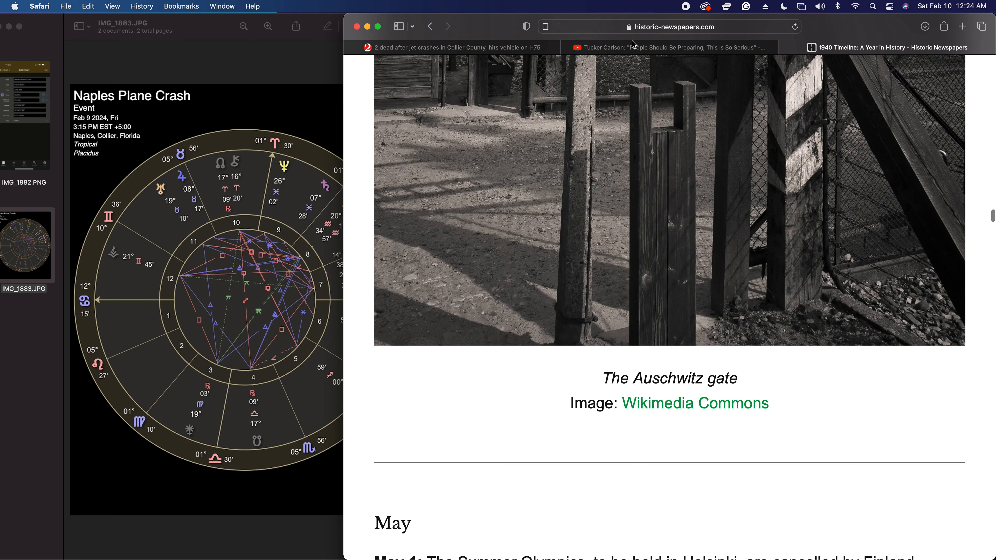
scroll(down, 3)
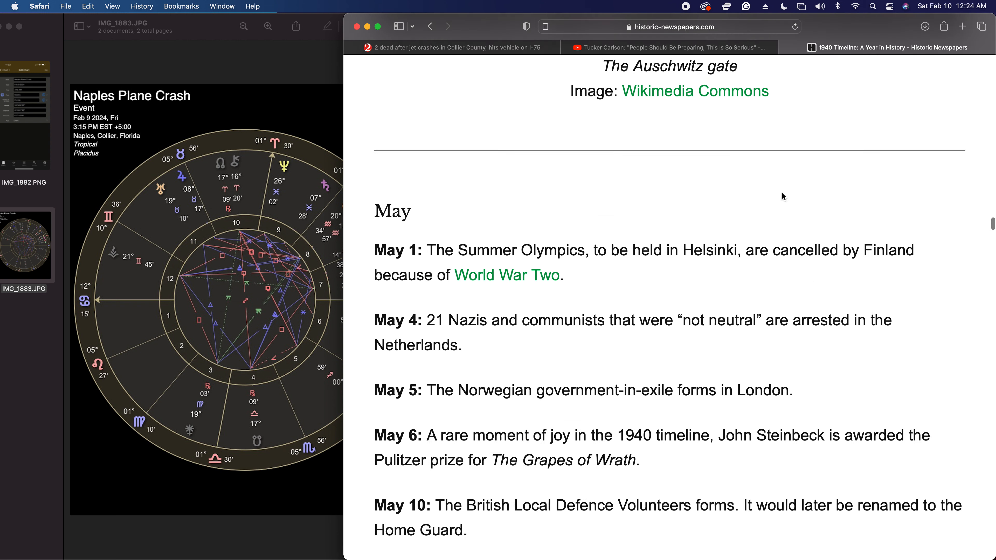
scroll(down, 3)
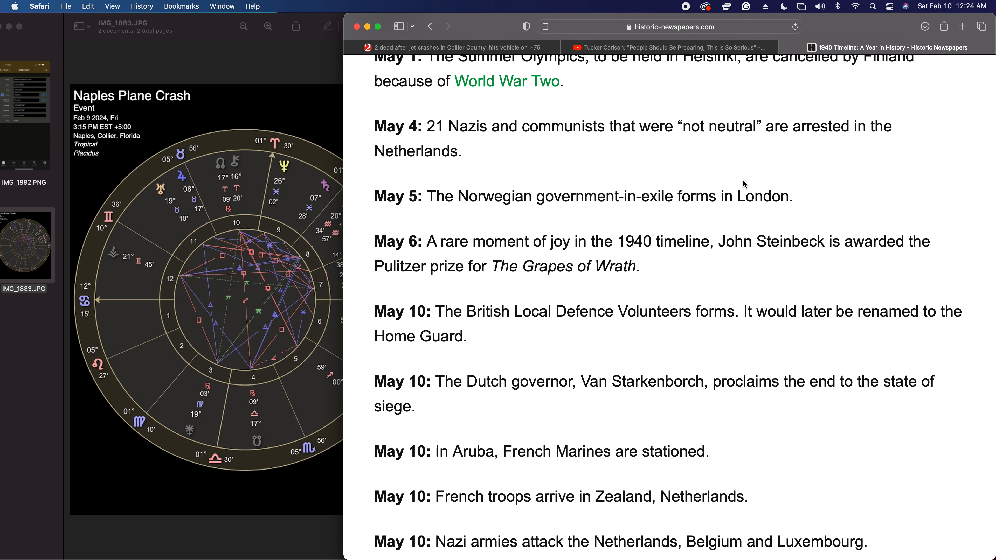
Return to the Tucker Carlson YouTube video tab.
click(660, 47)
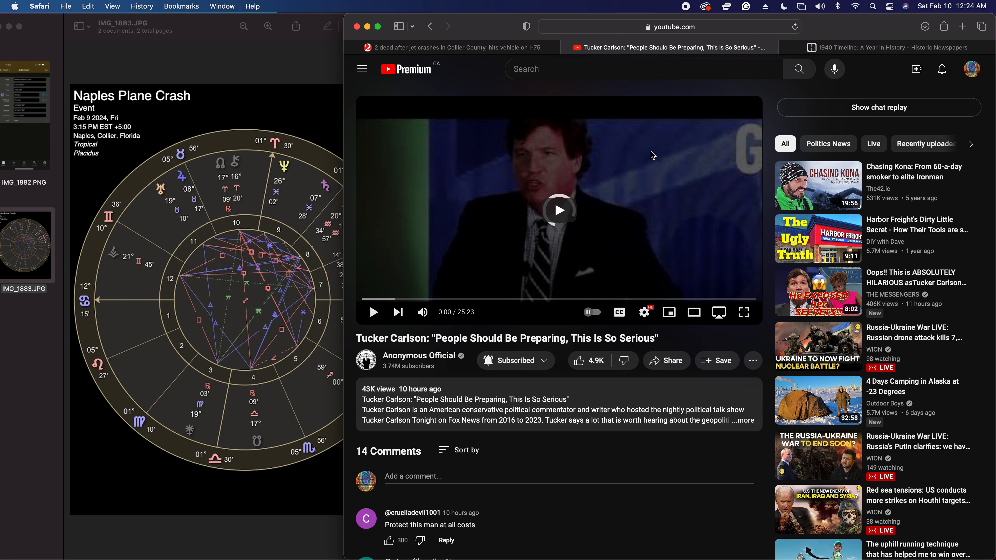
Return to the 1940 timeline's late February entries with Safari narrowed to reveal more of the chart.
click(558, 210)
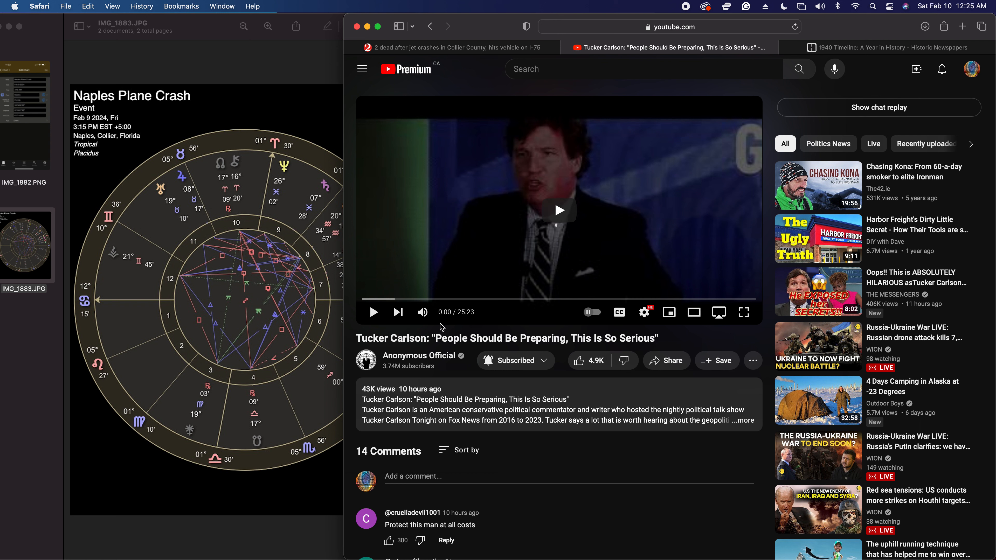
click(558, 210)
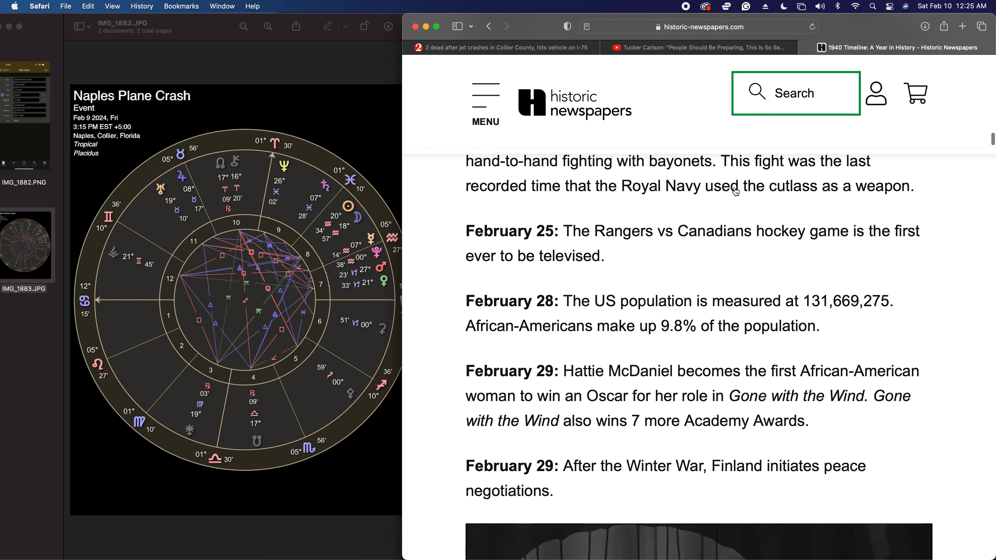
scroll(down, 3)
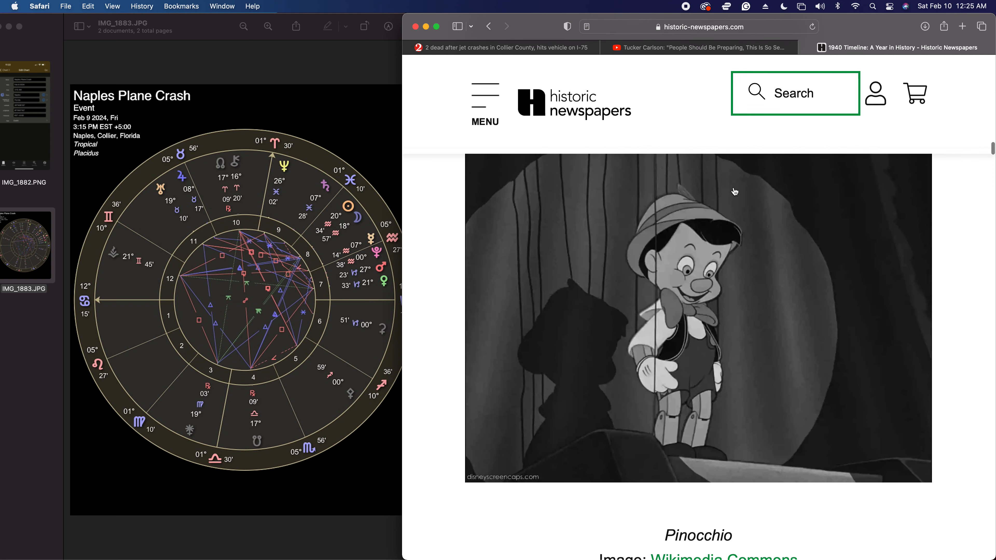
scroll(down, 3)
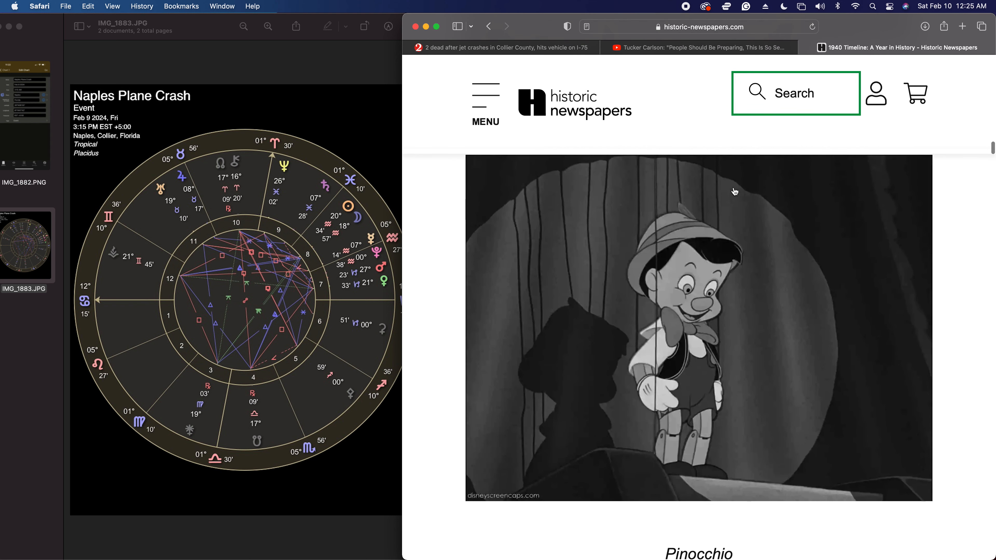
scroll(down, 3)
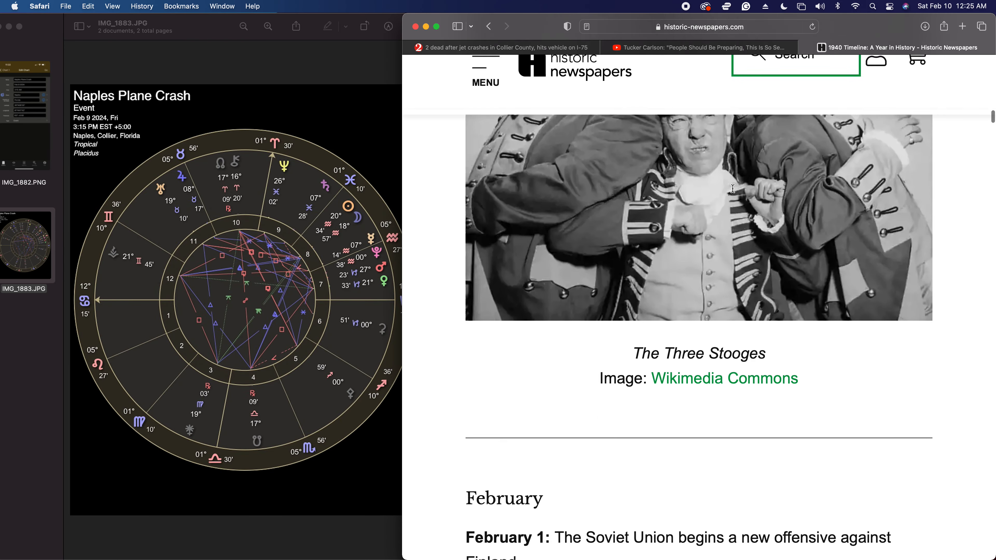
scroll(down, 3)
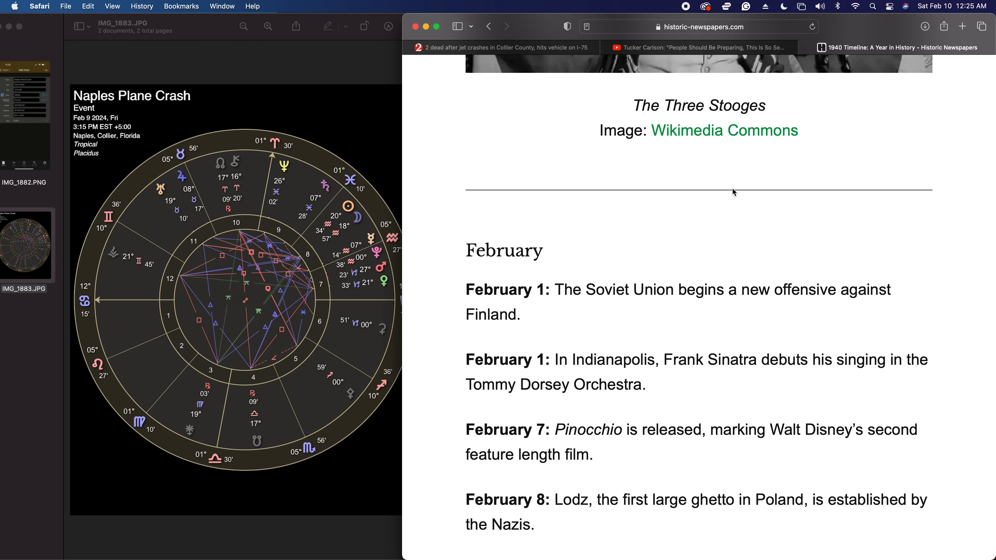
mouse_move(733, 183)
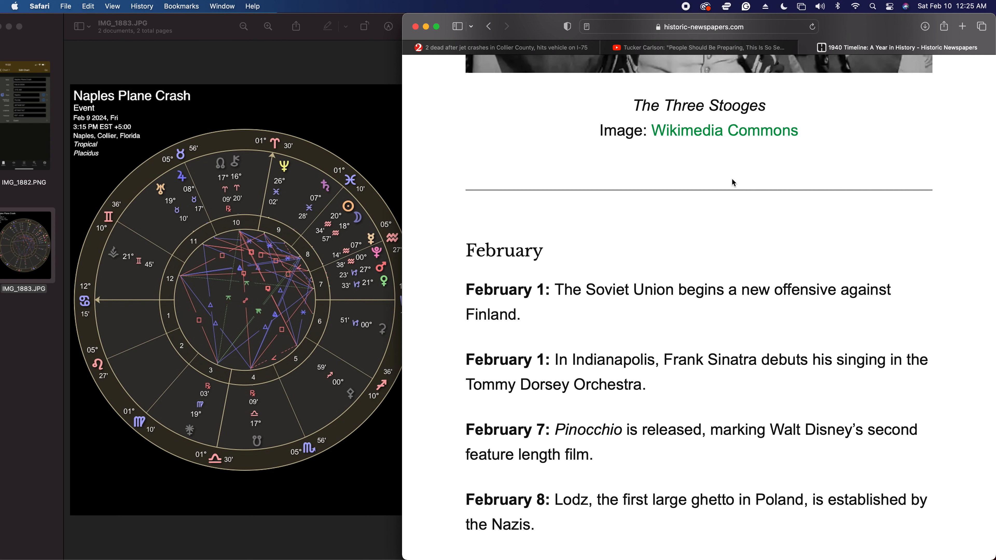
mouse_move(732, 180)
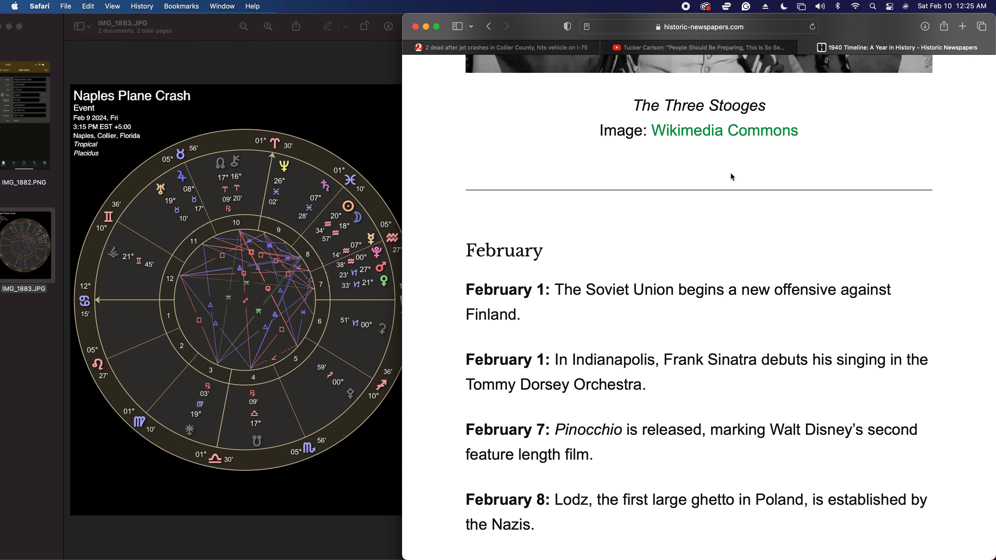
mouse_move(733, 179)
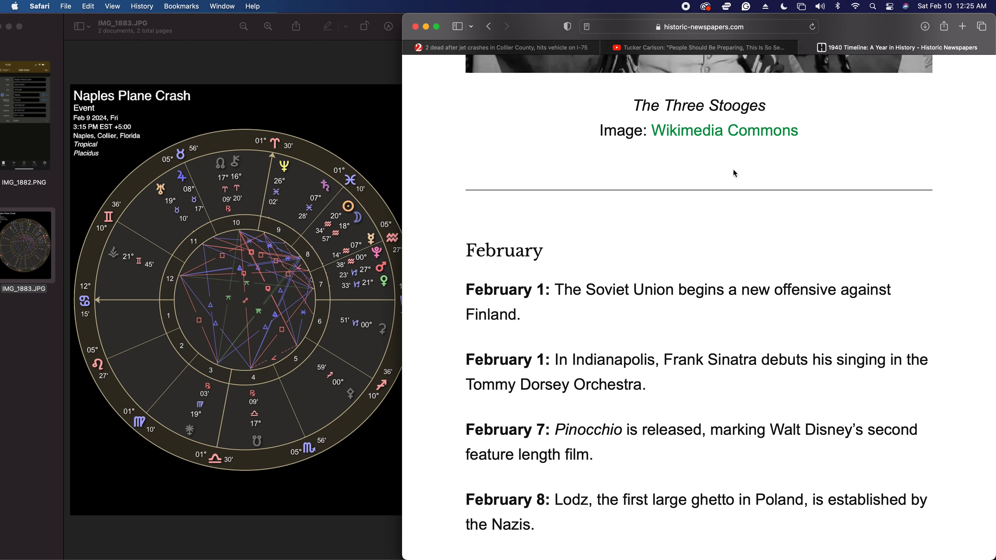
mouse_move(733, 180)
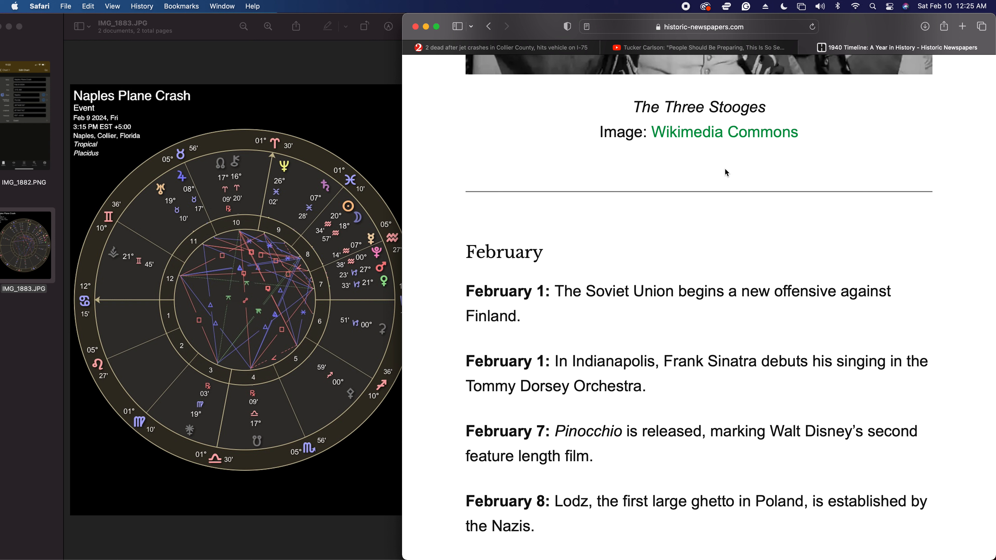
mouse_move(721, 175)
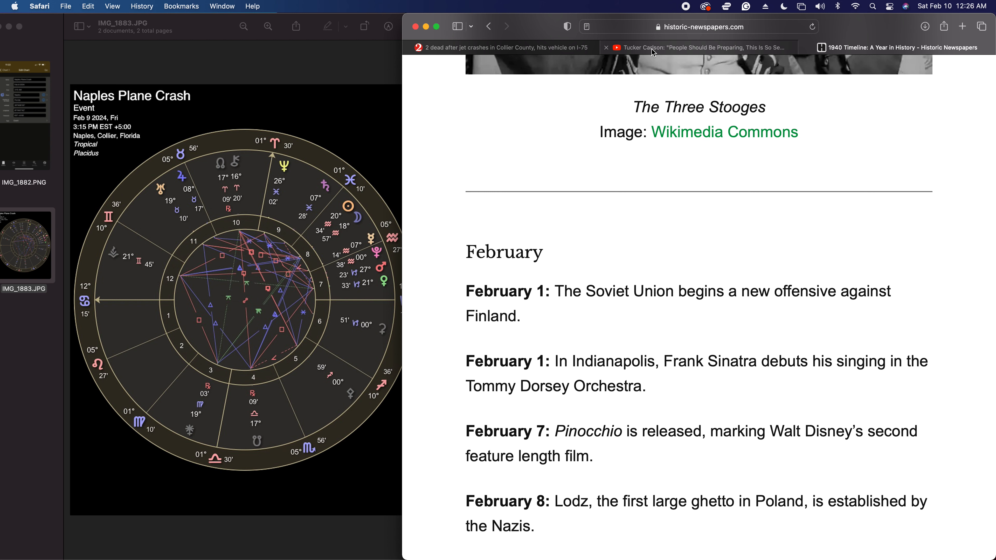
Switch to the Tucker Carlson "People Should Be Preparing" YouTube video tab.
click(695, 47)
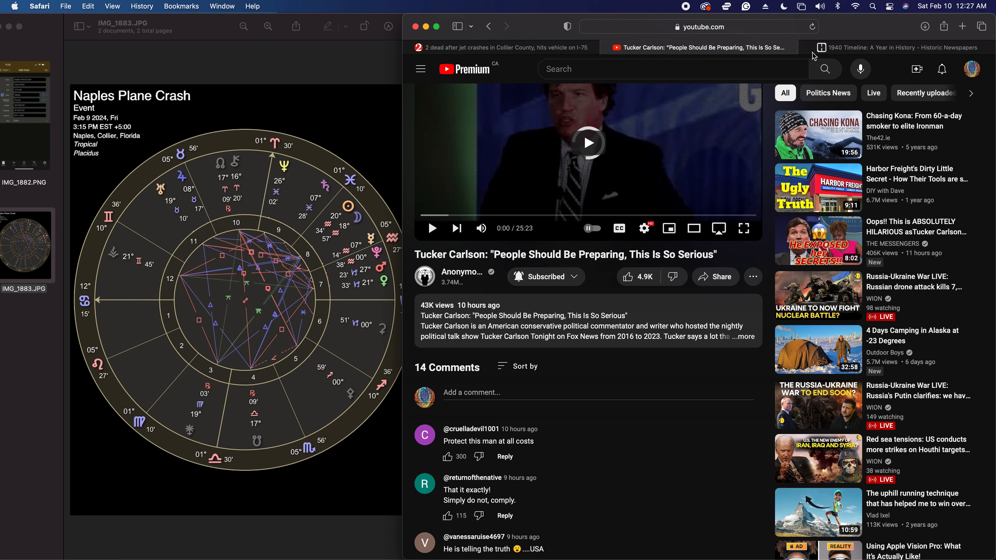
Return to the 1940 timeline tab and scroll to February's entries from Pinocchio onward.
click(895, 47)
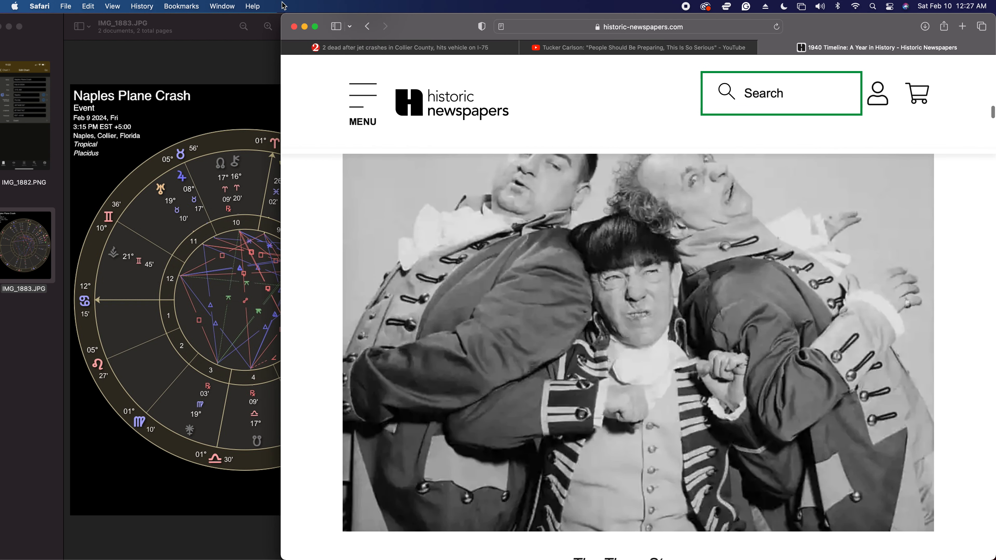
scroll(down, 3)
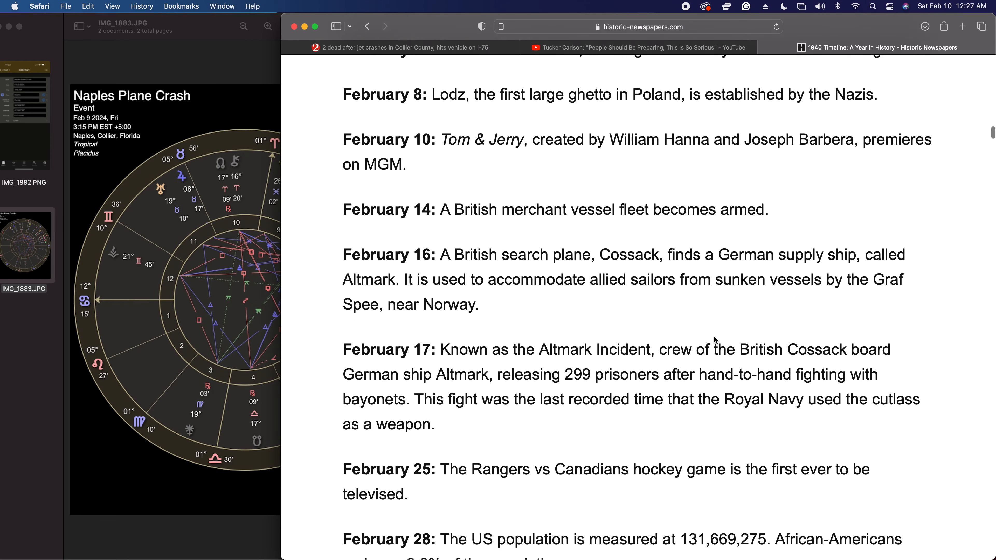
scroll(down, 3)
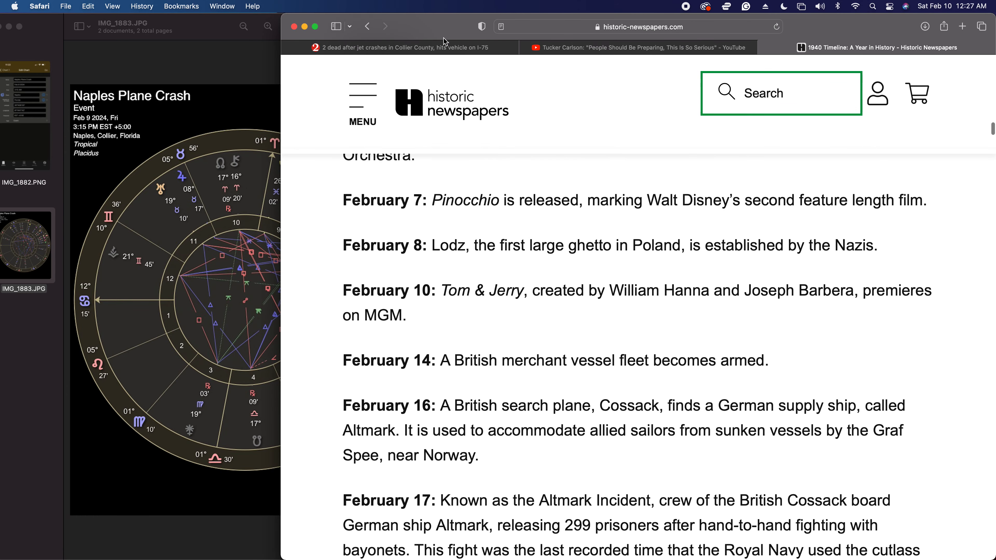
Switch to the WESH jet crash article and scroll to the FAA and sheriff crash details.
click(400, 47)
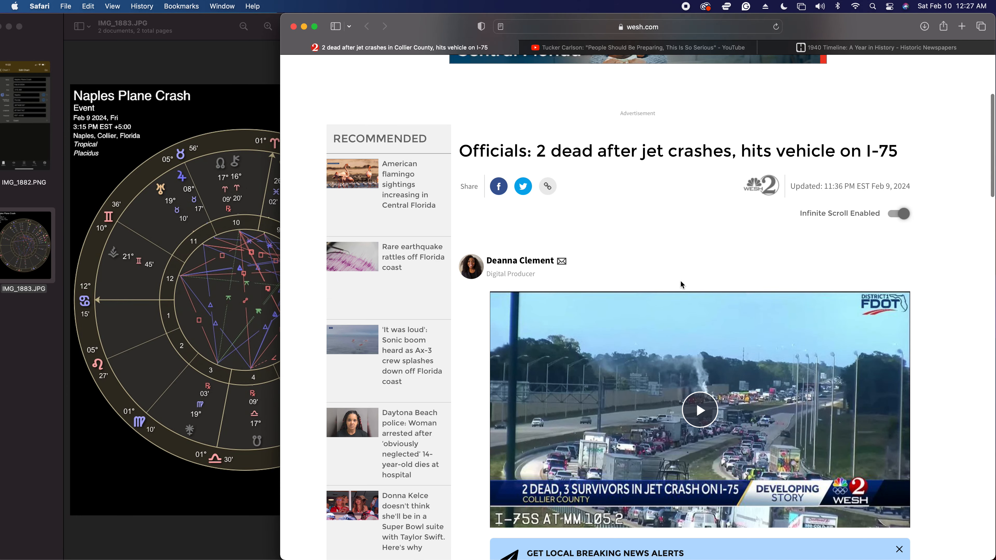
scroll(down, 3)
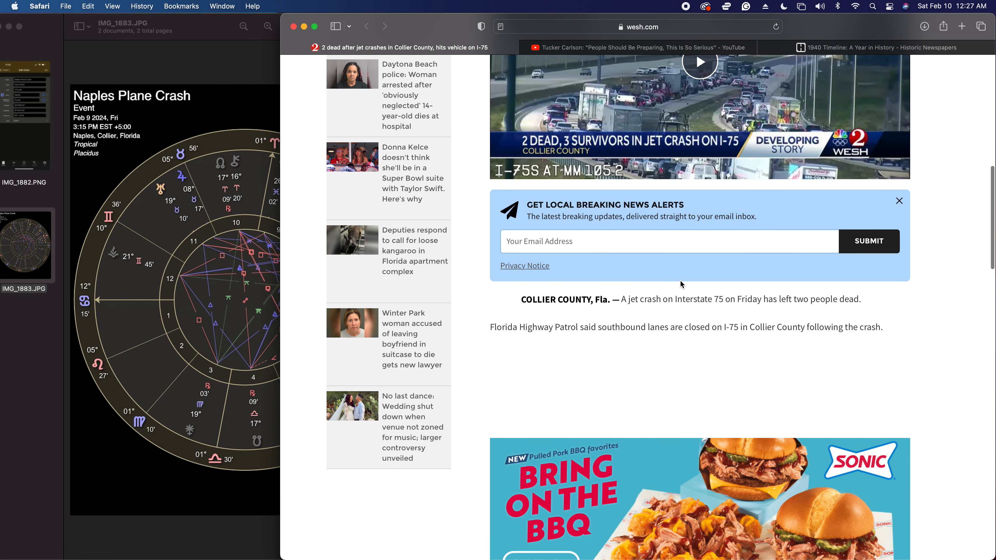
scroll(down, 3)
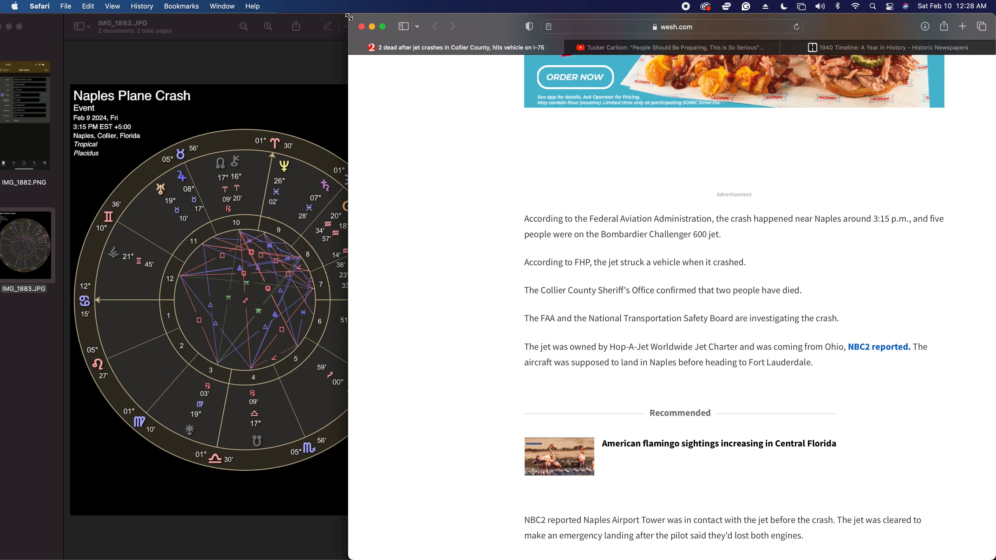
mouse_move(195, 31)
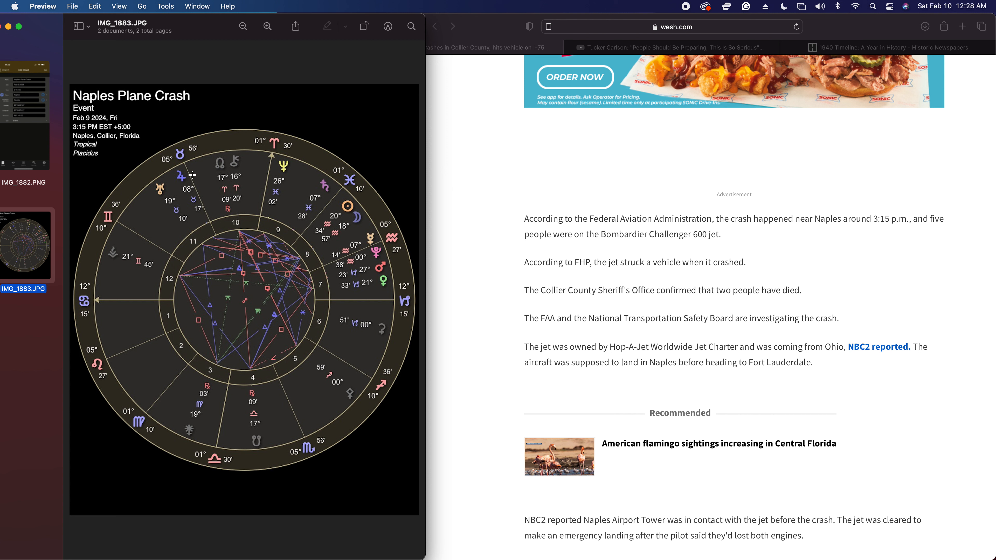
mouse_move(136, 283)
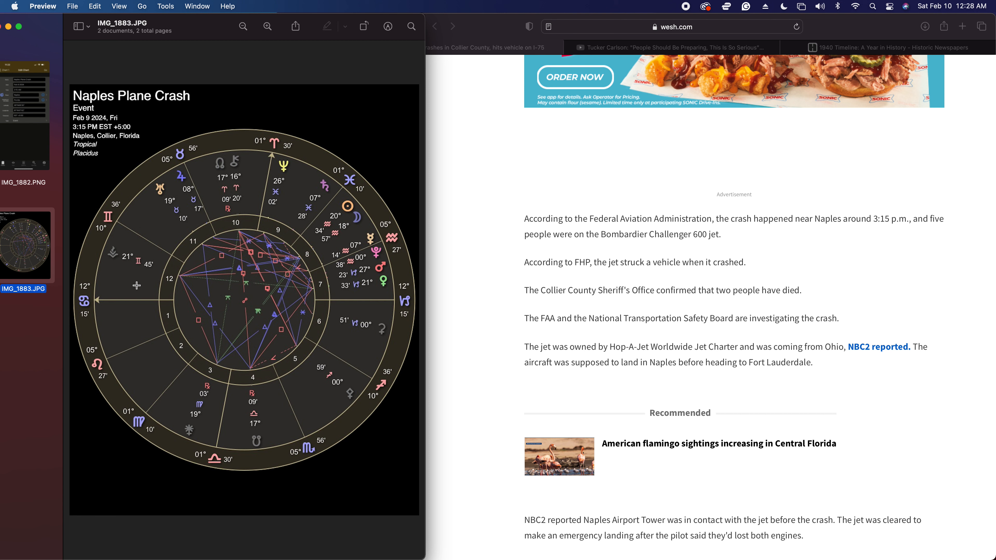
mouse_move(166, 259)
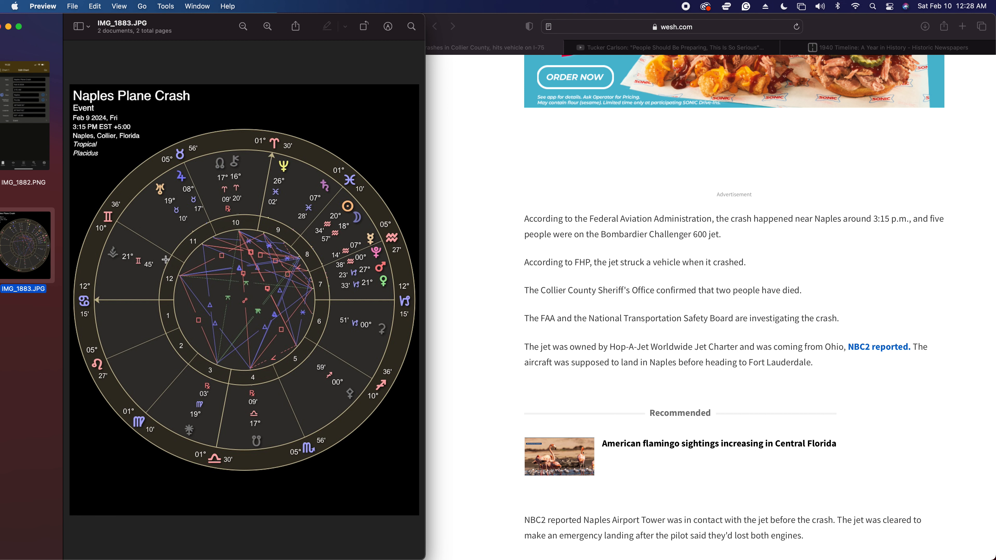
mouse_move(161, 195)
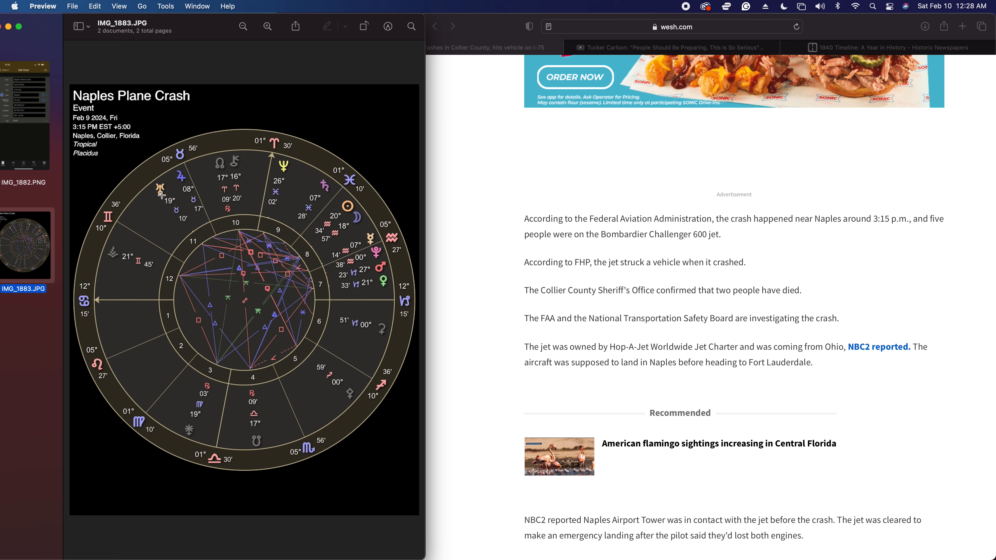
mouse_move(109, 248)
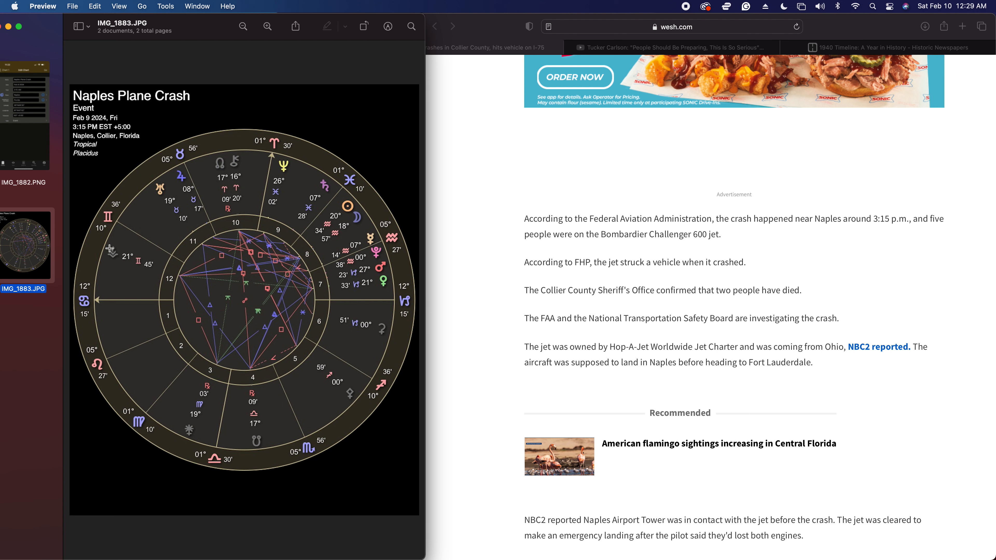
mouse_move(128, 218)
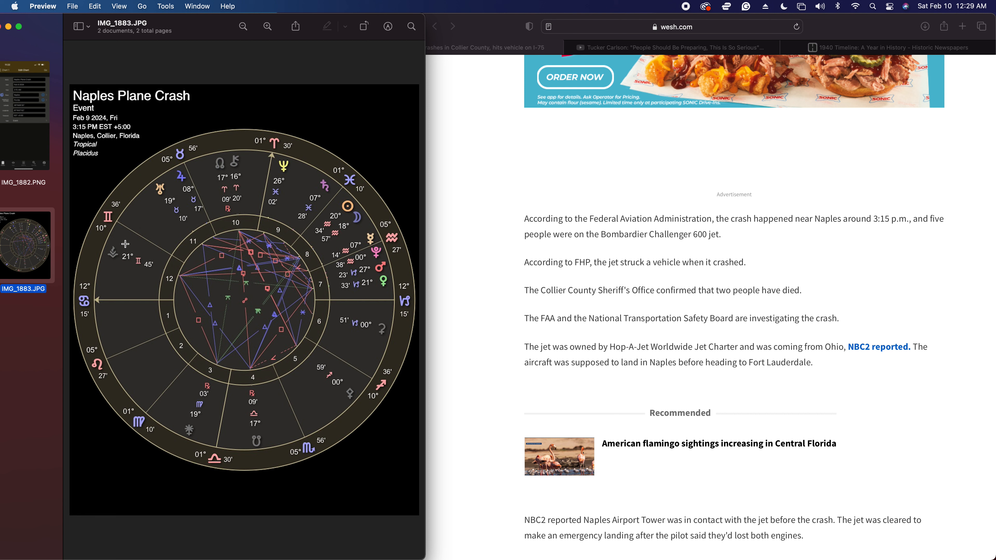
mouse_move(665, 62)
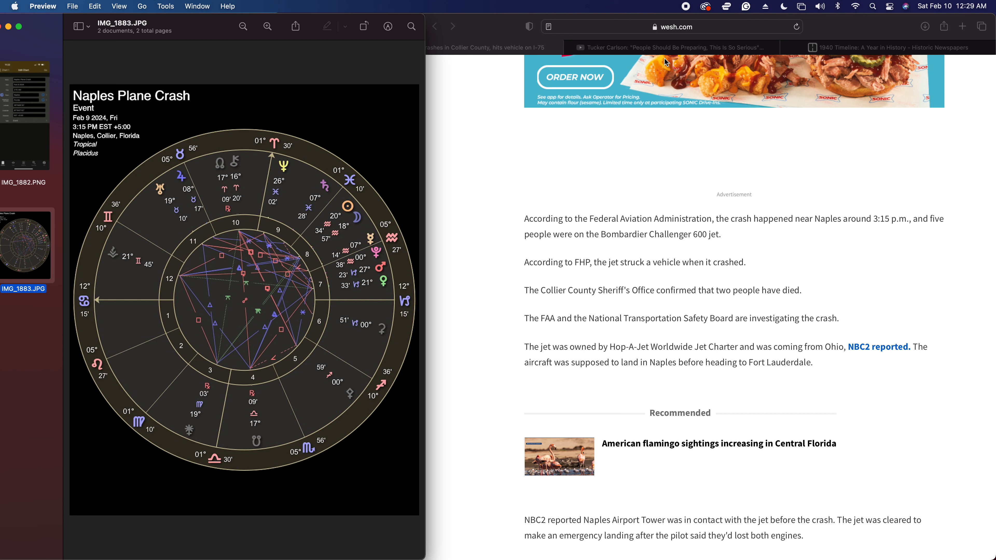
mouse_move(190, 197)
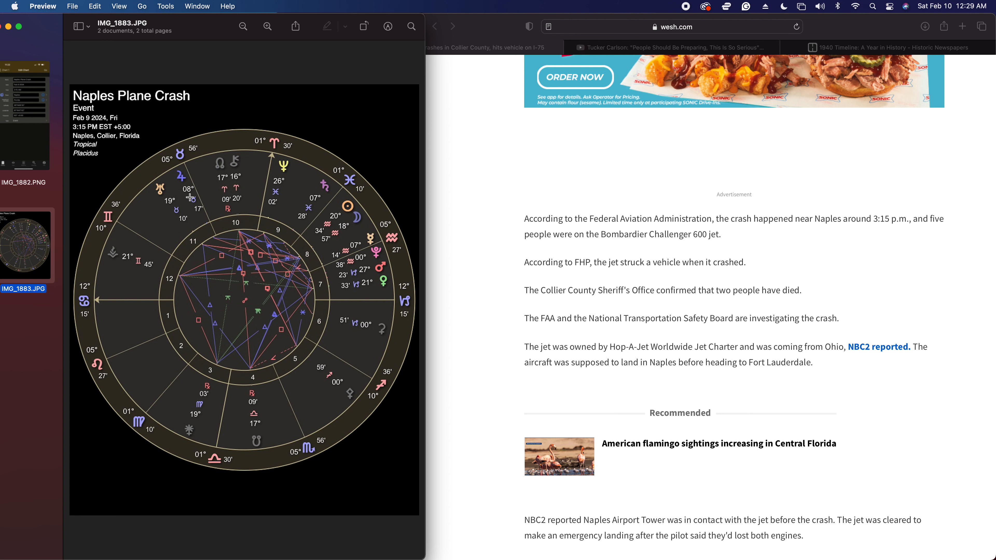
mouse_move(197, 221)
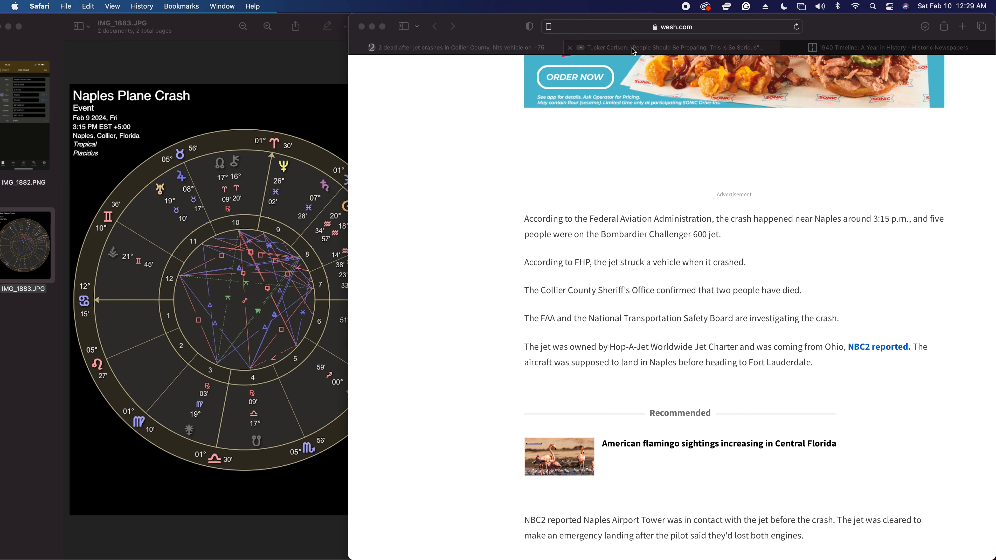
Return to the 1940 timeline tab and bring its list of month links into view.
click(889, 47)
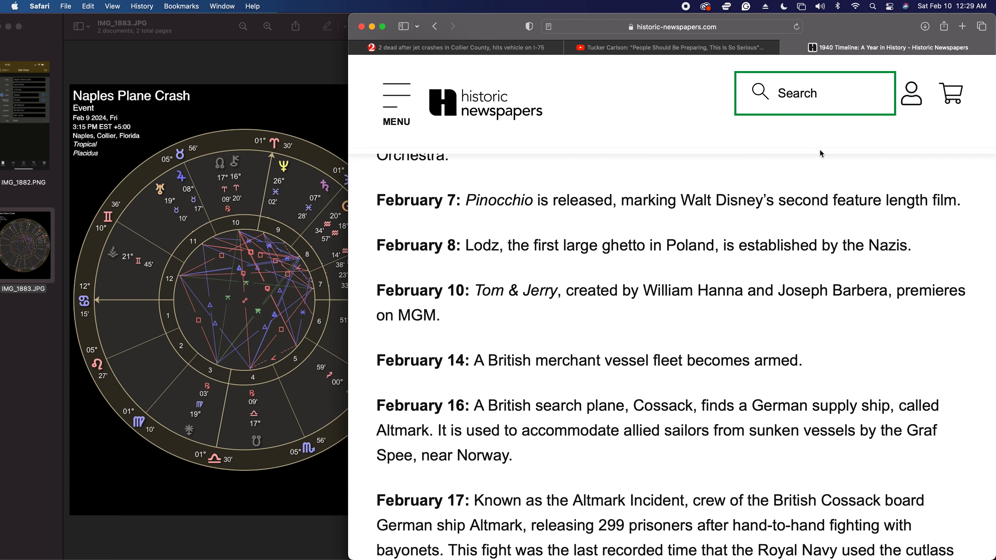
scroll(down, 3)
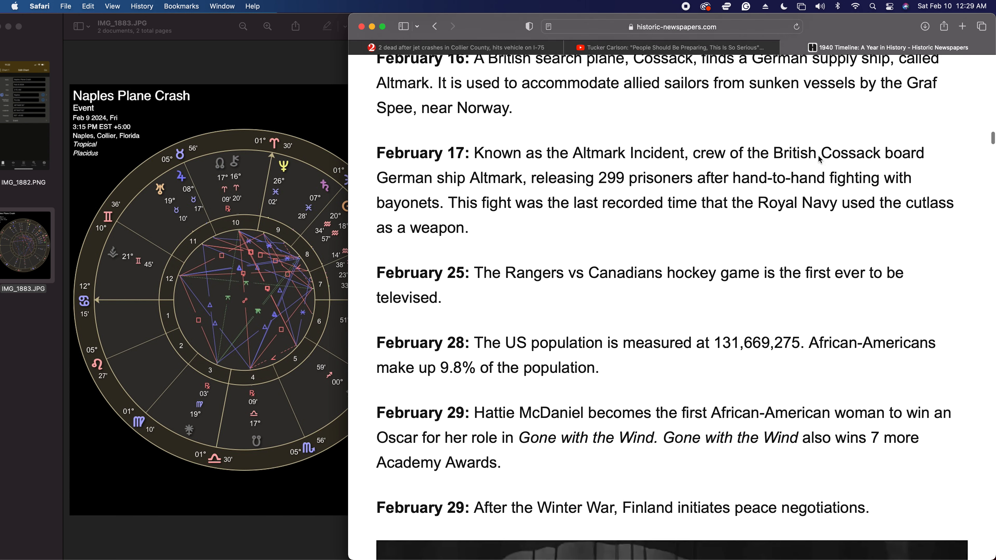
scroll(down, 3)
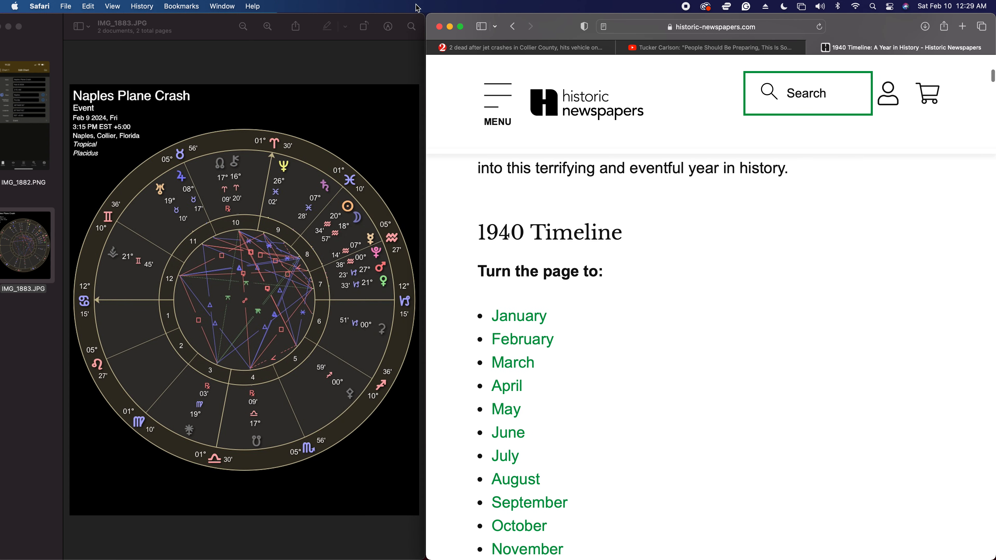
mouse_move(683, 65)
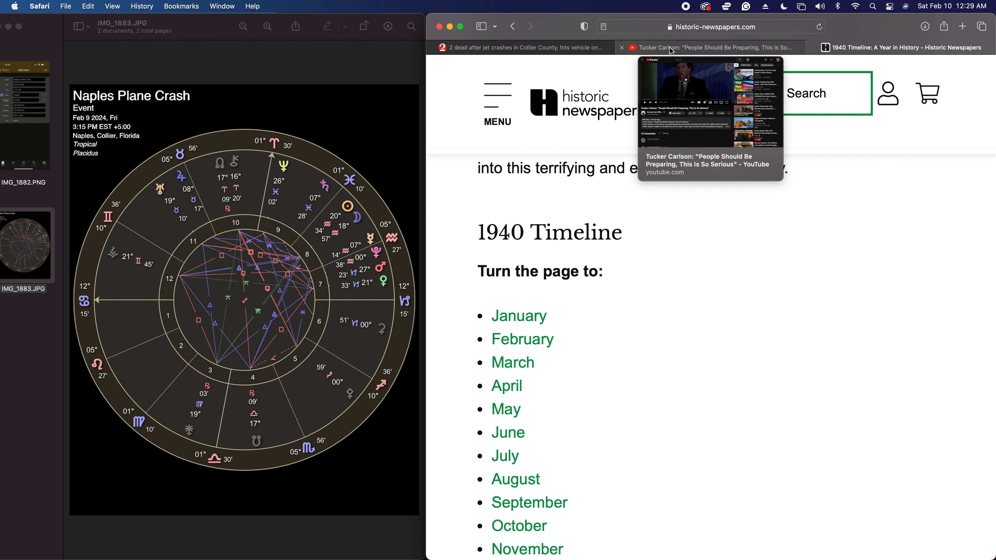
mouse_move(667, 51)
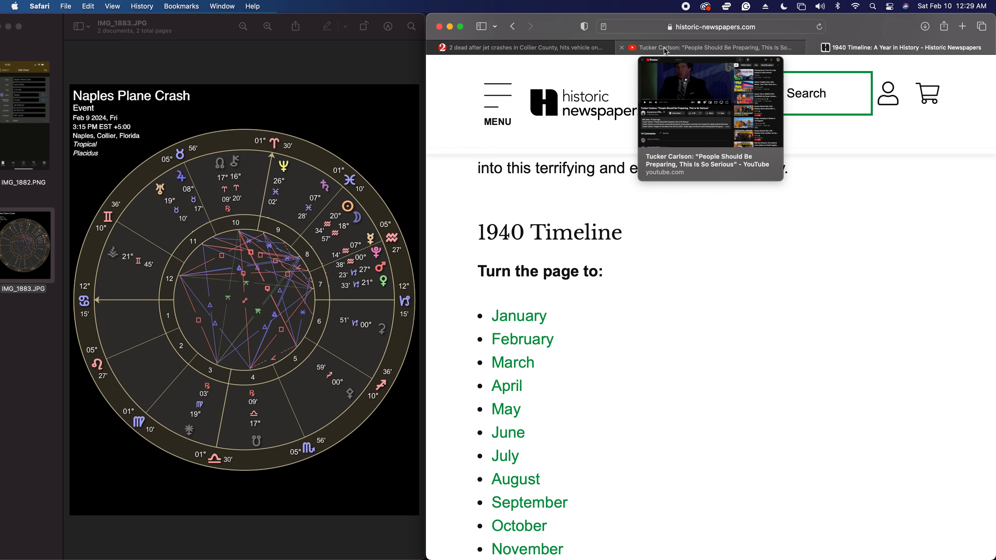
mouse_move(711, 48)
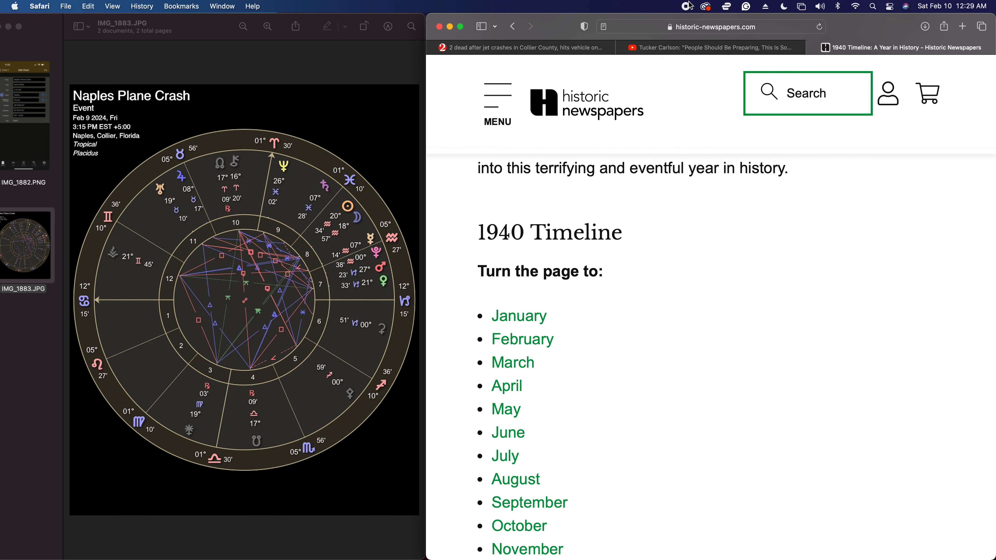